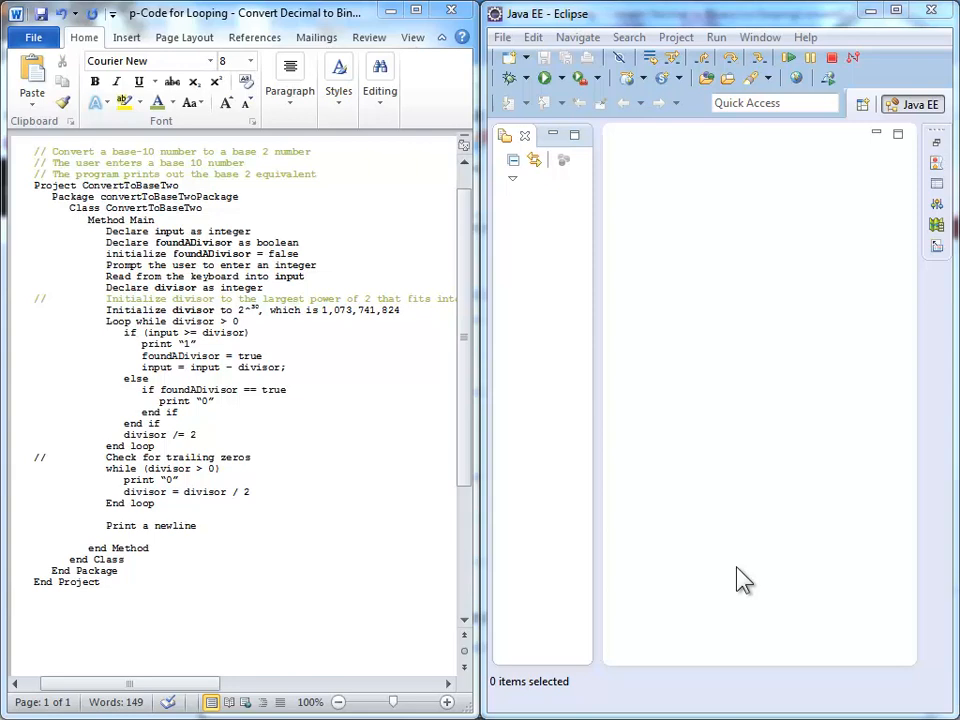
pyautogui.moveTo(718, 424)
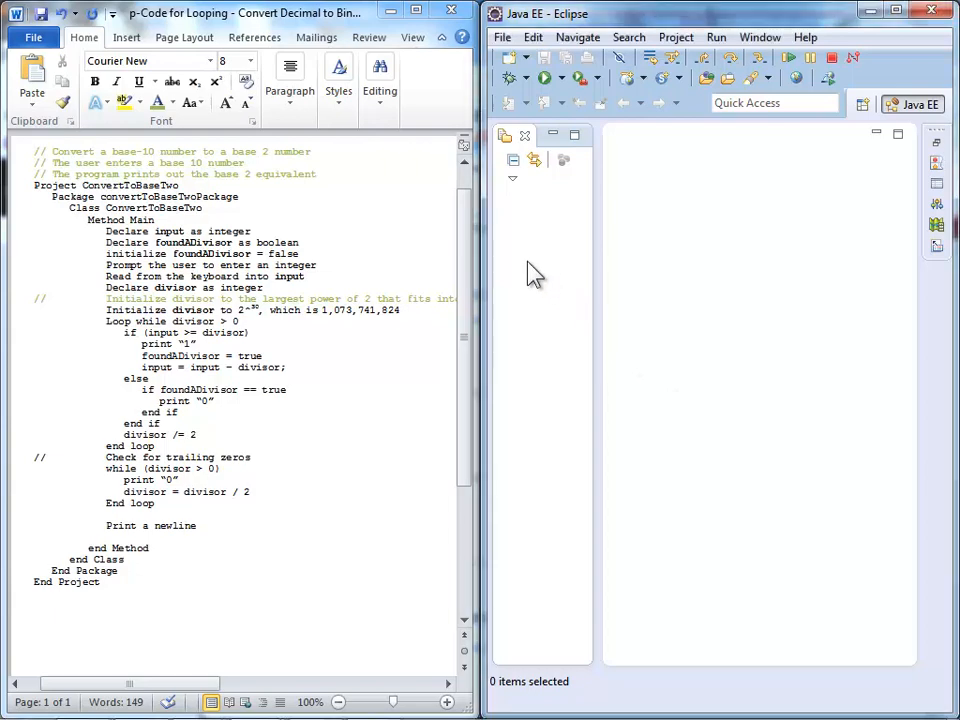
# Start a new Java Project and name it ConvertToBaseTwo
pyautogui.rightClick(538, 278)
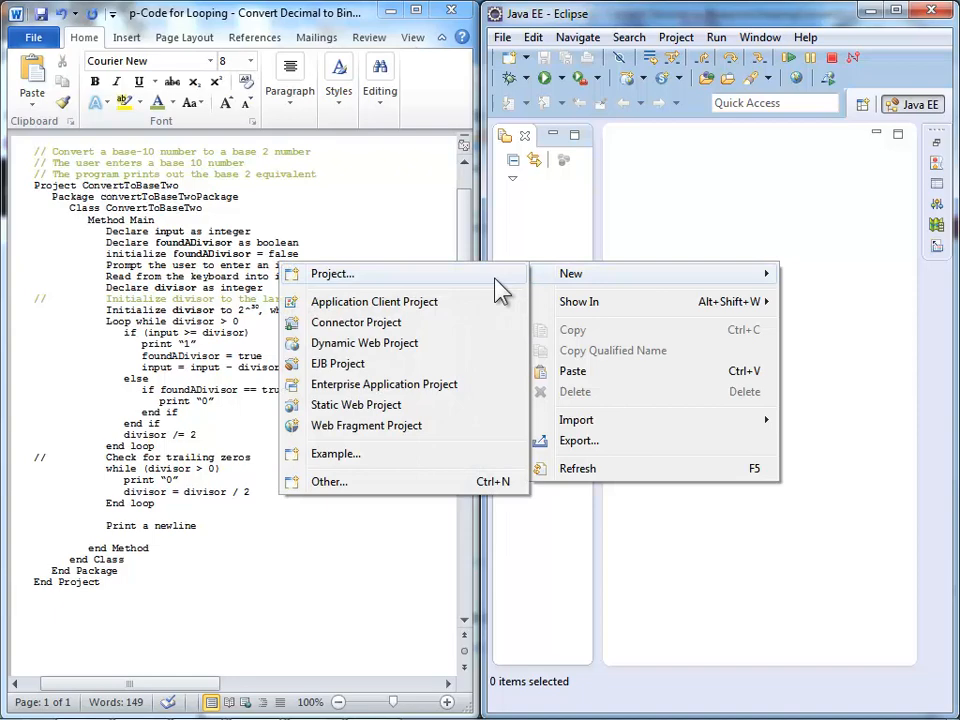
pyautogui.click(333, 273)
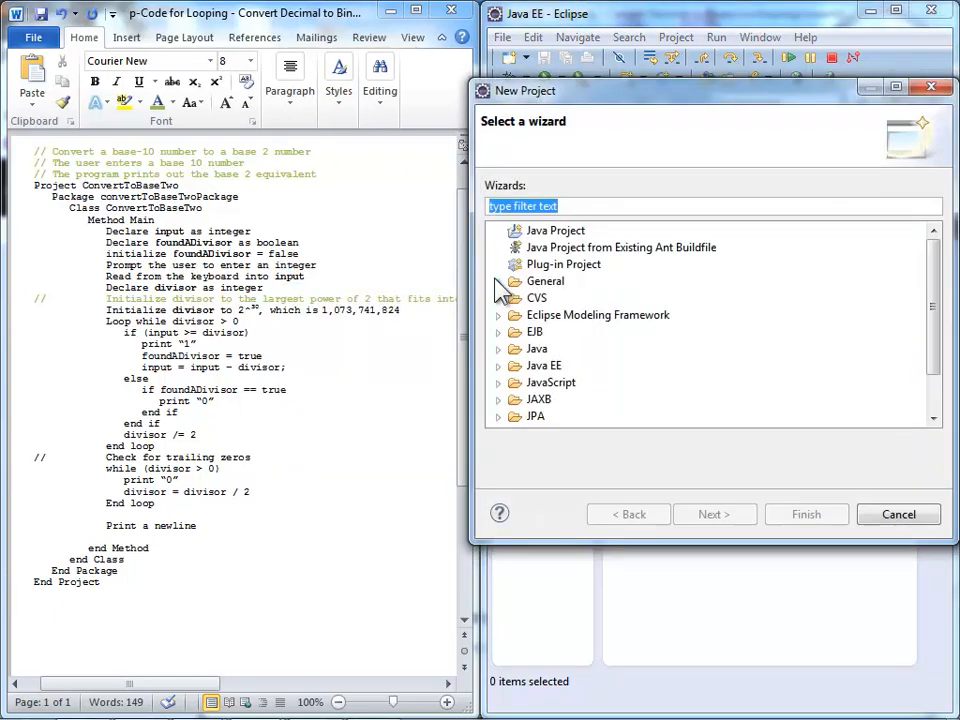
pyautogui.click(555, 230)
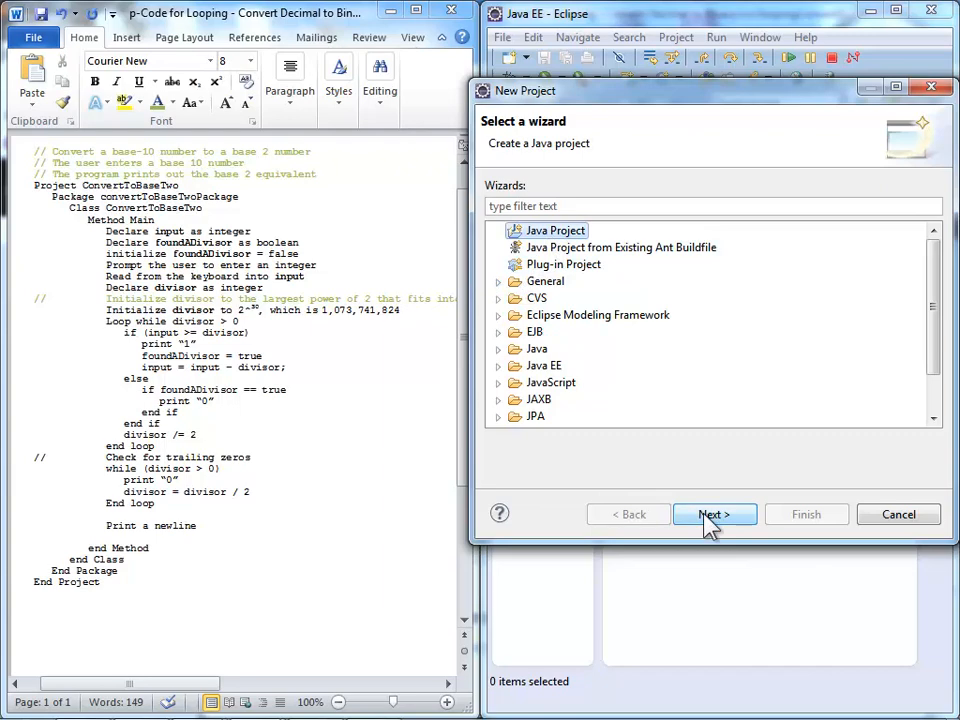
pyautogui.click(714, 514)
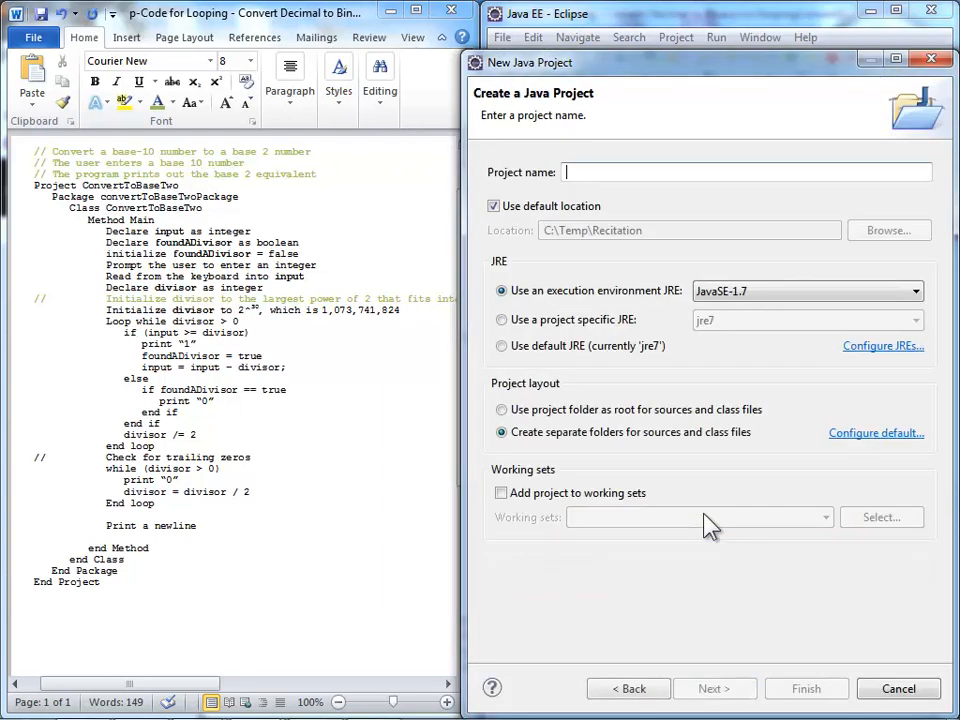
pyautogui.write('ConvertTo')
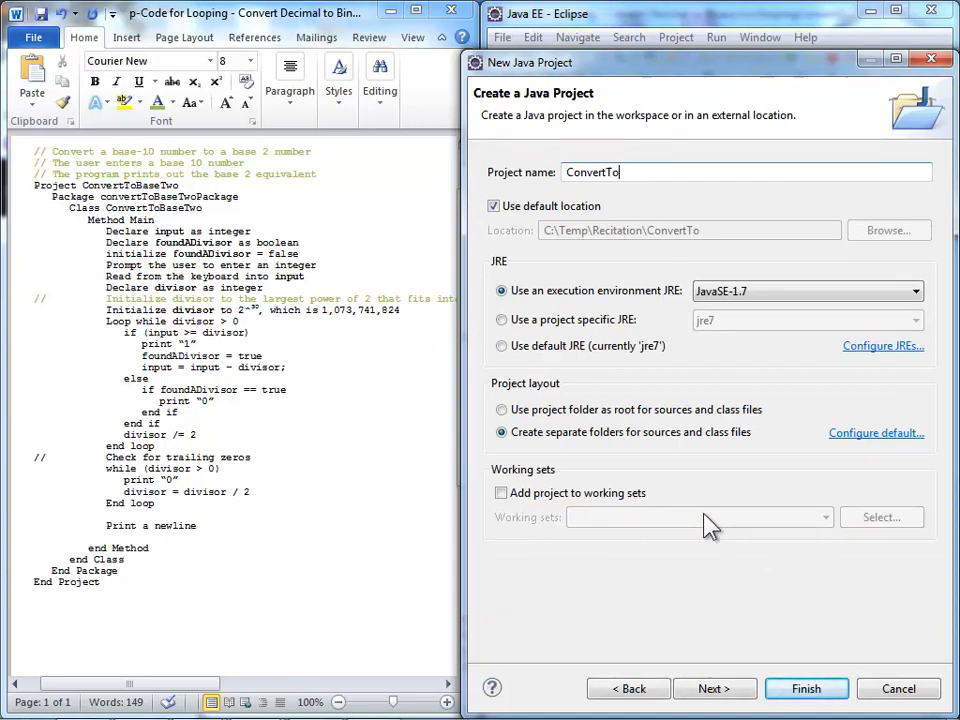
pyautogui.write('BaseTwo')
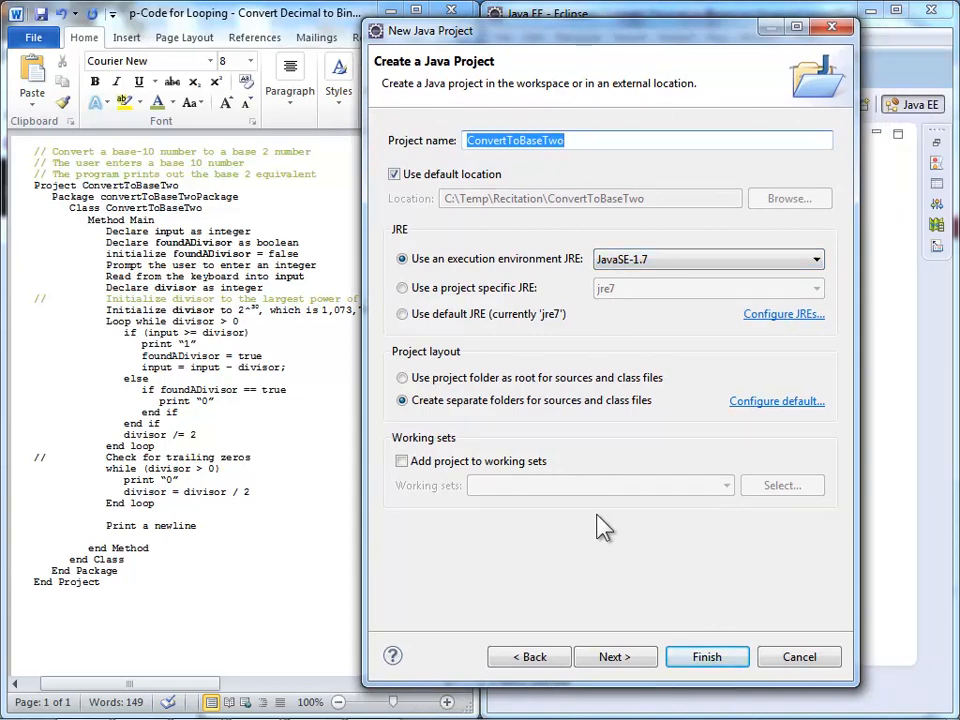
pyautogui.moveTo(611, 588)
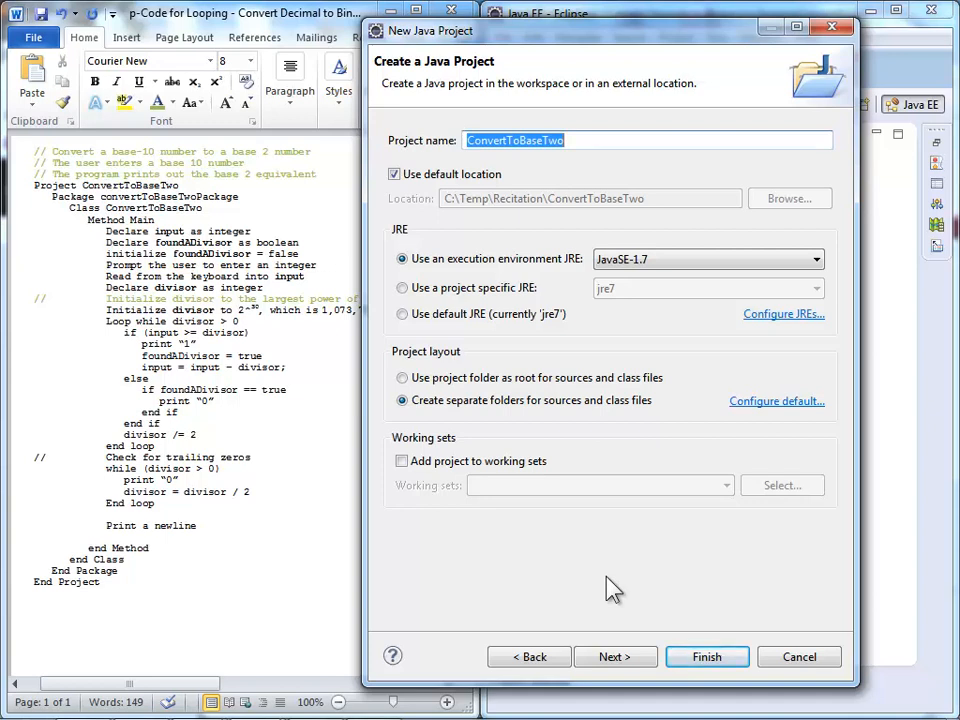
# Finish the project and accept the Java perspective, remembering the choice
pyautogui.click(615, 656)
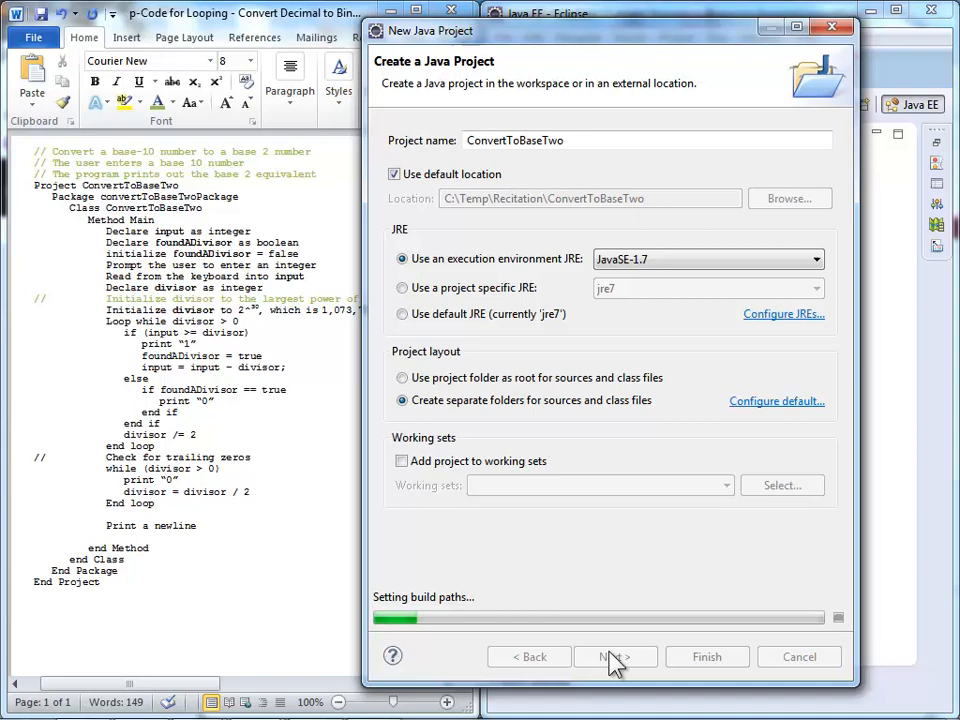
pyautogui.click(616, 656)
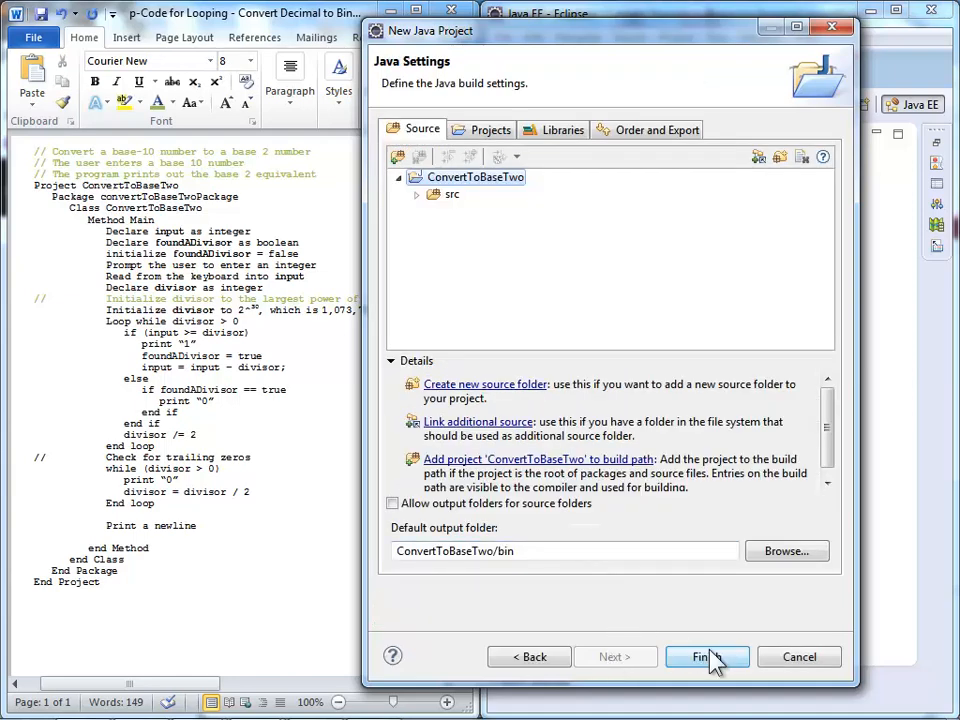
pyautogui.click(707, 656)
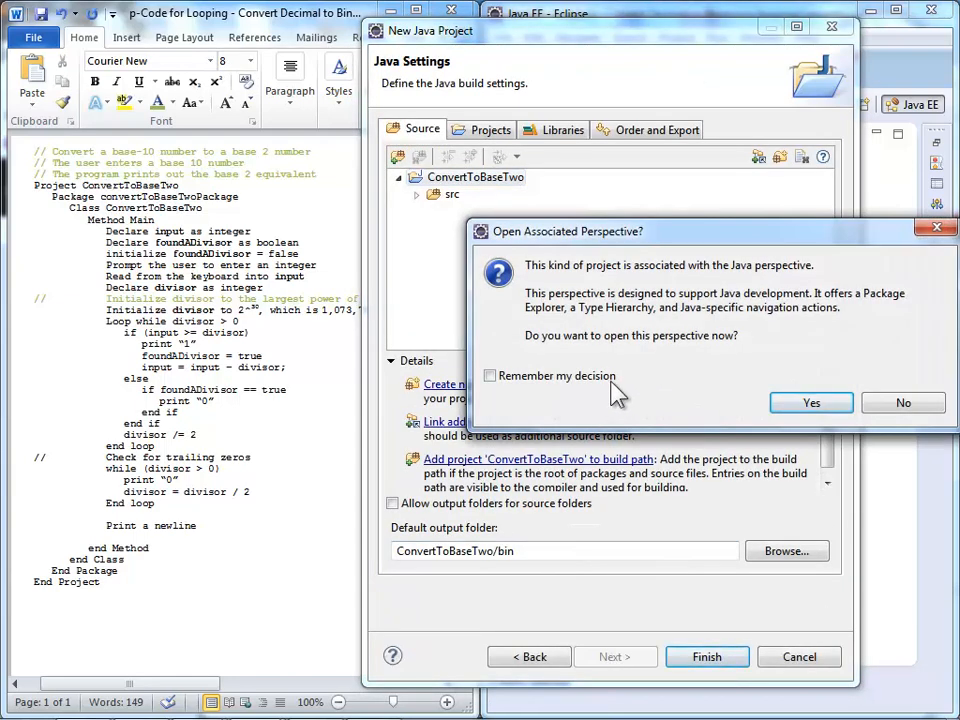
pyautogui.click(489, 376)
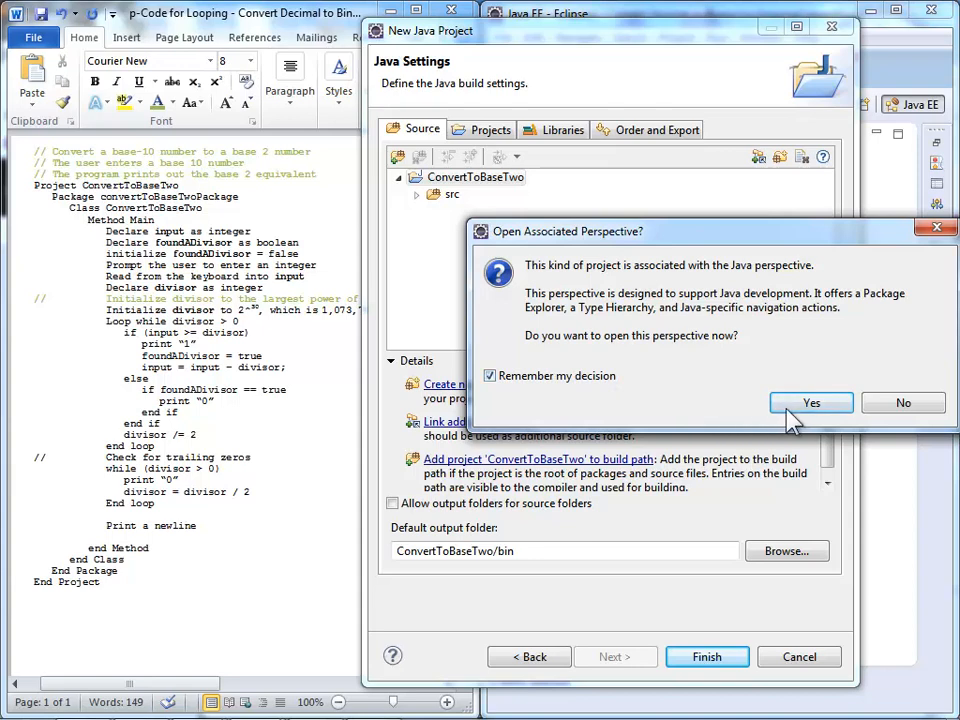
pyautogui.click(811, 402)
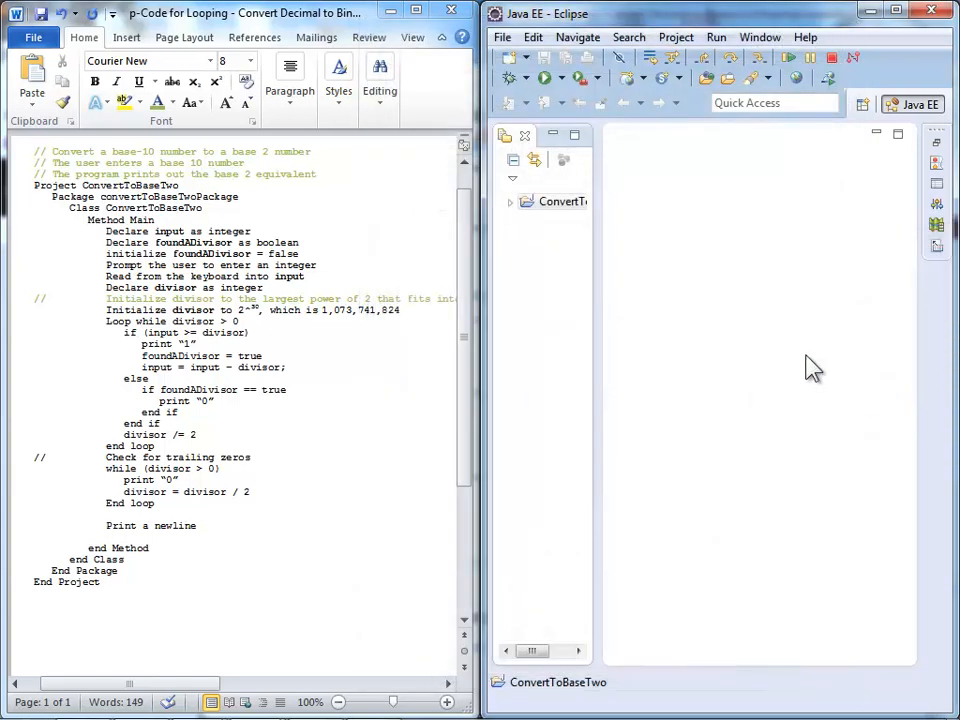
# Expand the project and add package convertToBaseTwoPackage under src
pyautogui.click(509, 201)
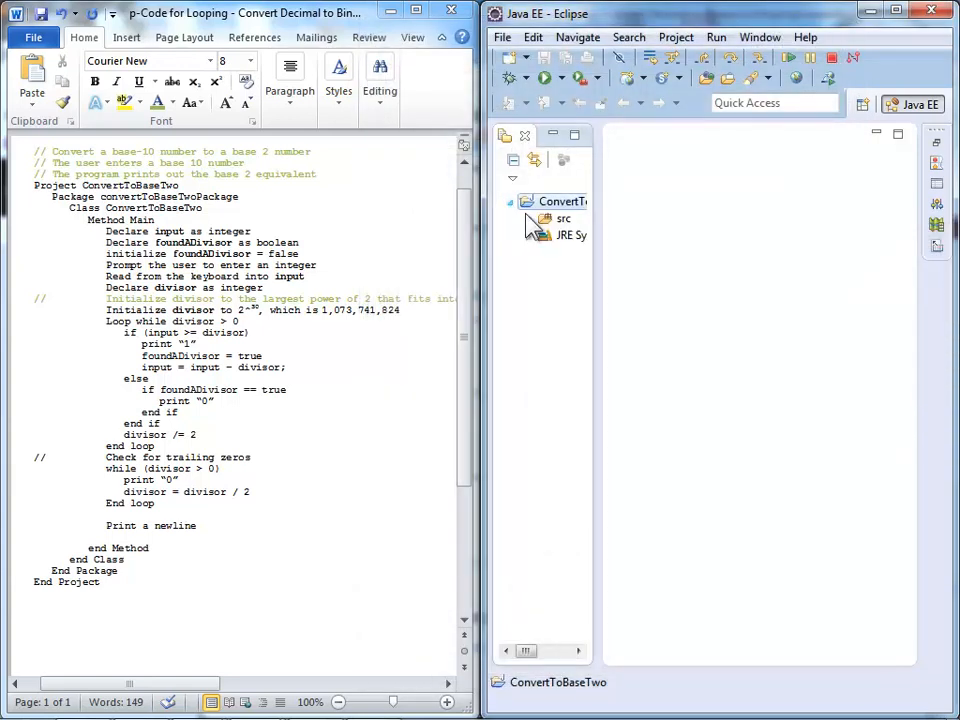
pyautogui.rightClick(552, 201)
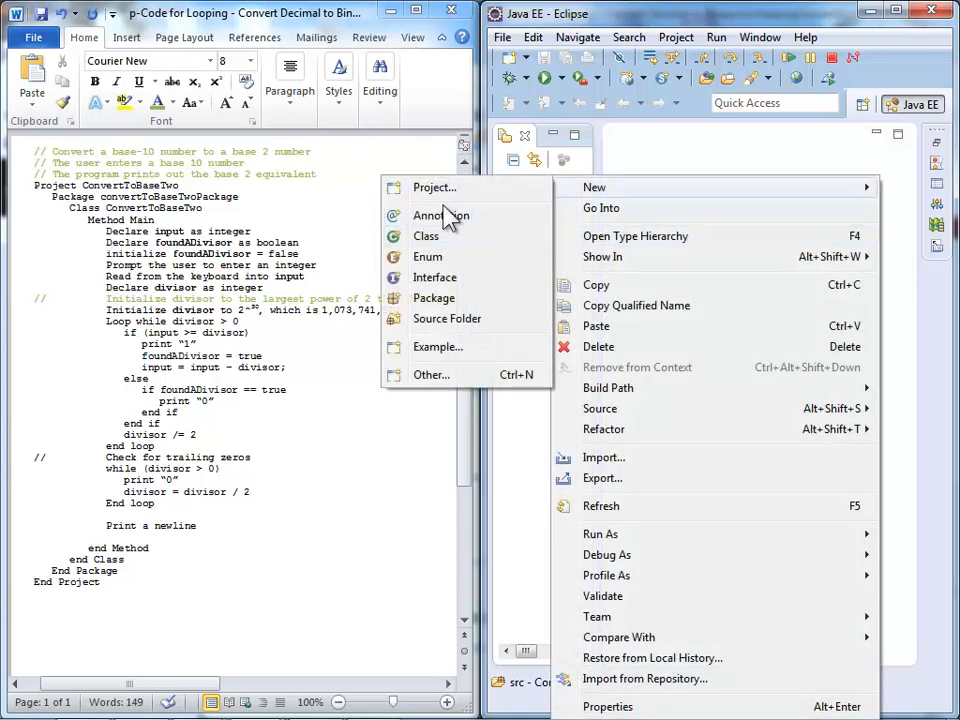
pyautogui.click(434, 297)
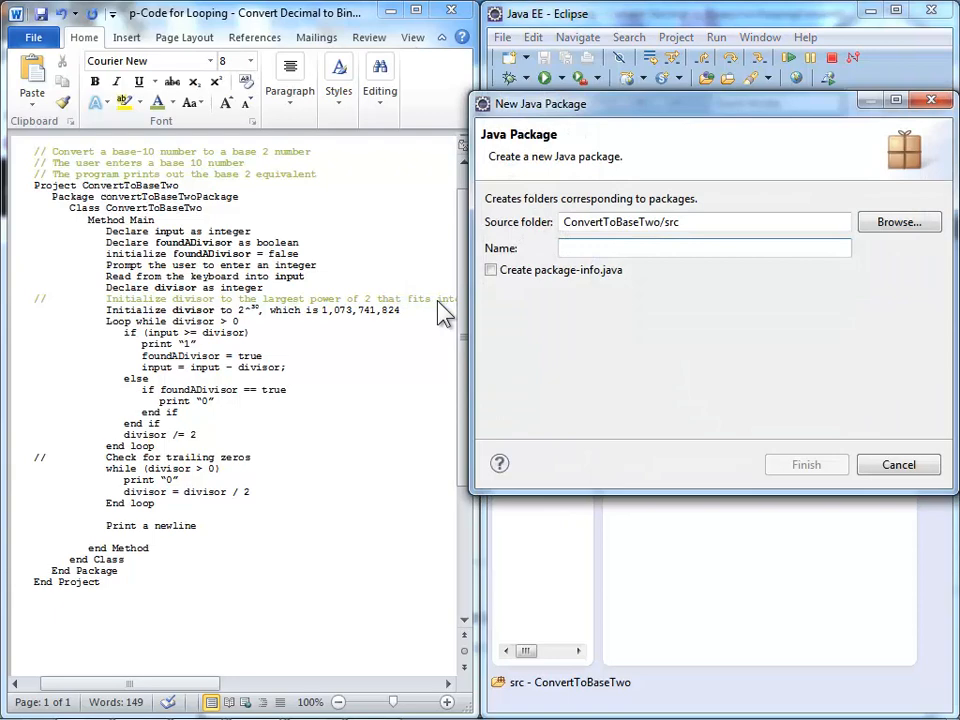
pyautogui.write('ConvertToBaseTwoPackage')
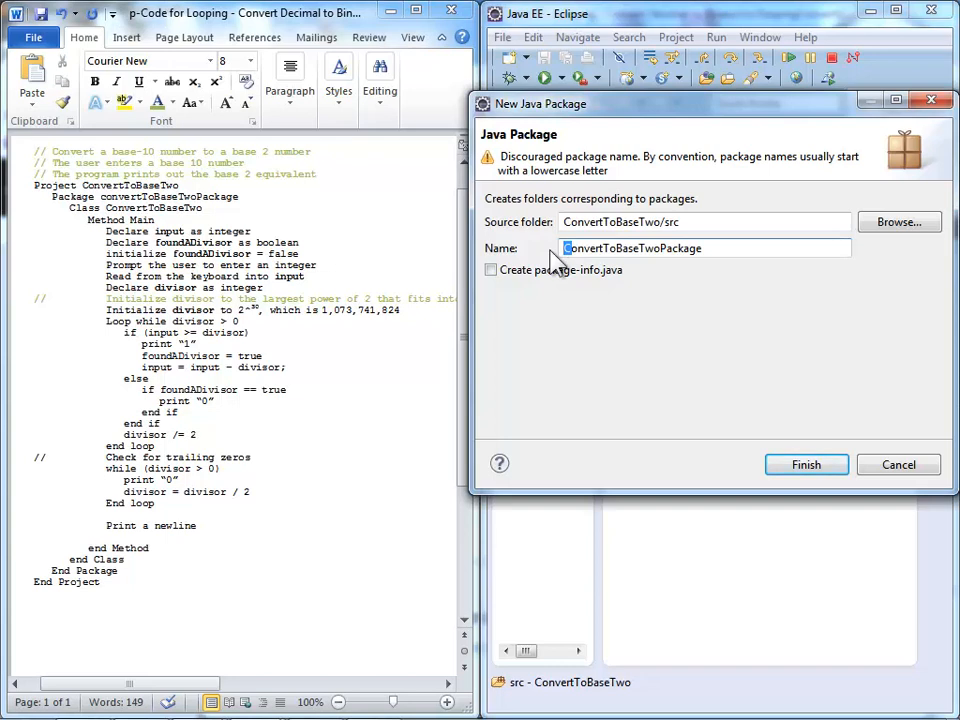
pyautogui.write('convertToBaseTwoPackage')
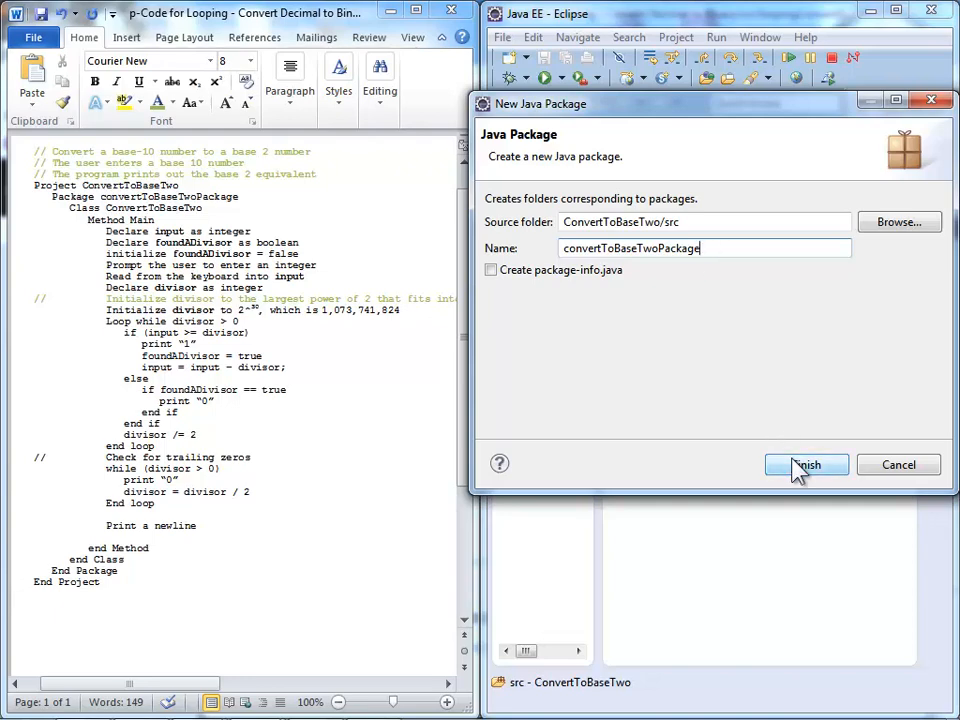
pyautogui.click(807, 464)
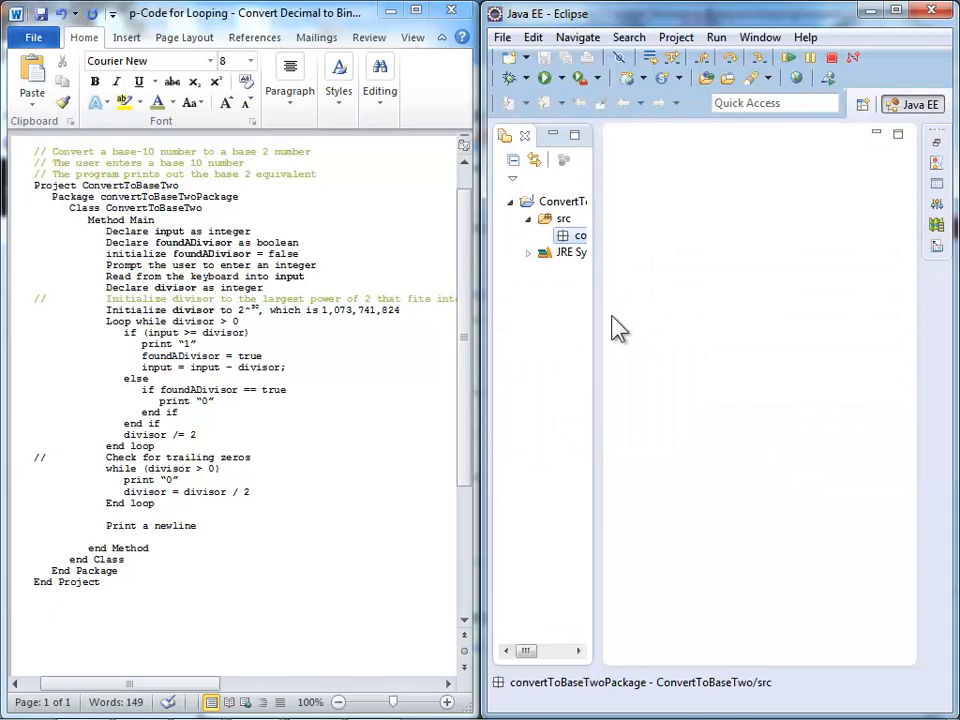
# Create class ConvertToBaseTwoClass with a public static void main stub
pyautogui.rightClick(576, 235)
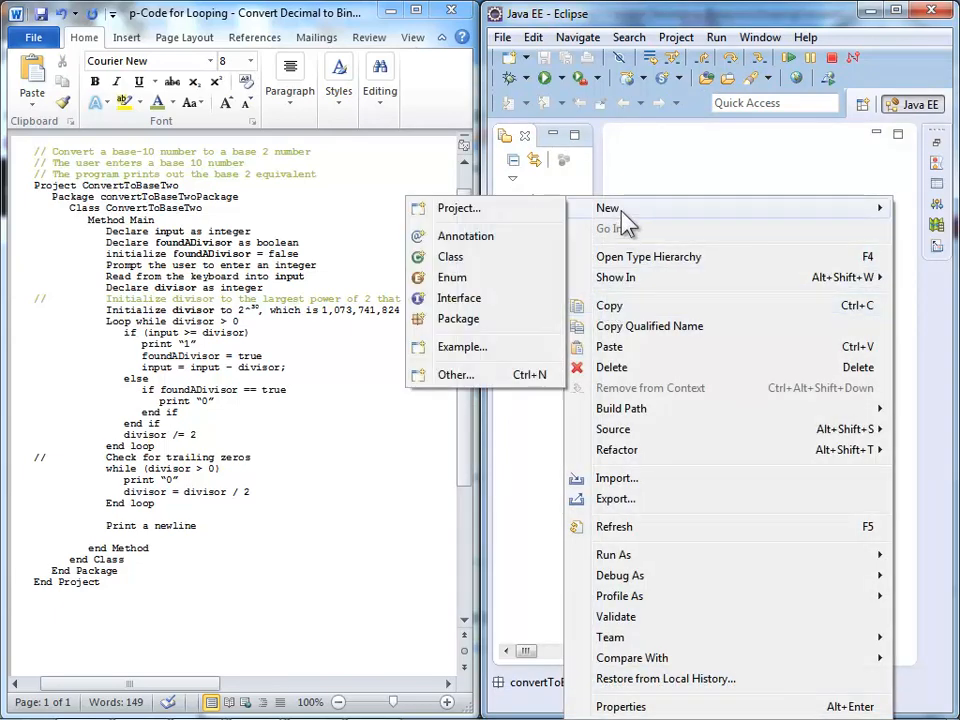
pyautogui.click(450, 256)
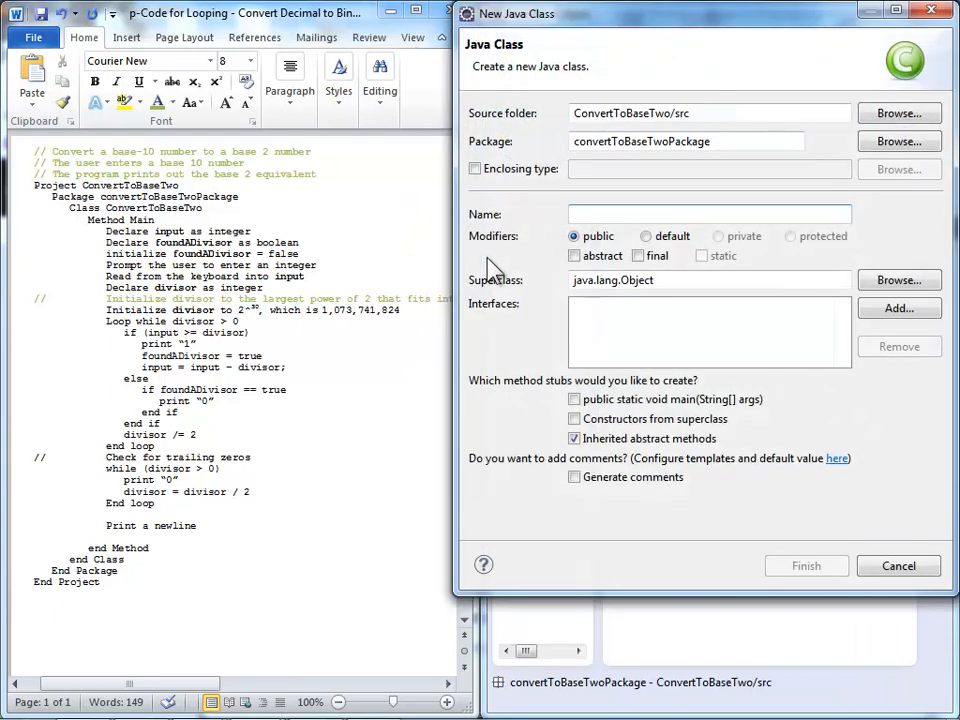
pyautogui.write('ConvertToBaseTwo')
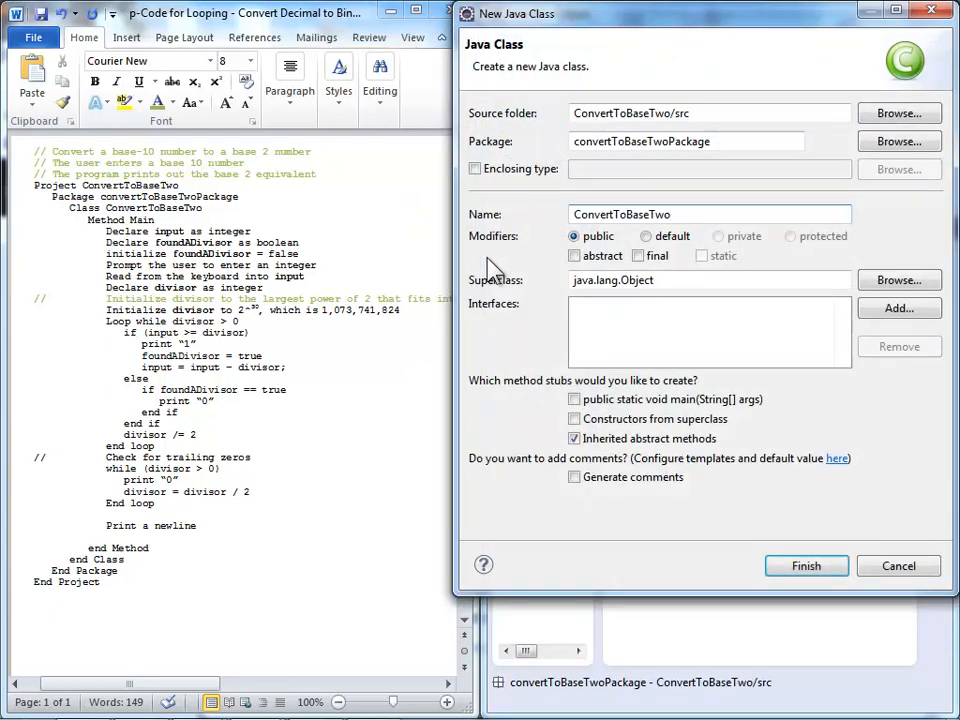
pyautogui.write('Class')
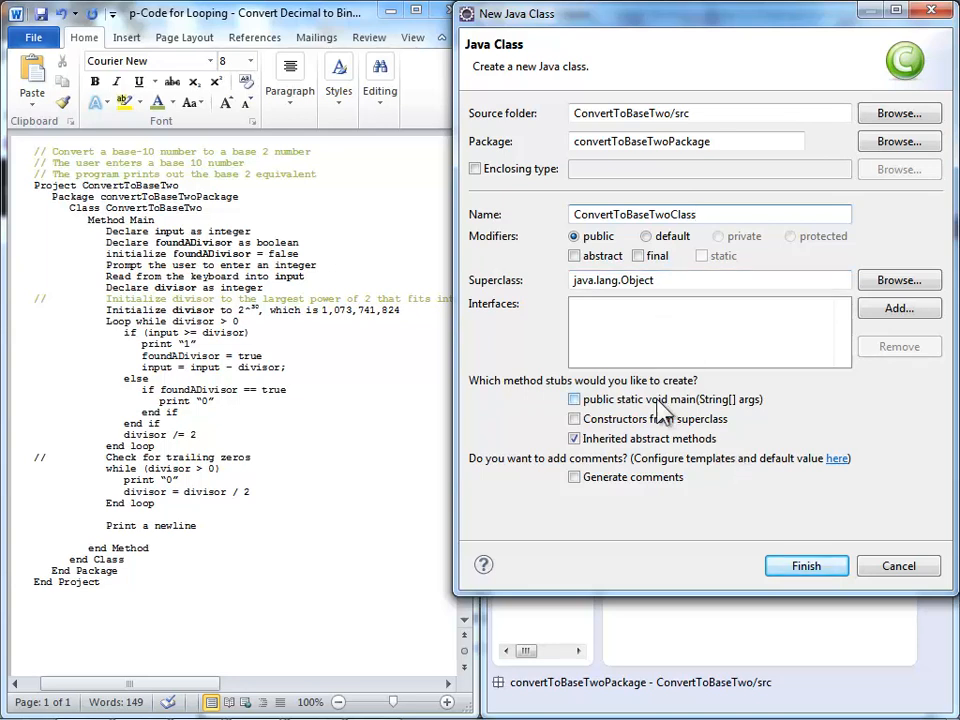
pyautogui.click(574, 399)
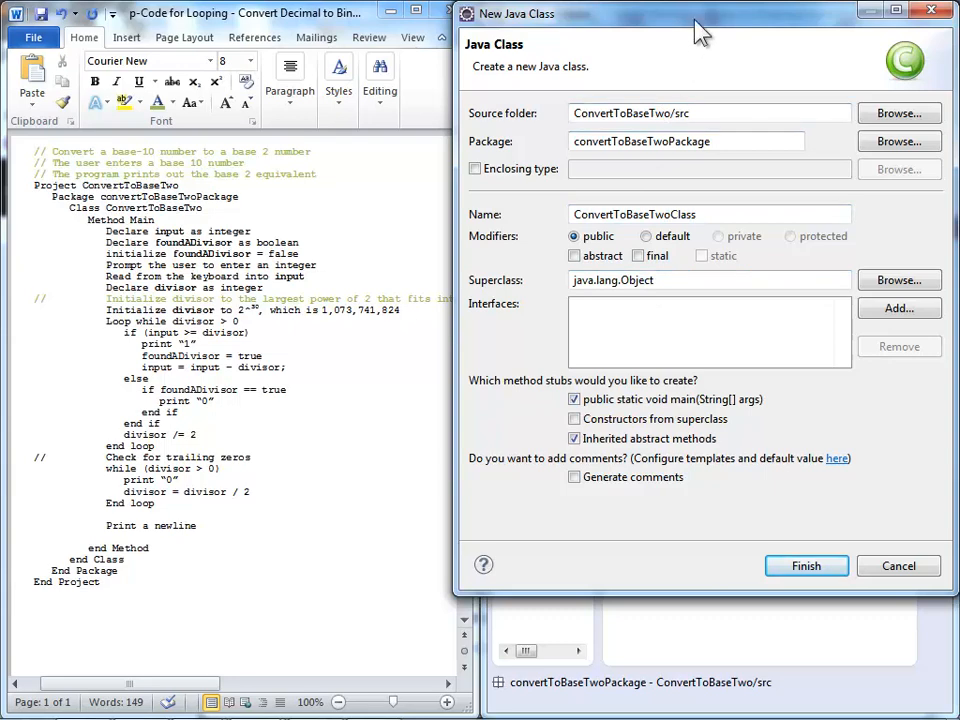
pyautogui.moveTo(700, 20); pyautogui.dragTo(563, 20)
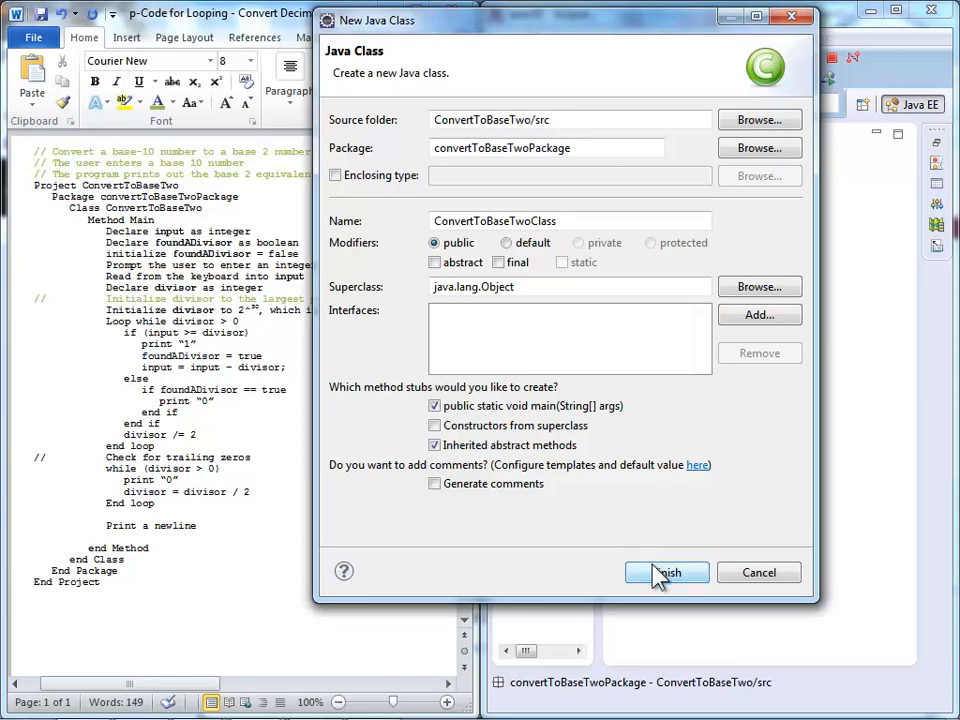
pyautogui.click(666, 572)
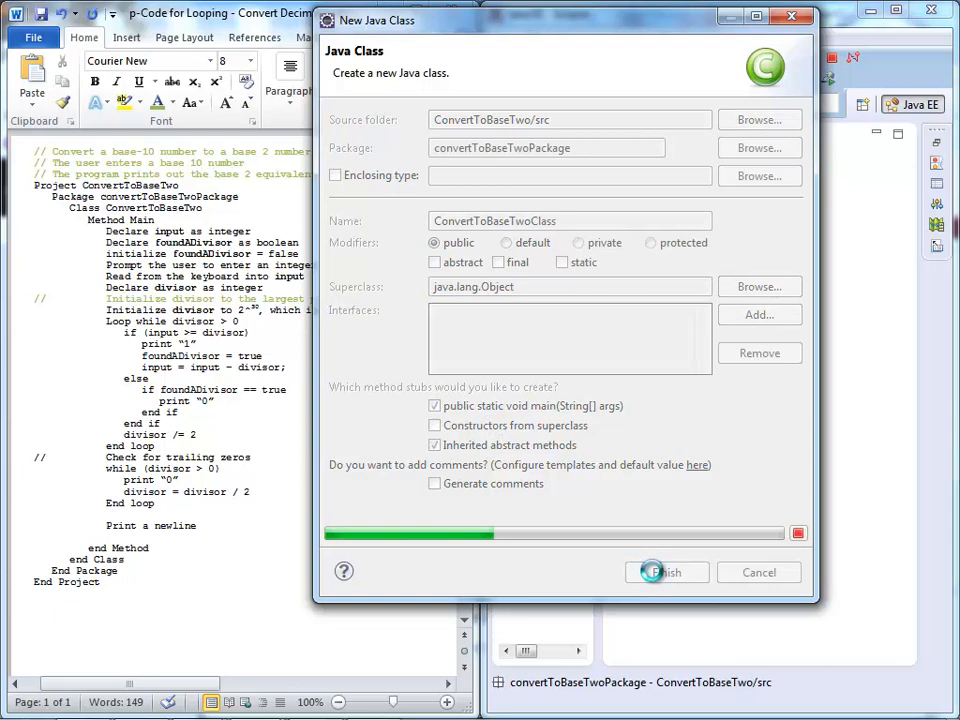
pyautogui.click(666, 572)
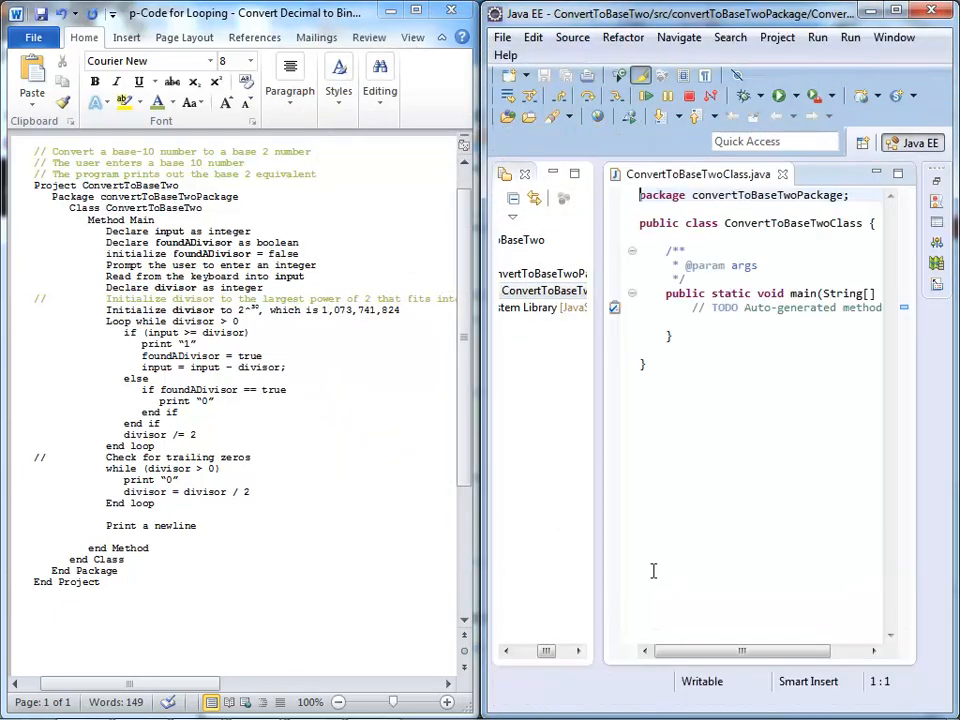
pyautogui.moveTo(640, 405)
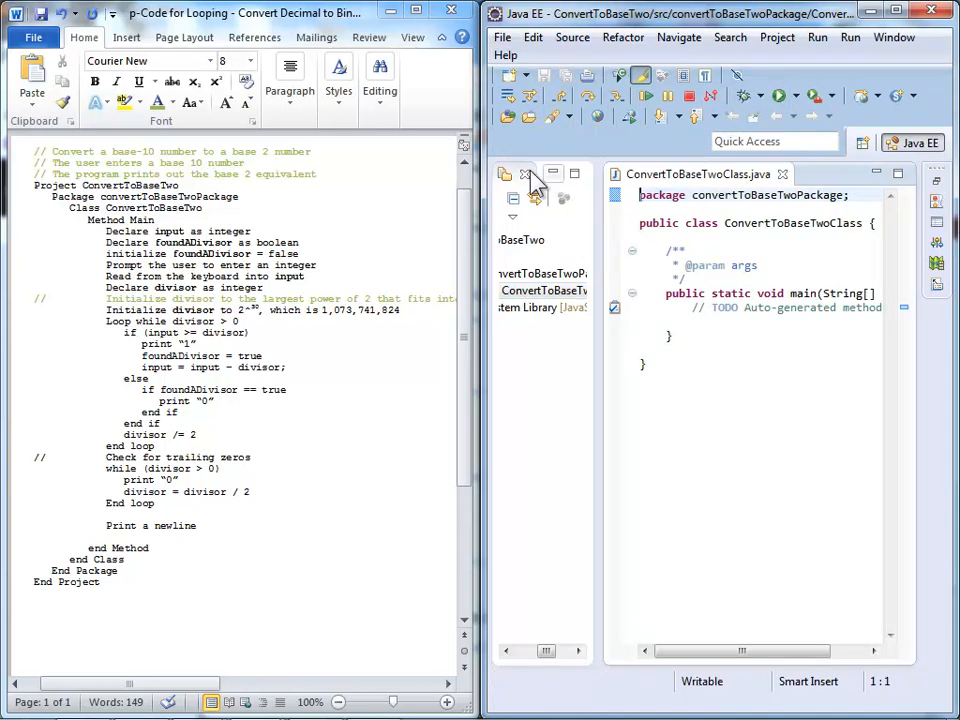
pyautogui.moveTo(553, 173)
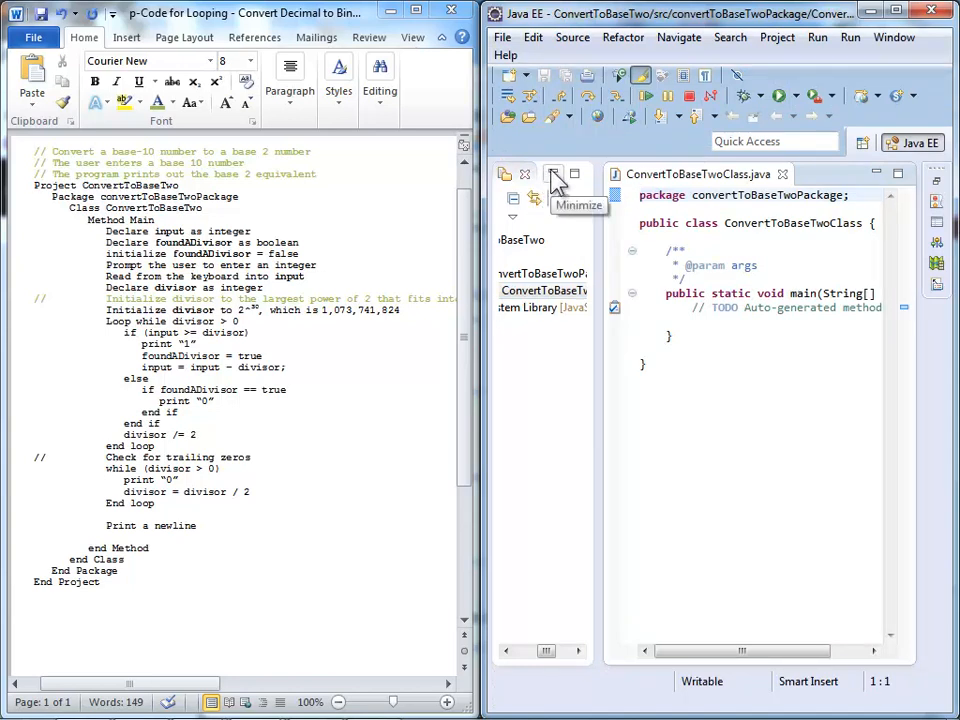
# Minimize Project Explorer and delete the '// TODO Auto-generated method stub' line
pyautogui.click(553, 174)
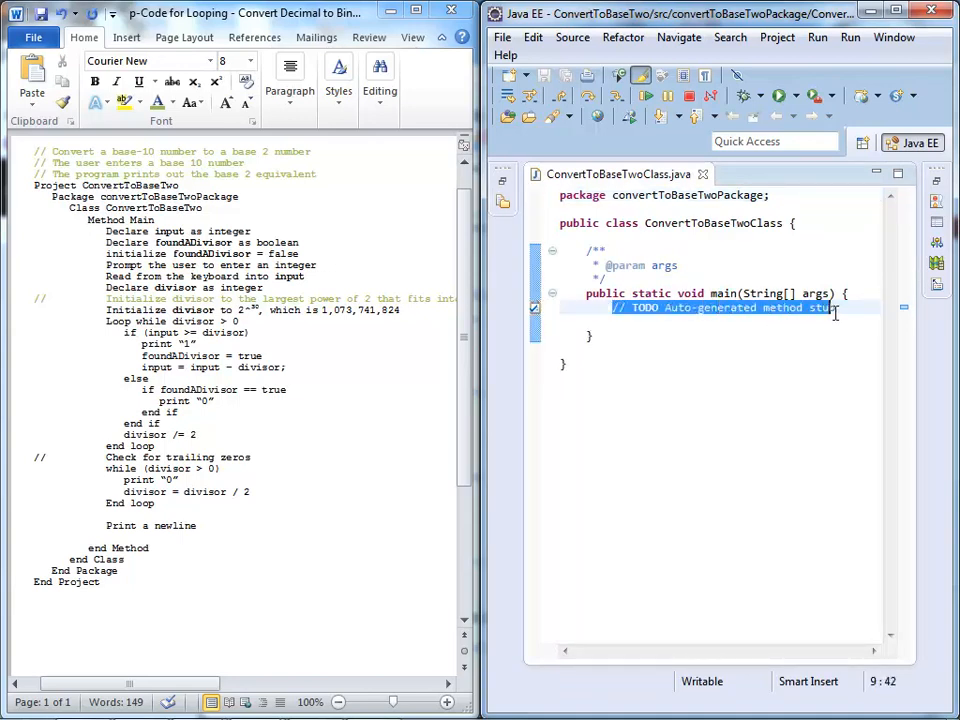
pyautogui.press('Delete')
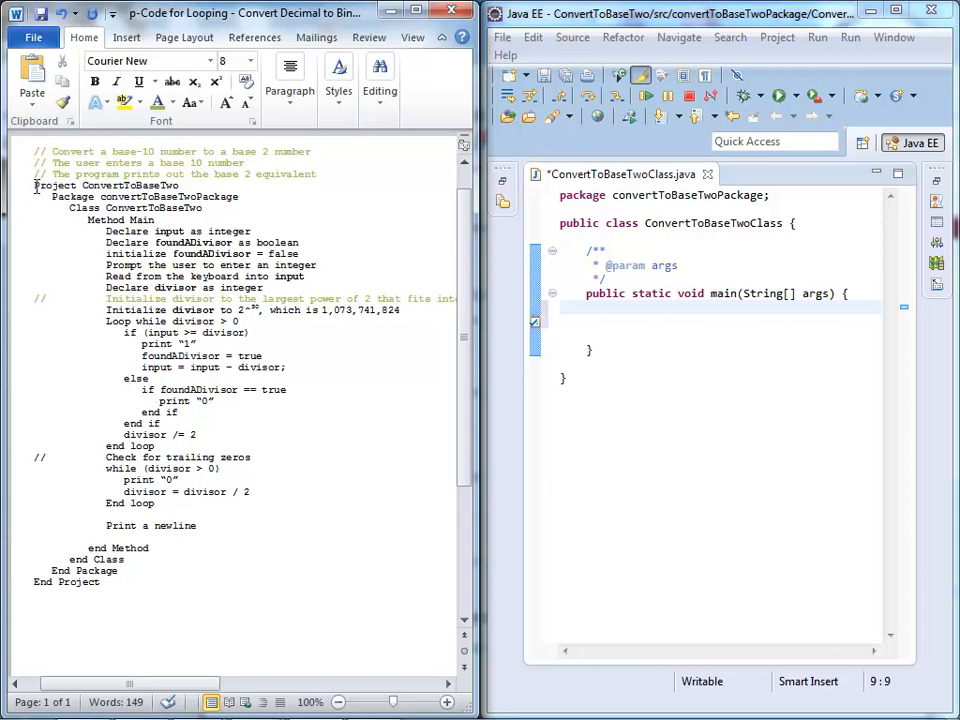
pyautogui.moveTo(34, 185); pyautogui.dragTo(183, 231)
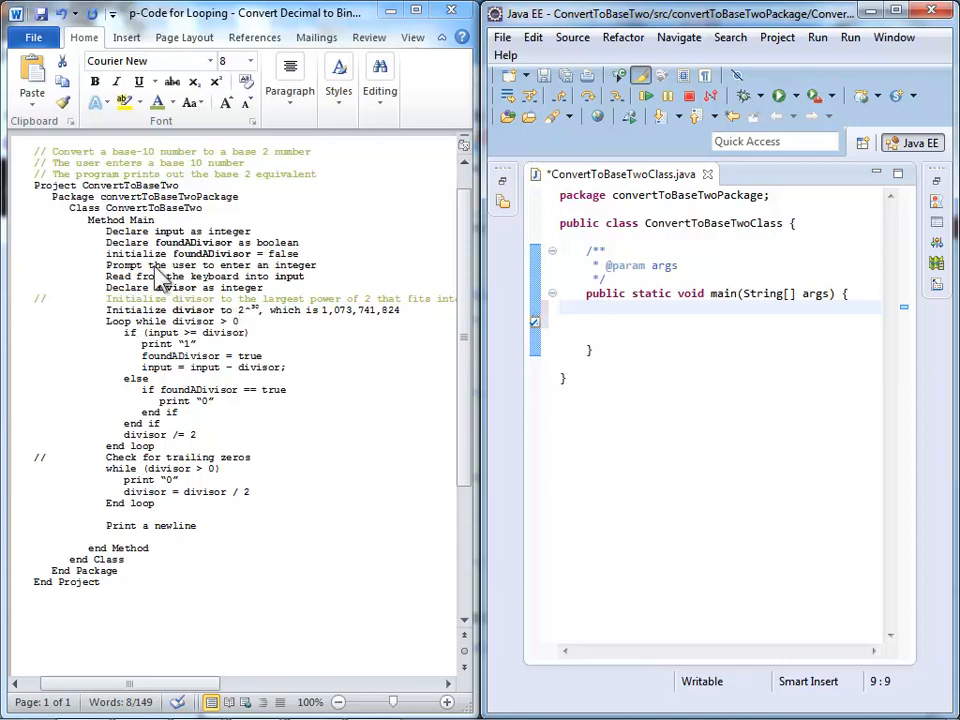
# Declare int input and boolean foundADivisor in main
pyautogui.moveTo(35, 185); pyautogui.dragTo(155, 231)
pyautogui.write('int in')
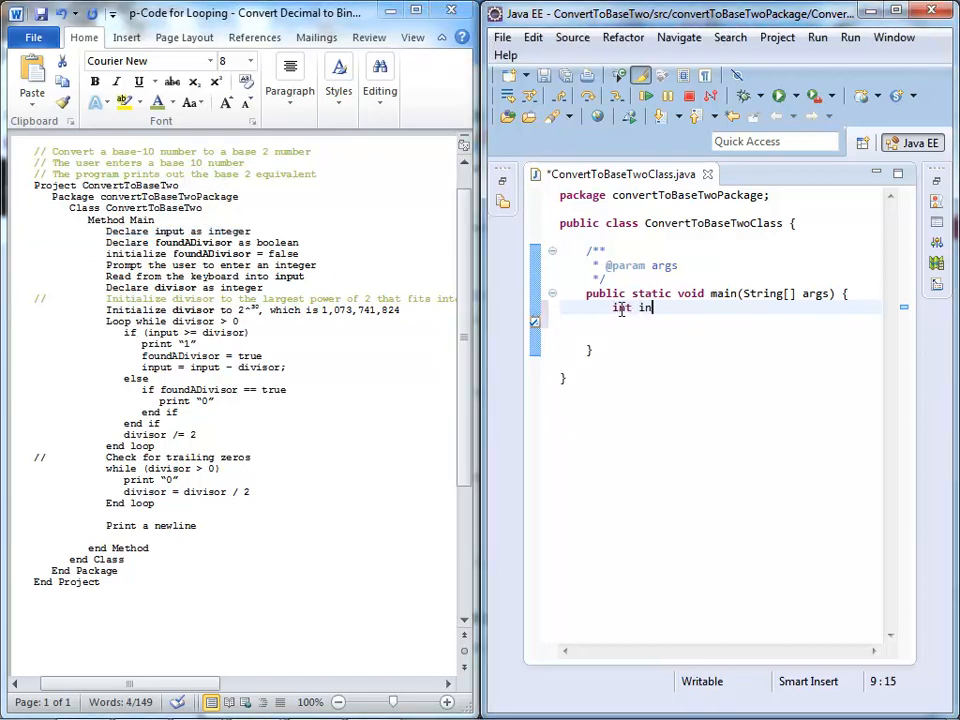
pyautogui.write('put;')
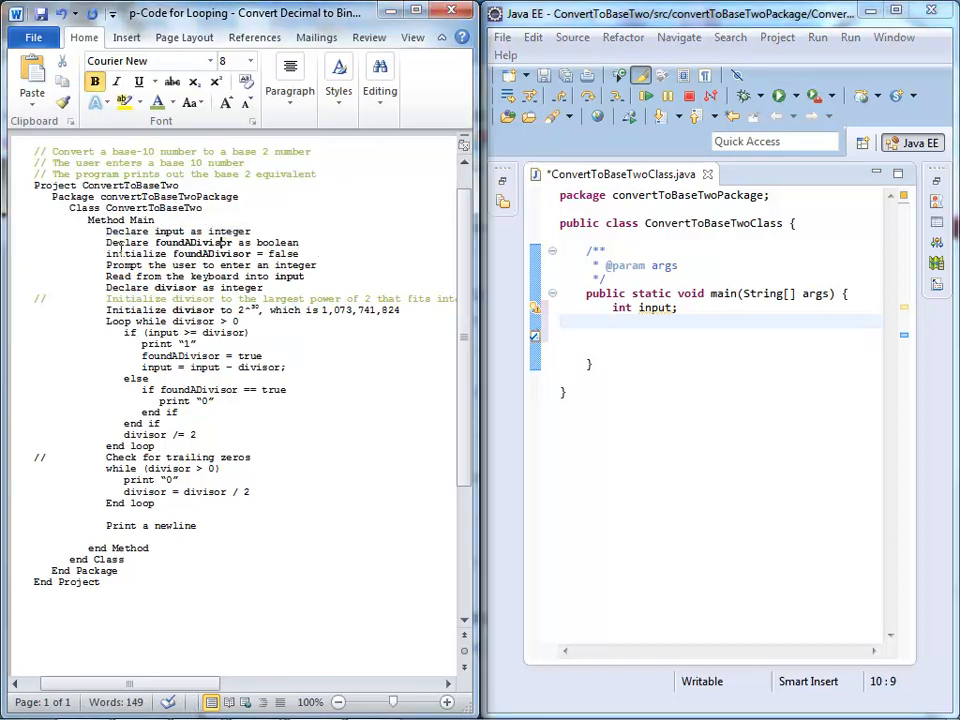
pyautogui.moveTo(106, 242); pyautogui.dragTo(298, 253)
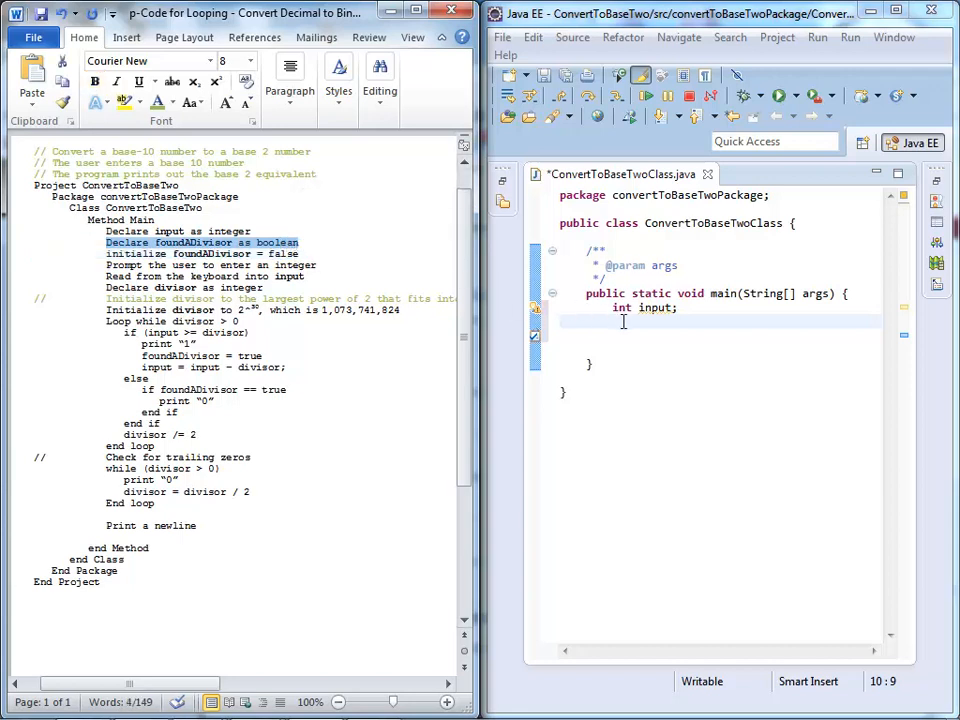
pyautogui.write('boolean fonud')
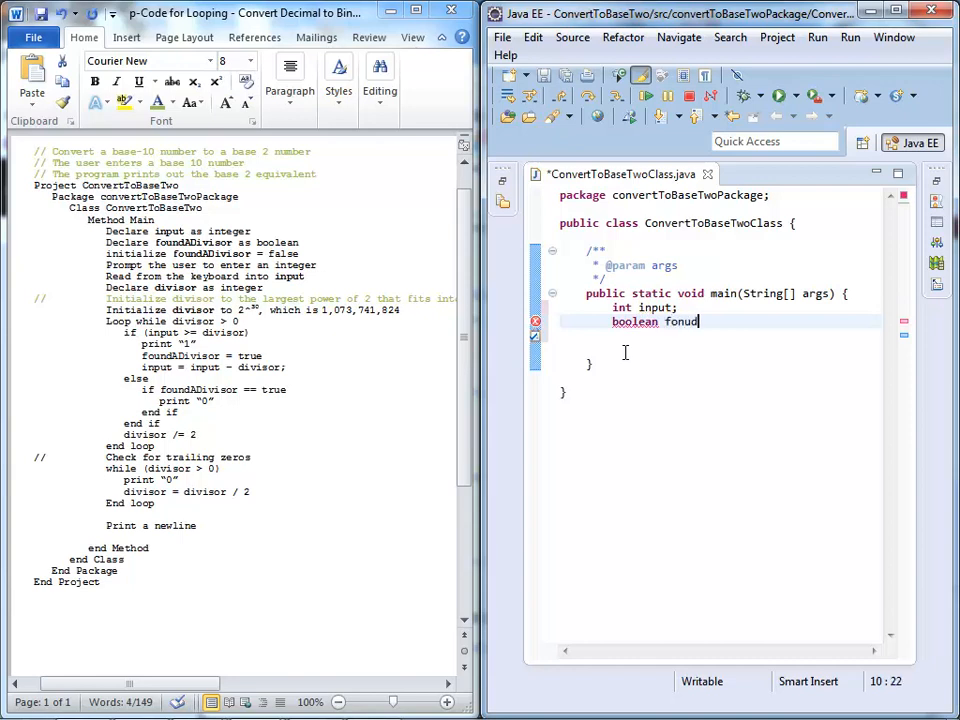
pyautogui.press('BackSpace')
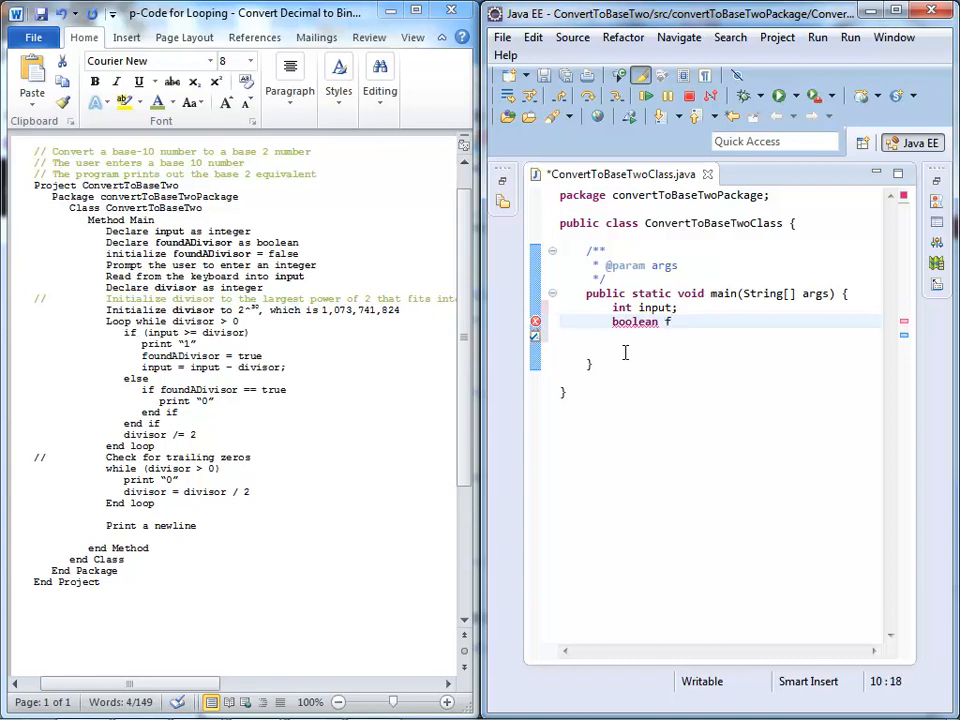
pyautogui.write('oundADiviso')
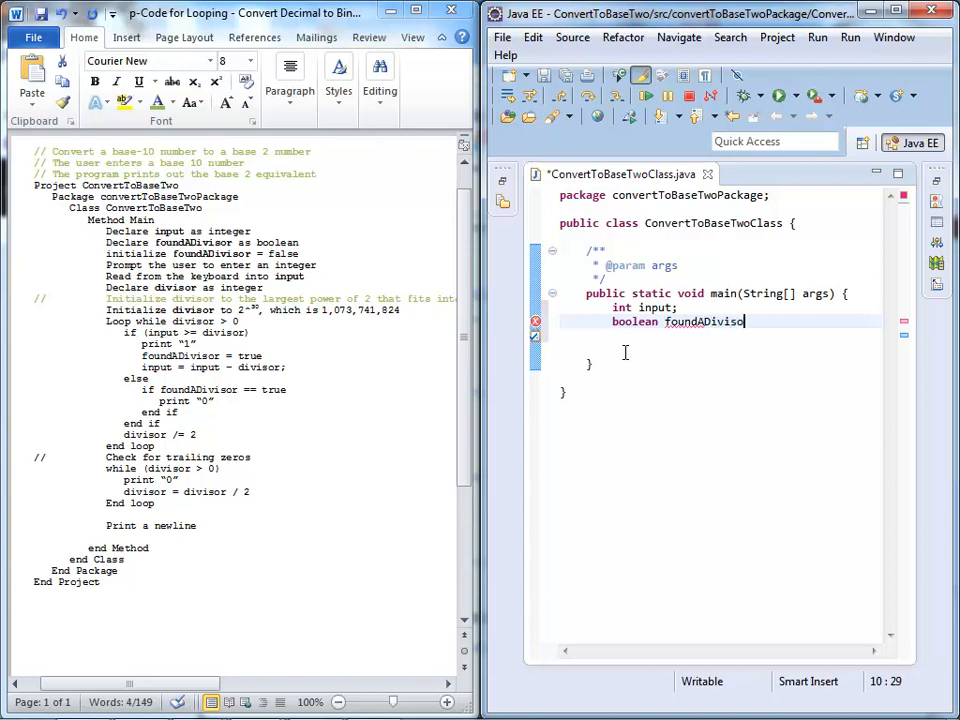
pyautogui.write('r.')
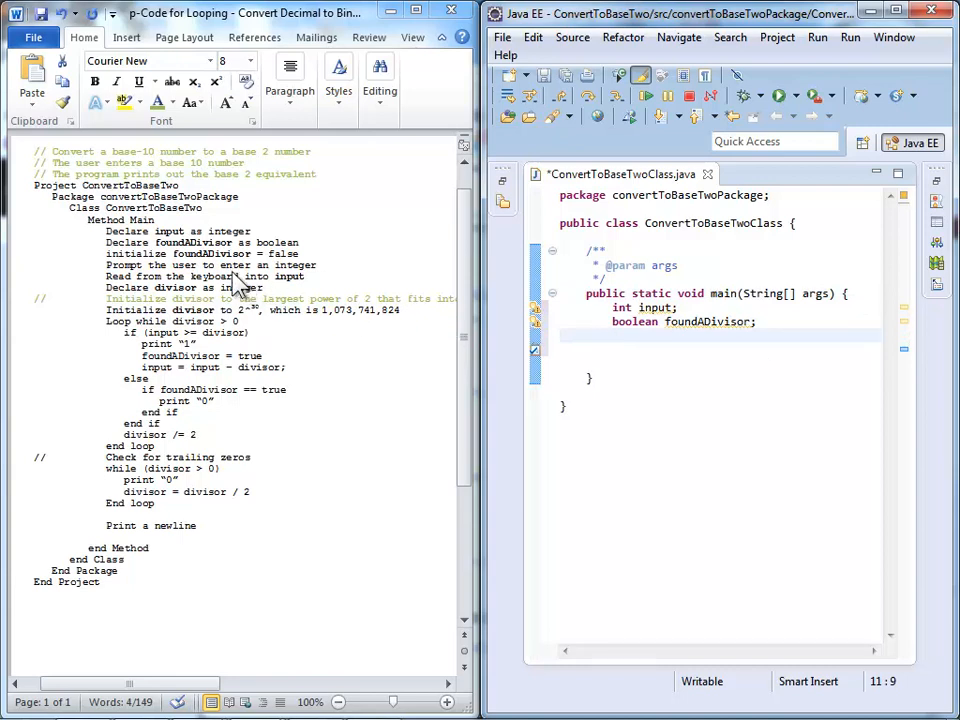
pyautogui.moveTo(253, 290)
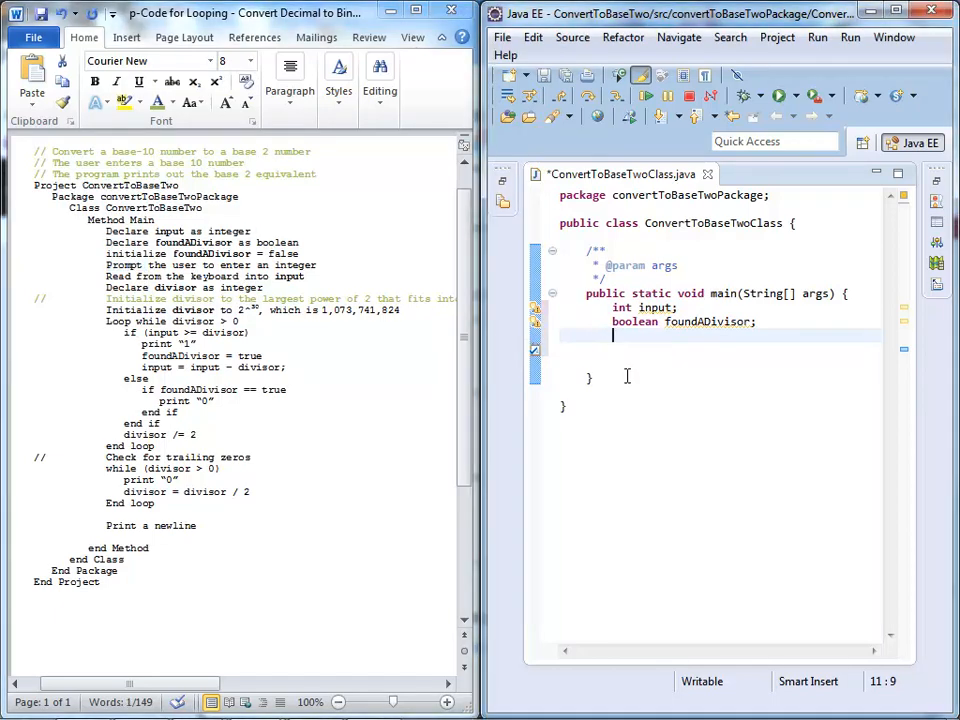
# Print the prompt "Enter an integer :" with System.out.println
pyautogui.write('System.out')
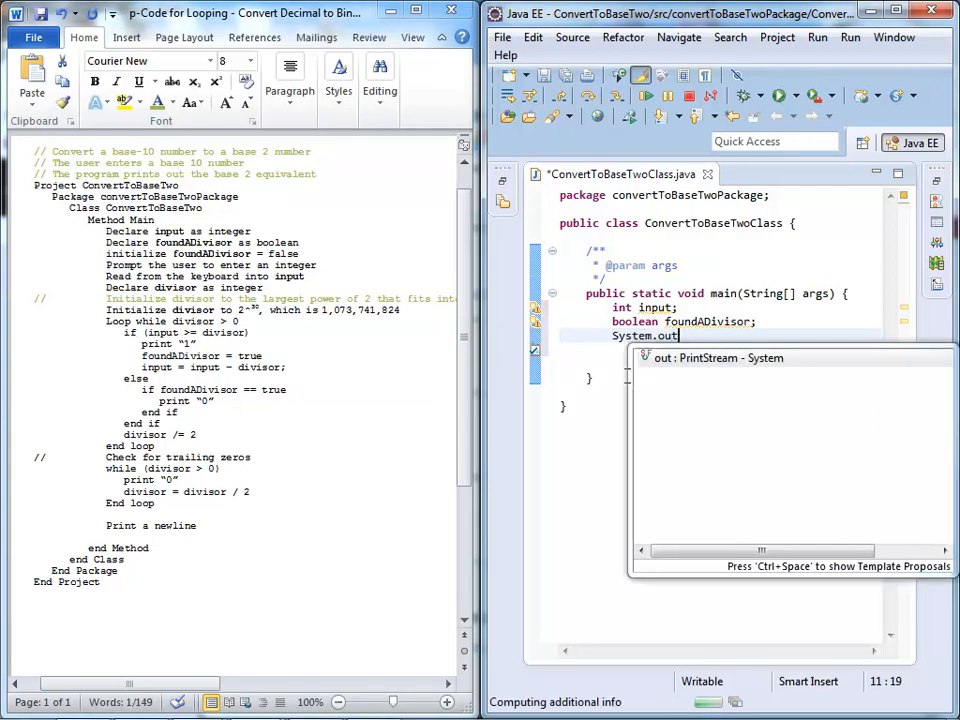
pyautogui.write('println')
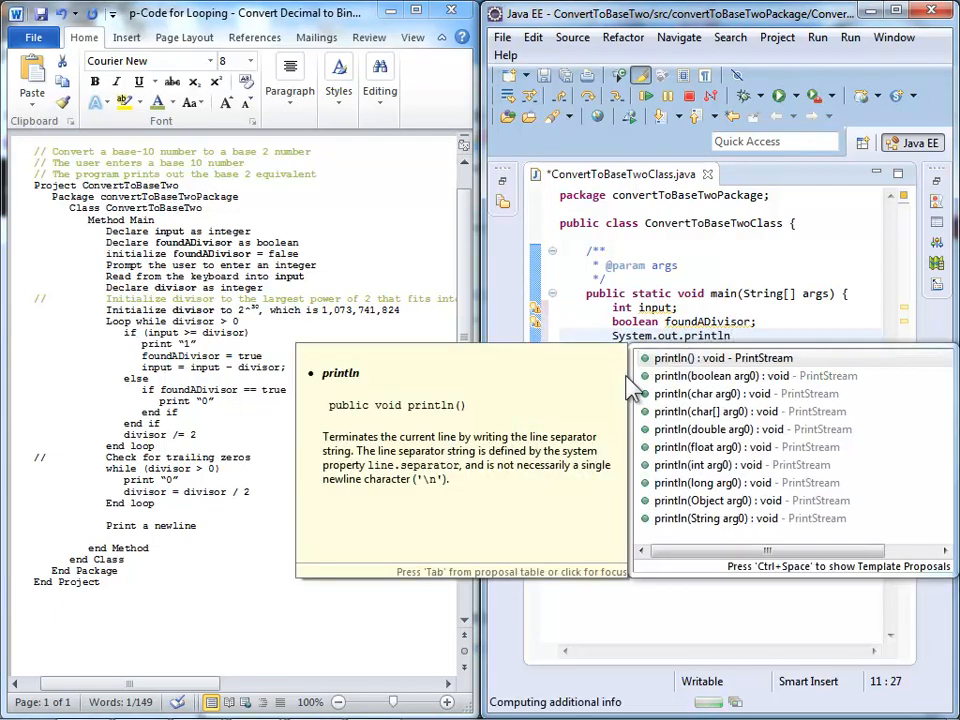
pyautogui.write('"Enter"')
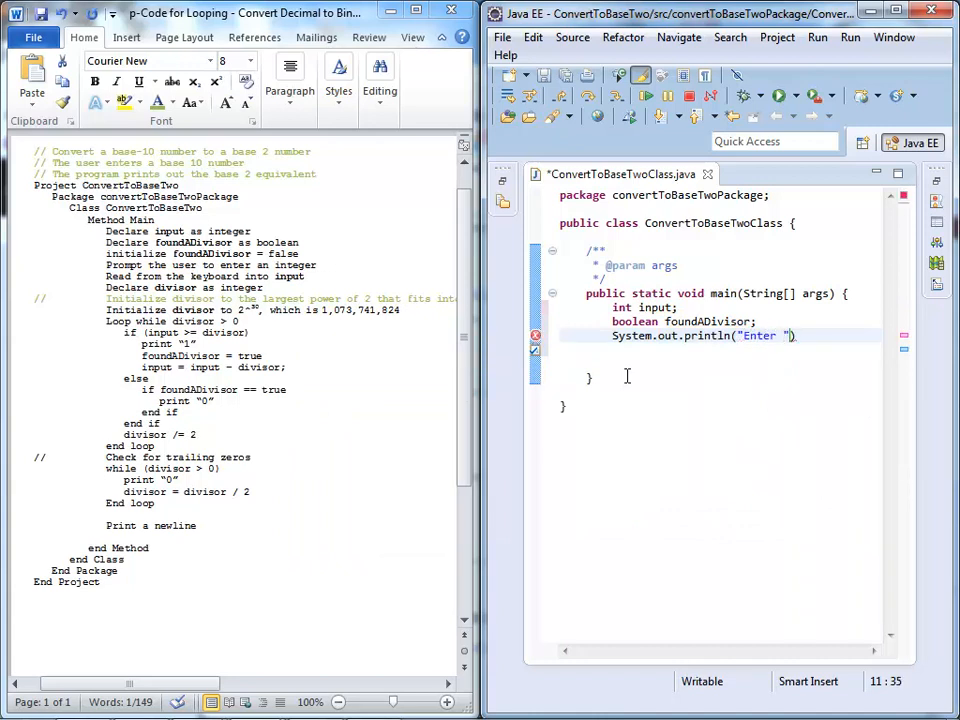
pyautogui.write('an integer')
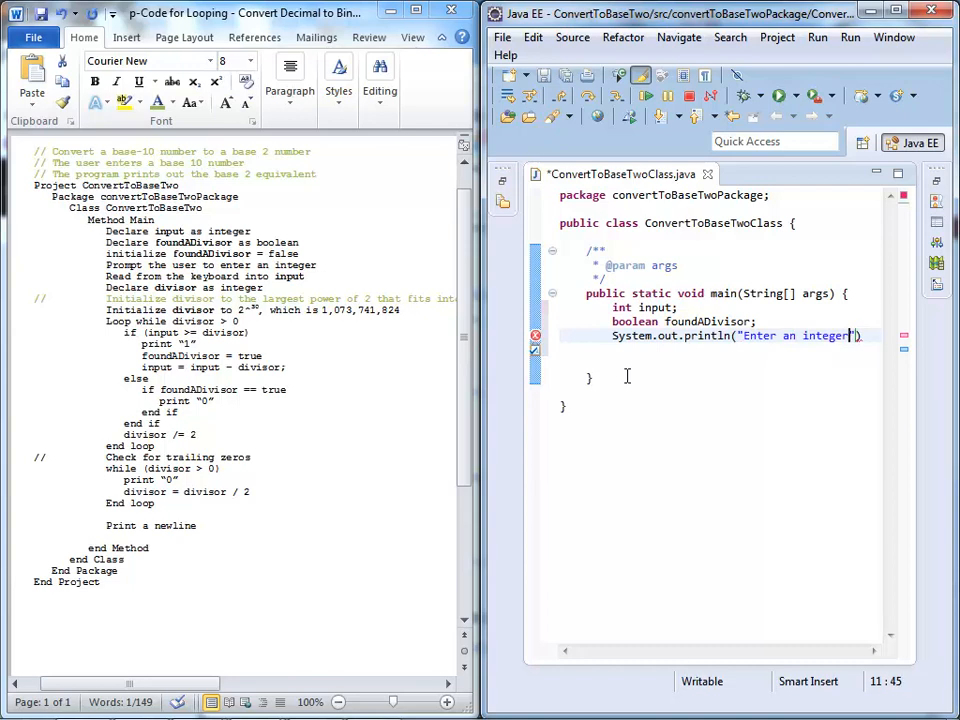
pyautogui.write(':')
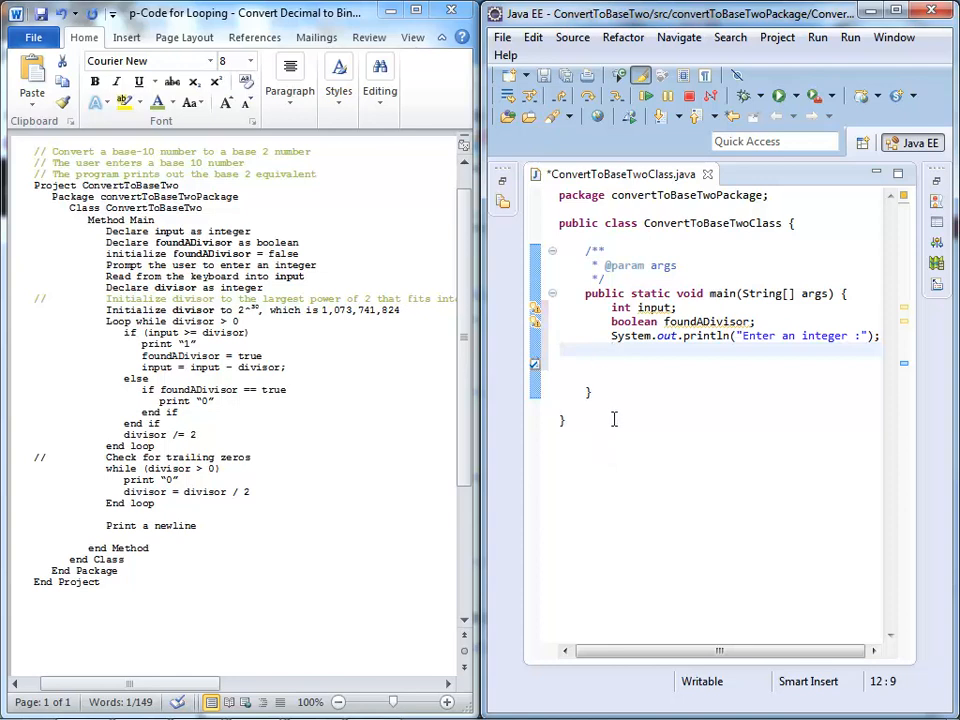
# Add Scanner in = new Scanner(System.in) and import java.util.Scanner via quick fix
pyautogui.write('Scanner in')
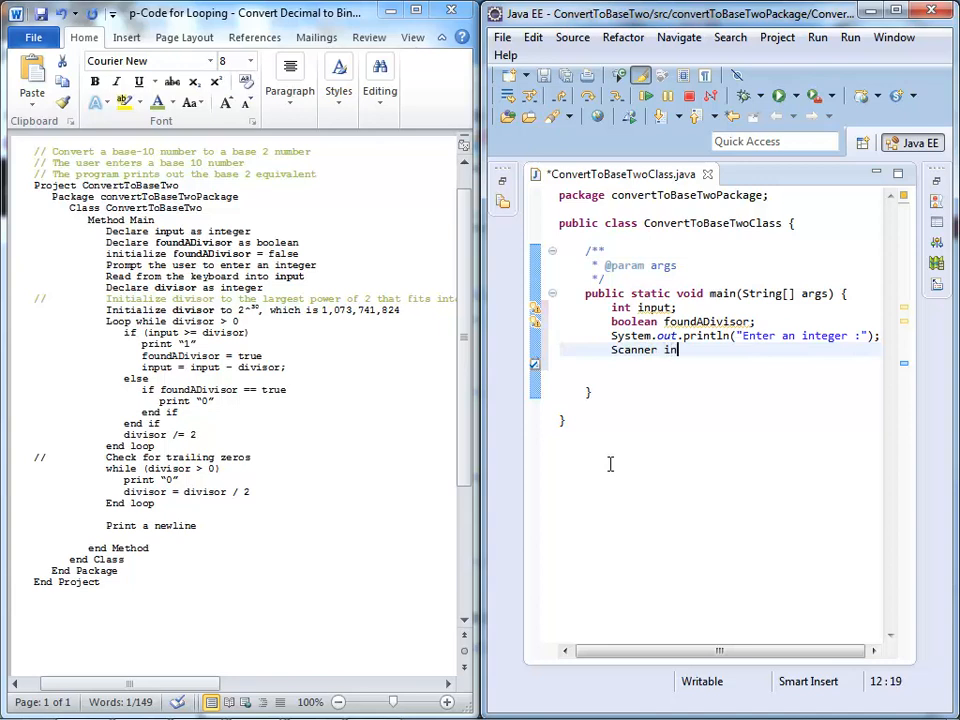
pyautogui.write('= new S')
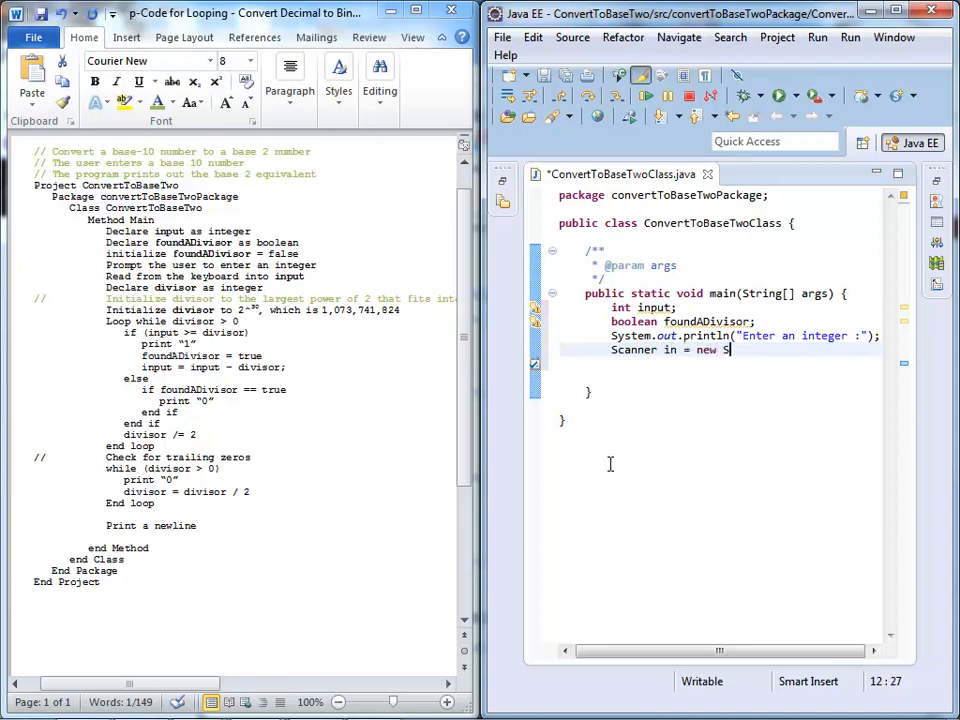
pyautogui.write('canner()')
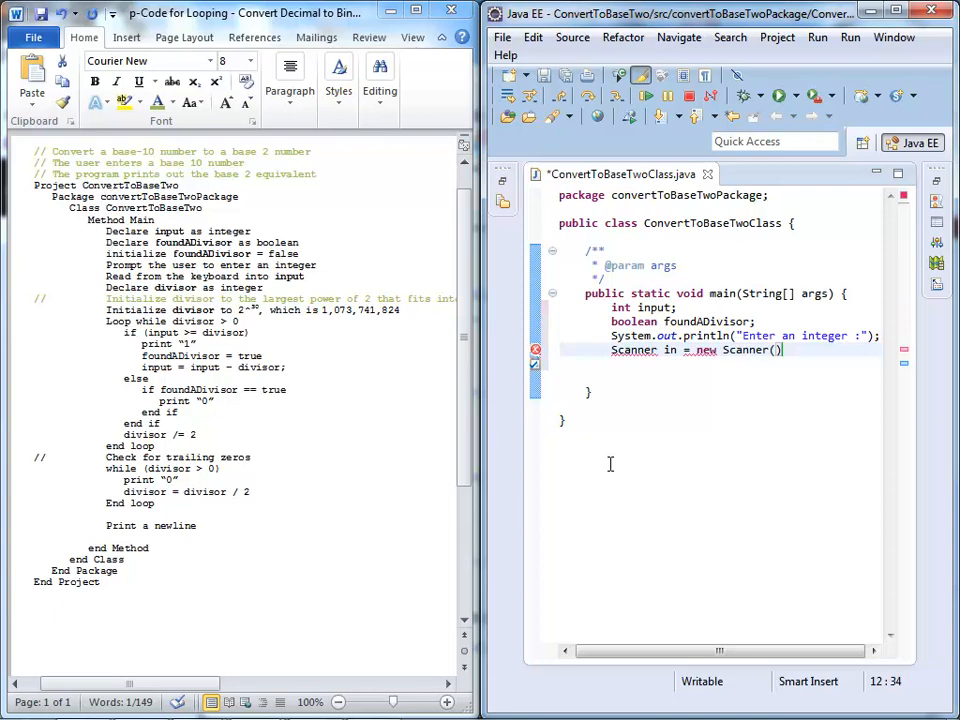
pyautogui.write('System')
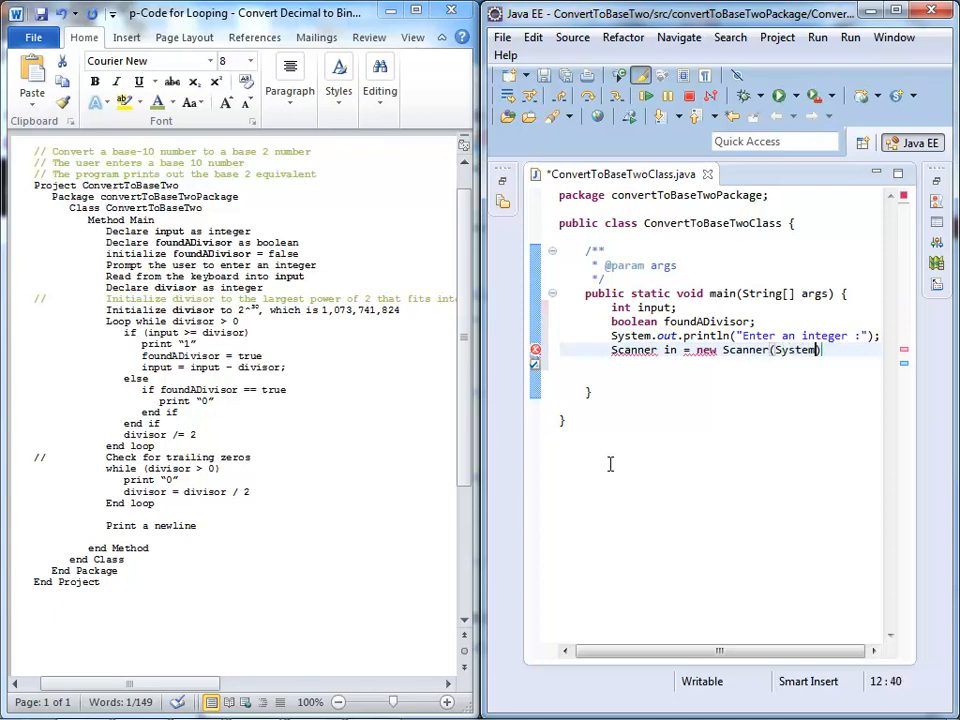
pyautogui.write('.in)')
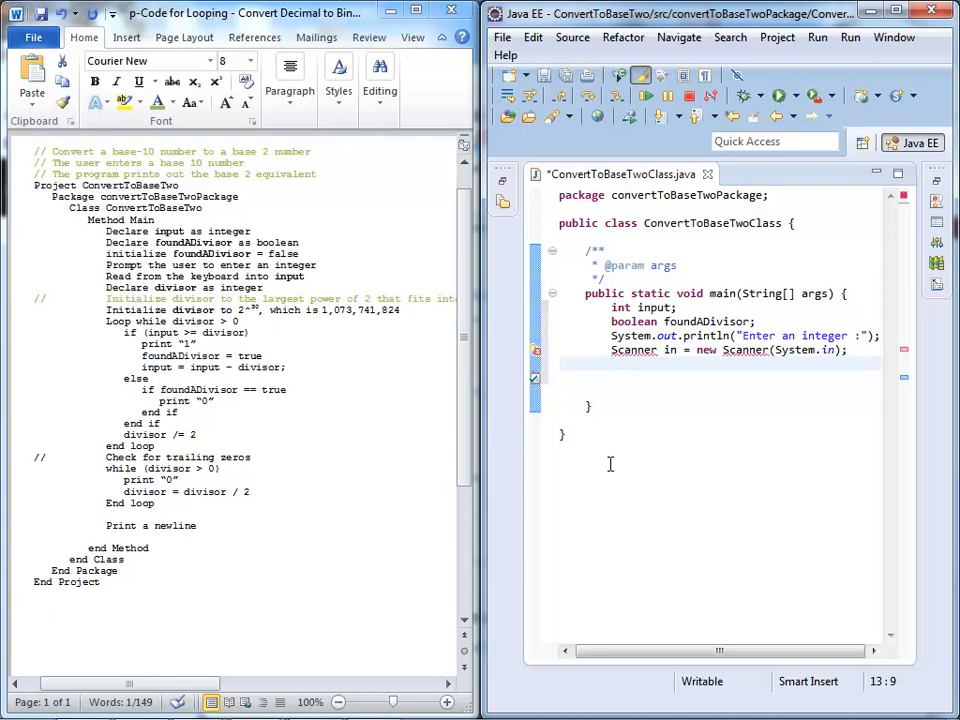
pyautogui.click(634, 350)
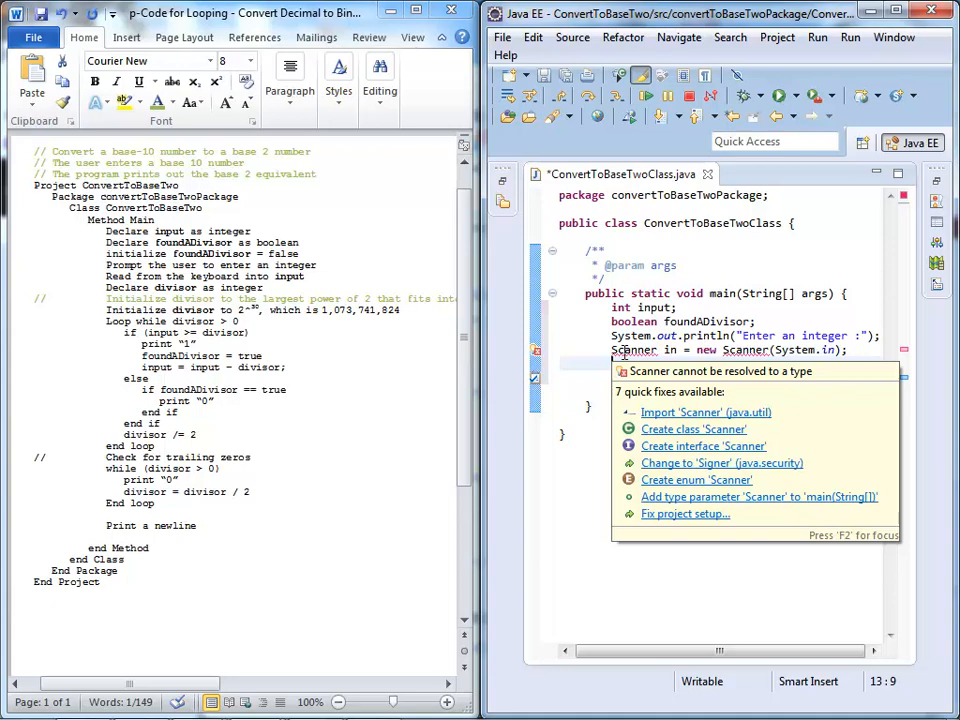
pyautogui.moveTo(698, 422)
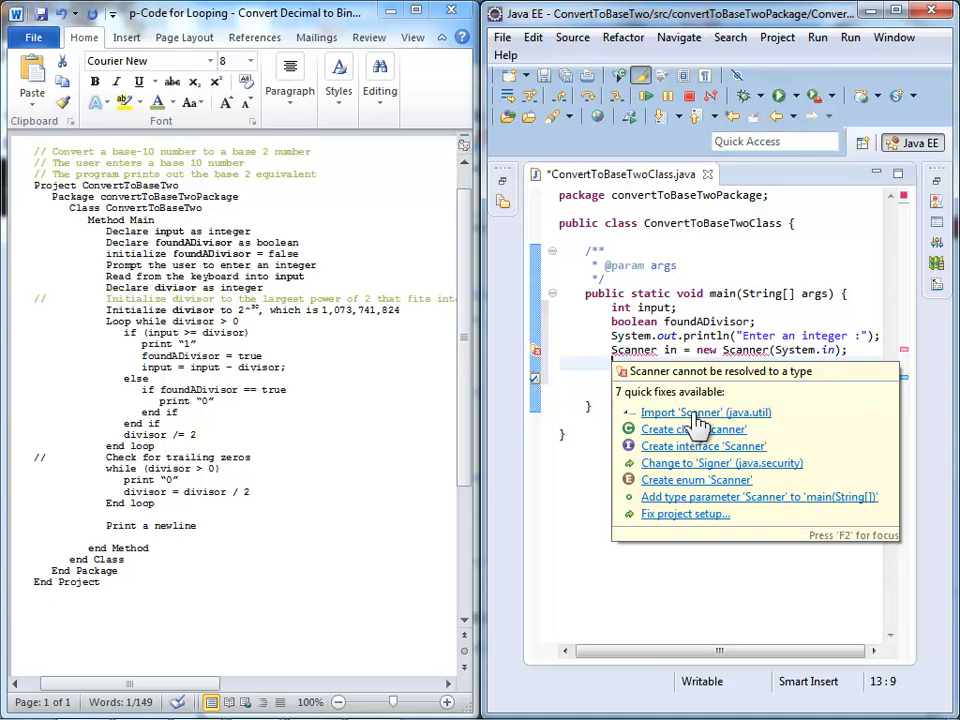
pyautogui.click(692, 412)
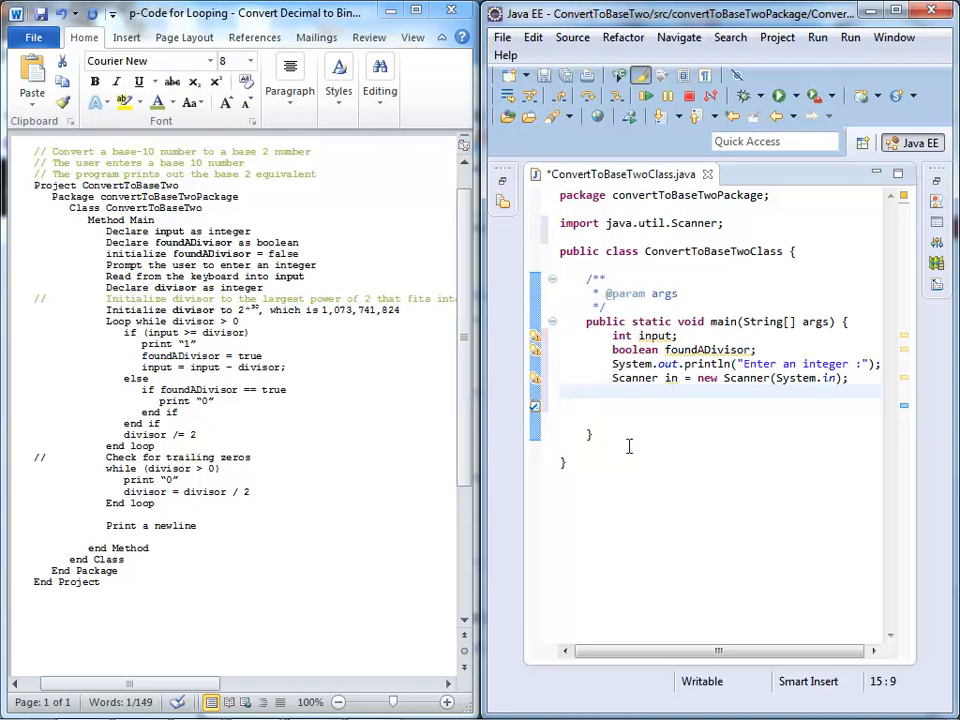
# Read the integer into input with in.nextInt()
pyautogui.write('input = in')
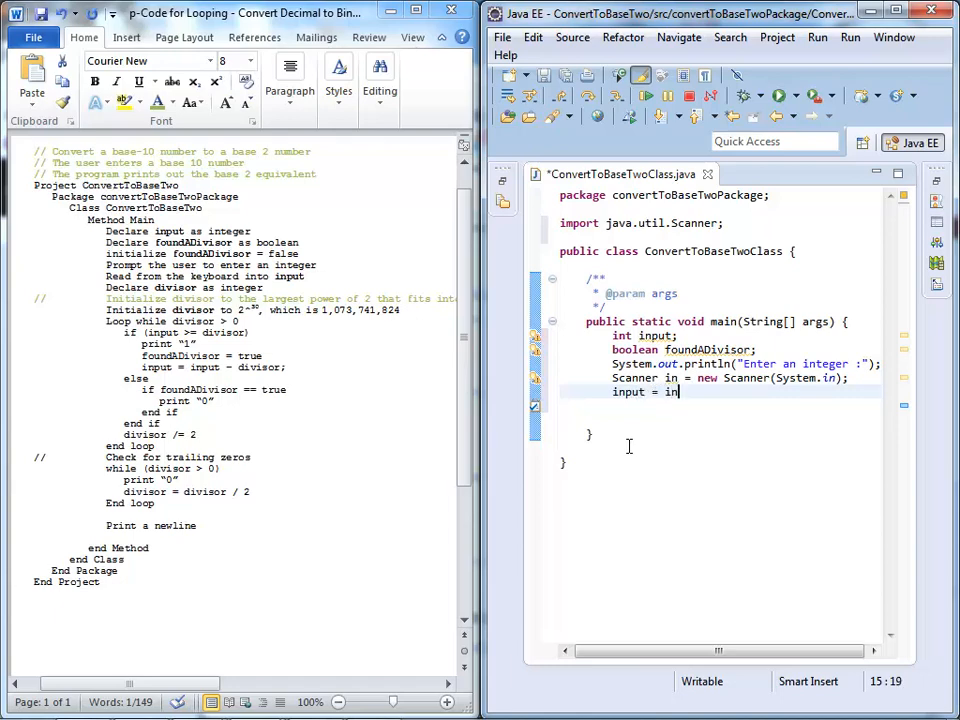
pyautogui.write('.')
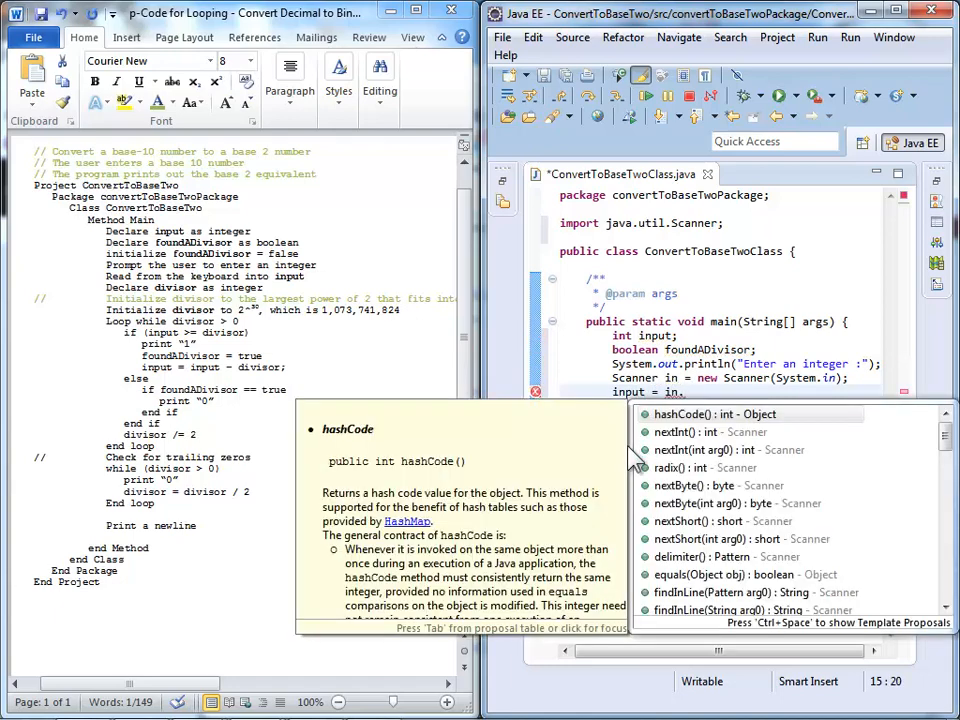
pyautogui.write('nextInt();')
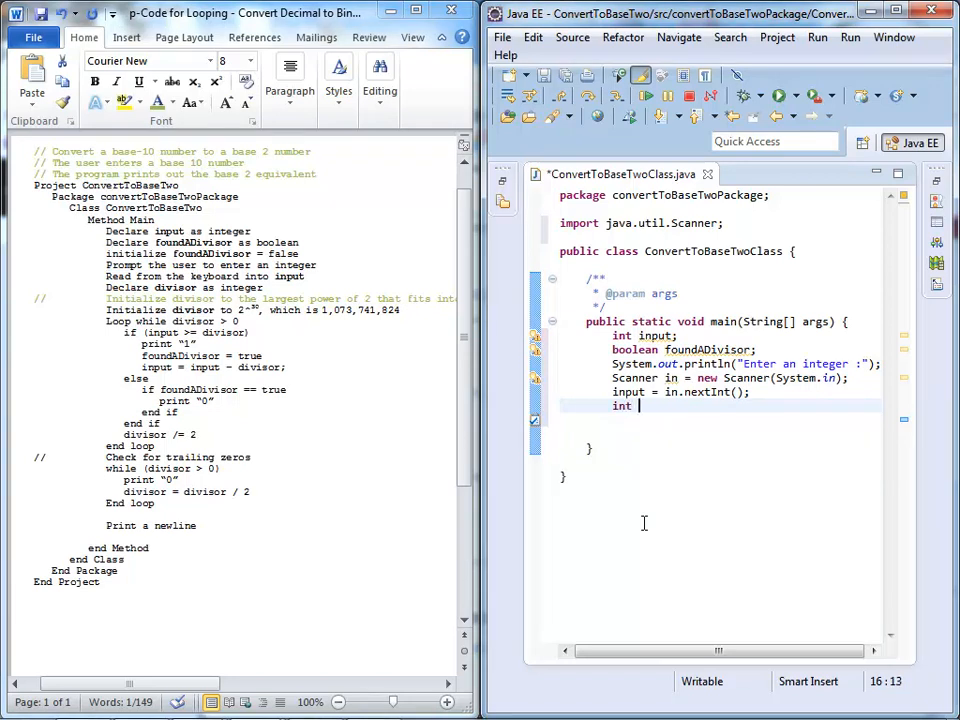
pyautogui.write('divisor;')
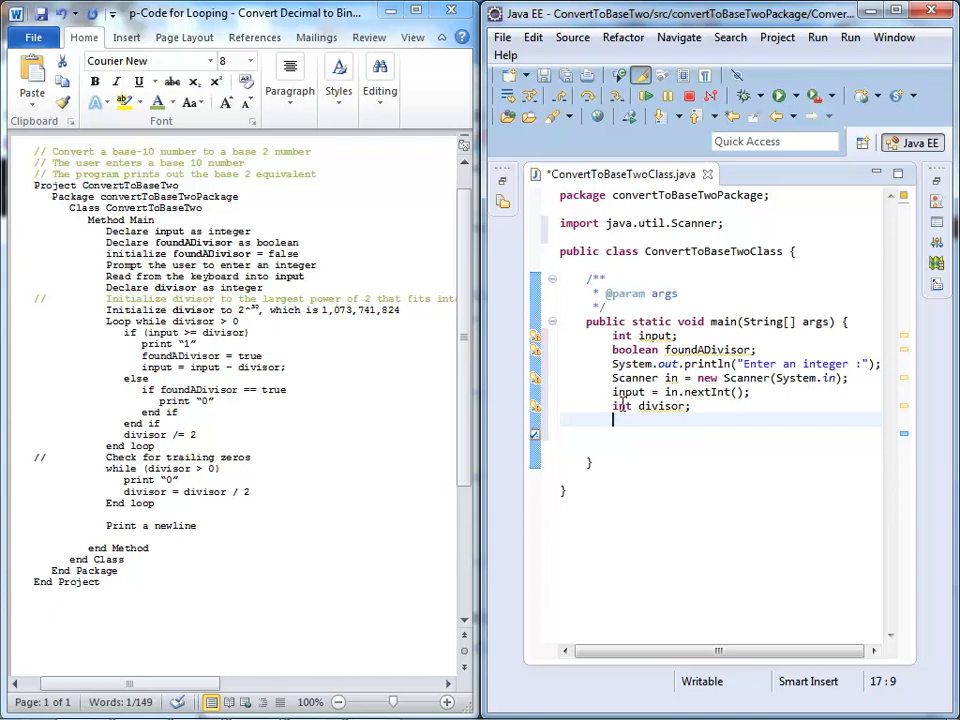
pyautogui.doubleClick(124, 265)
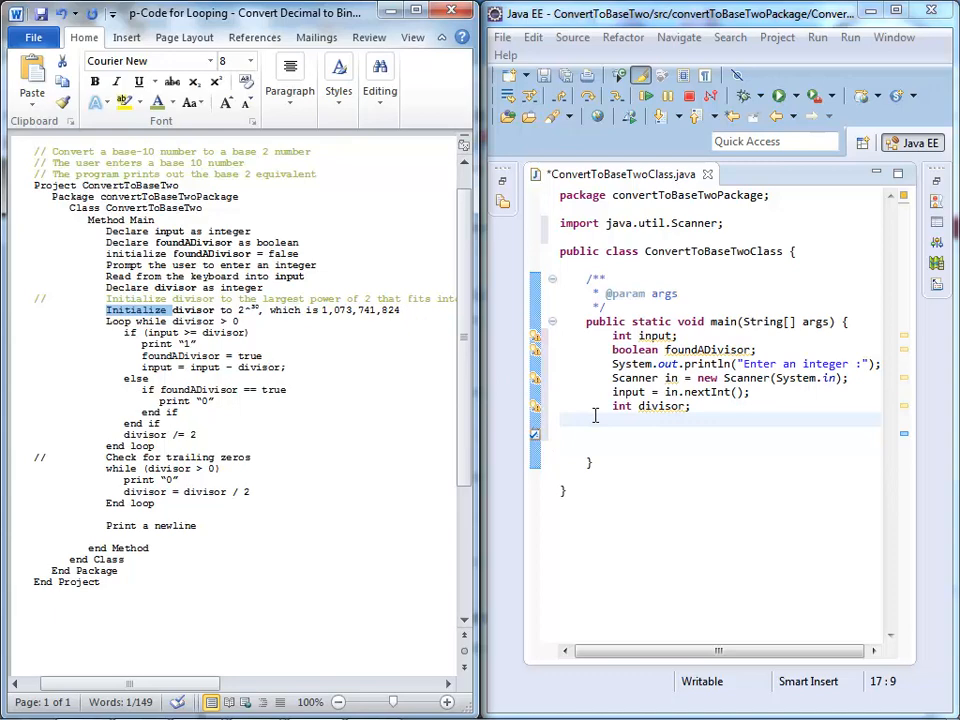
pyautogui.write('divi')
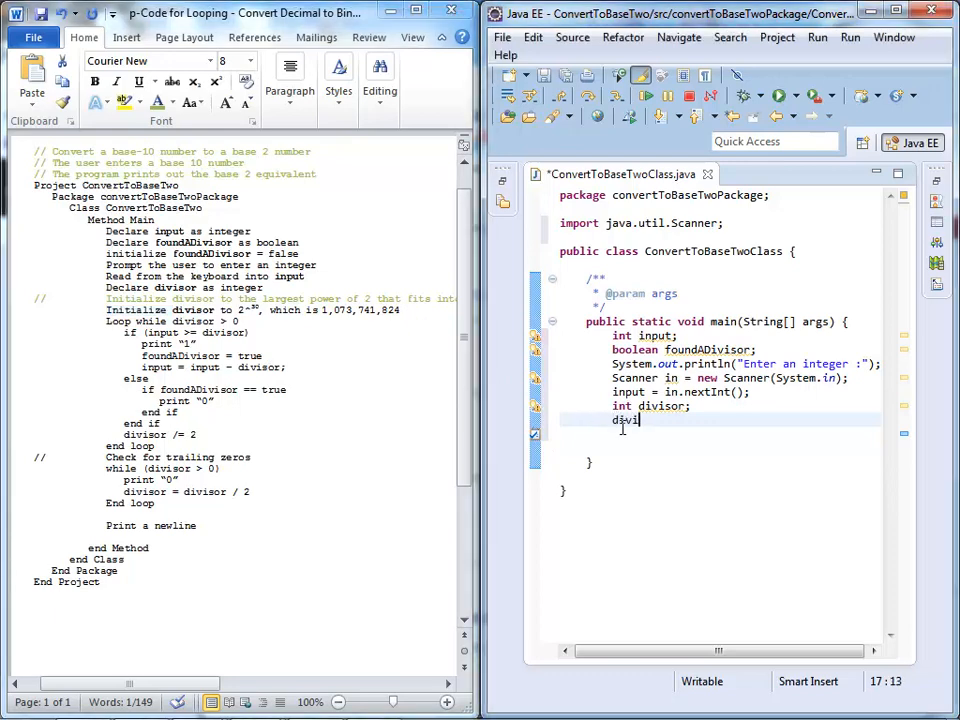
pyautogui.write('sor =')
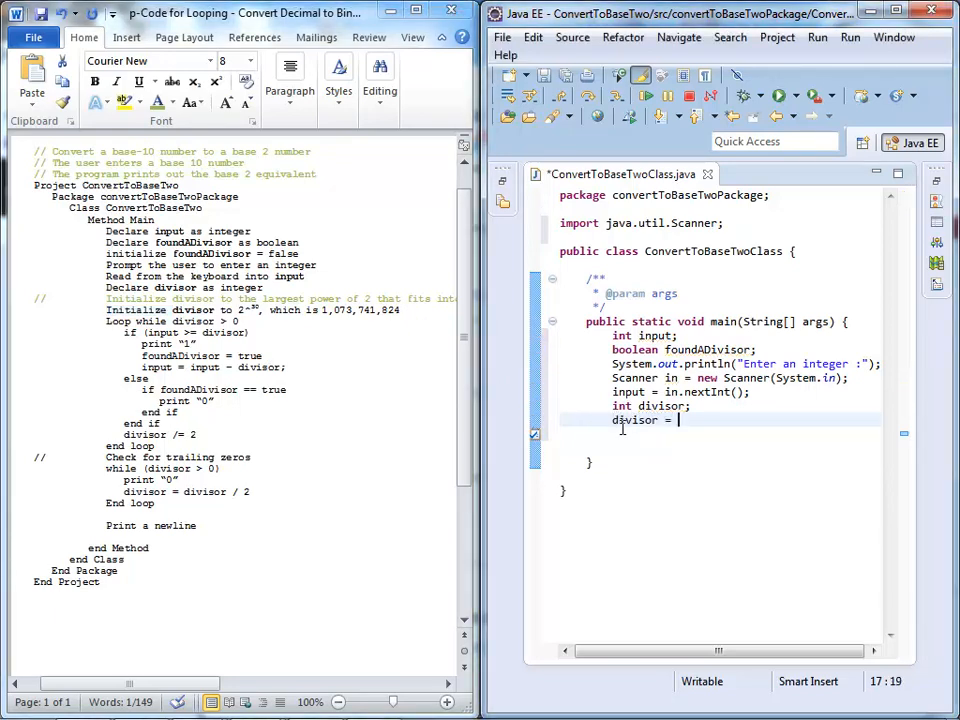
pyautogui.write('10')
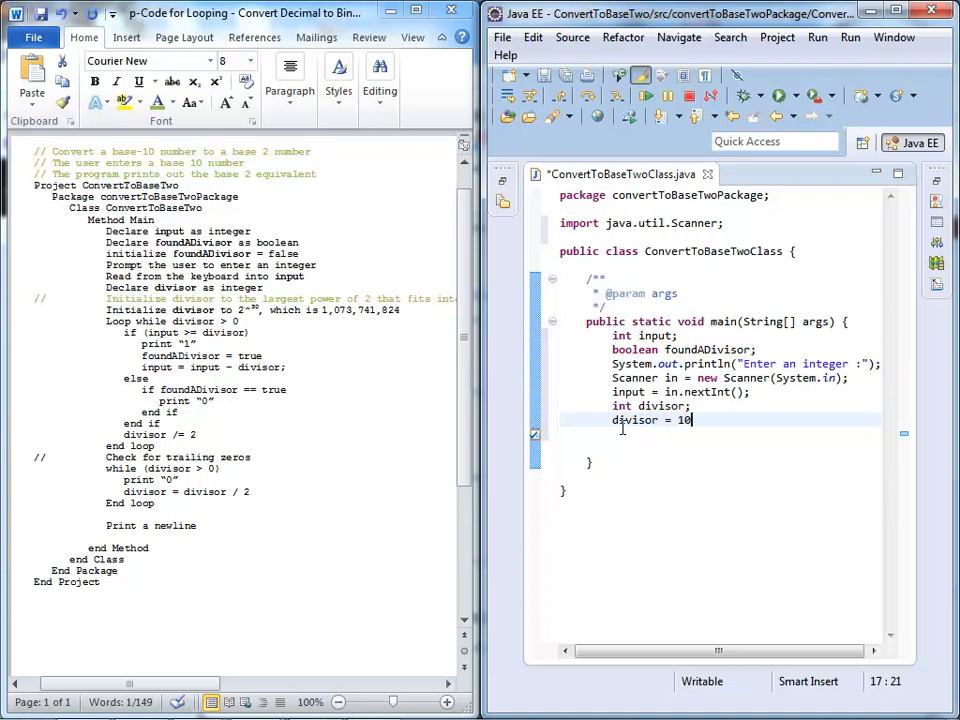
pyautogui.write('73741824;')
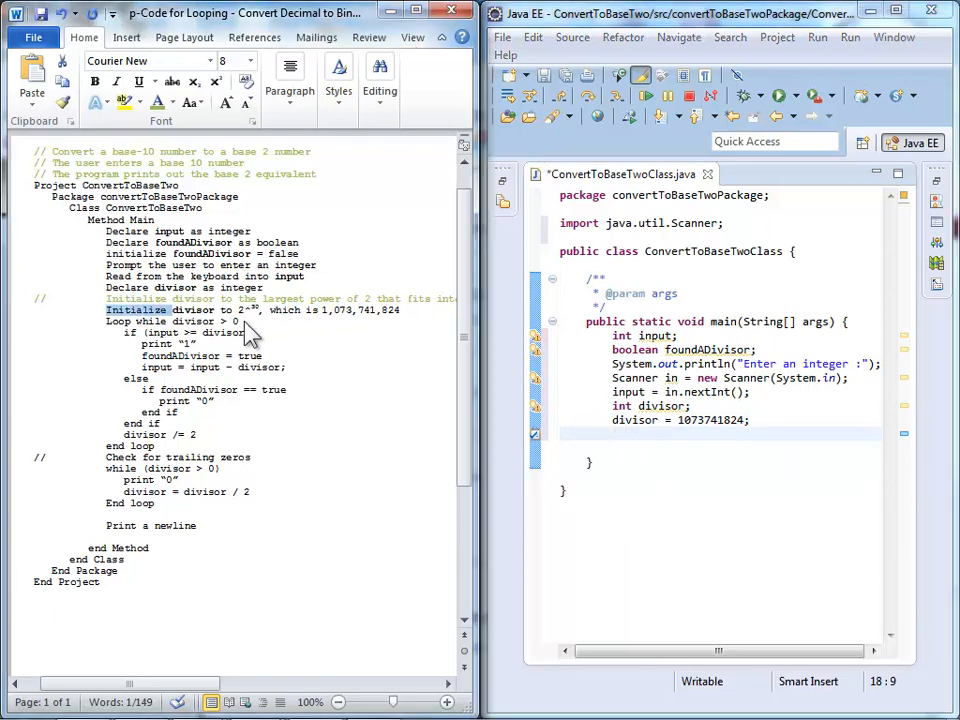
# Open a while loop that runs while divisor > 0
pyautogui.doubleClick(119, 320)
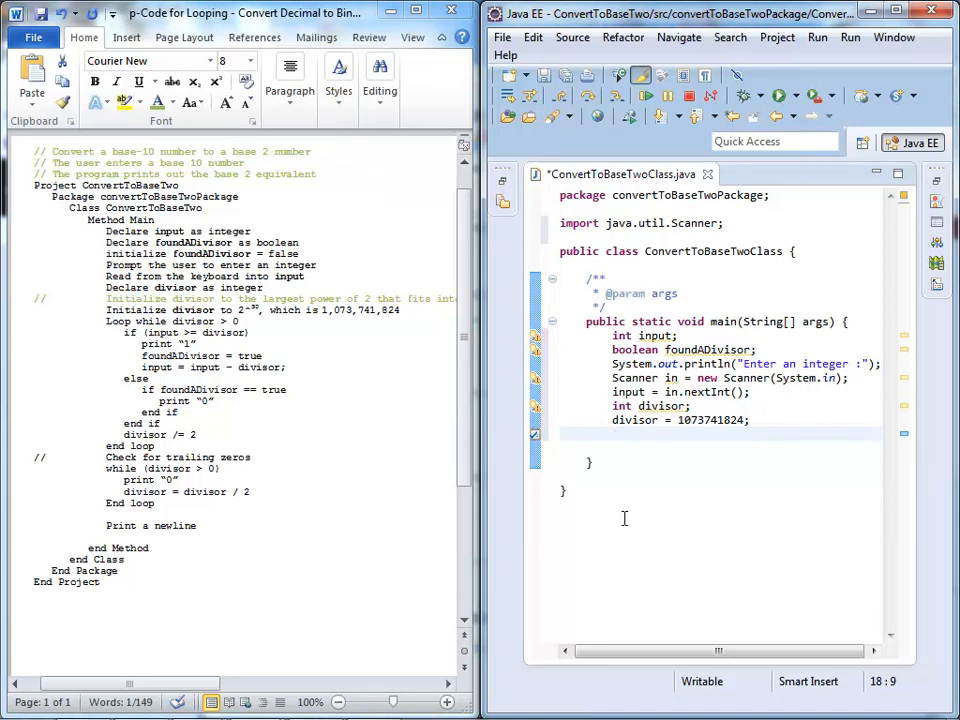
pyautogui.write('while (')
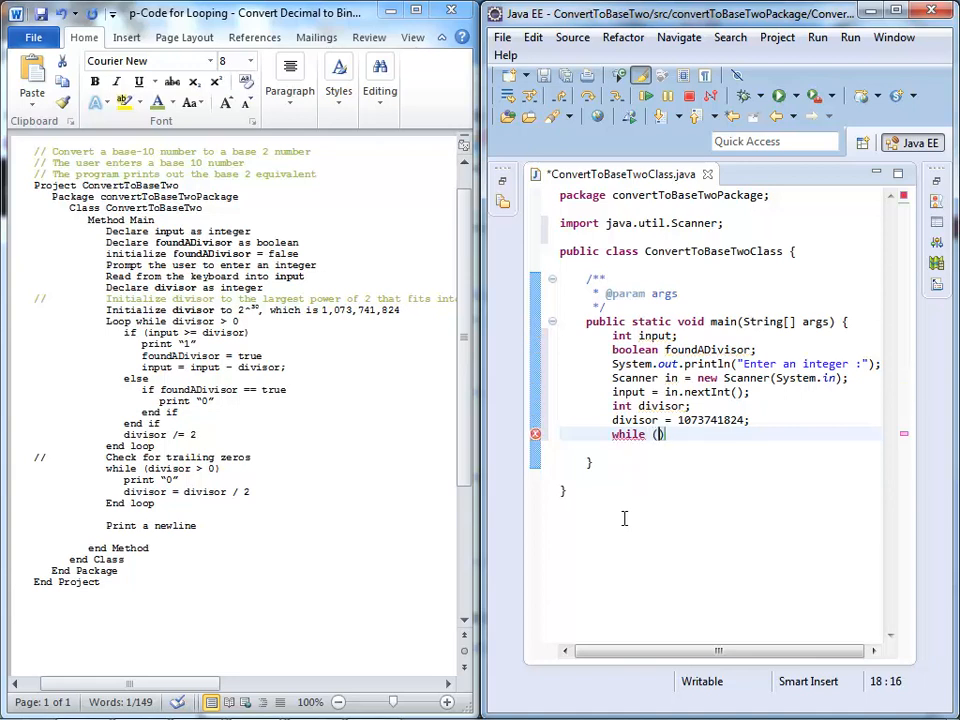
pyautogui.write('divisor')
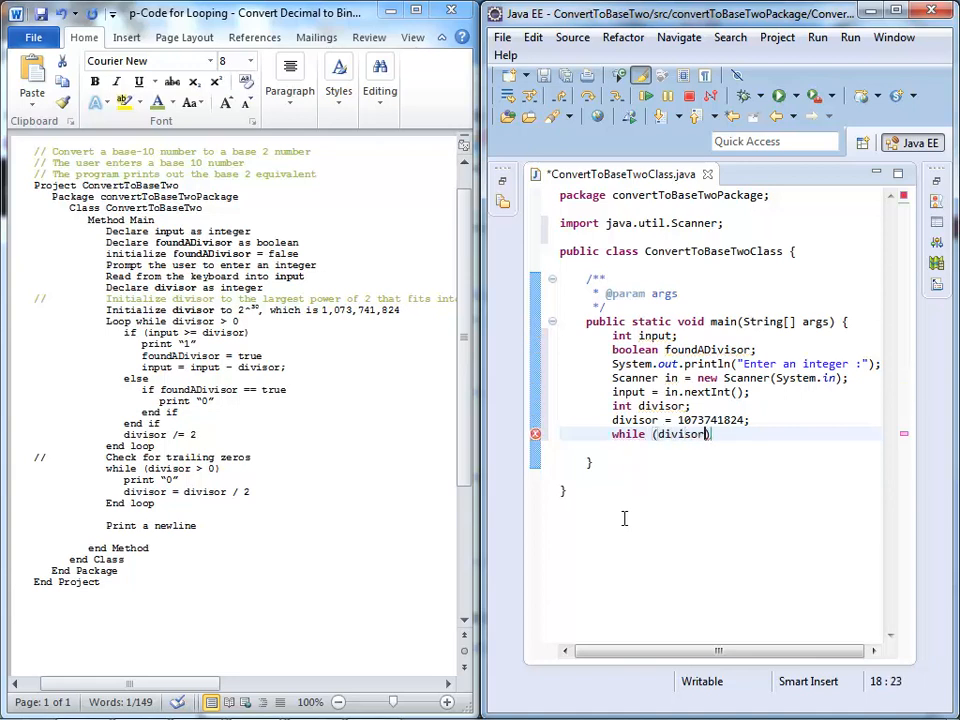
pyautogui.write('> 0')
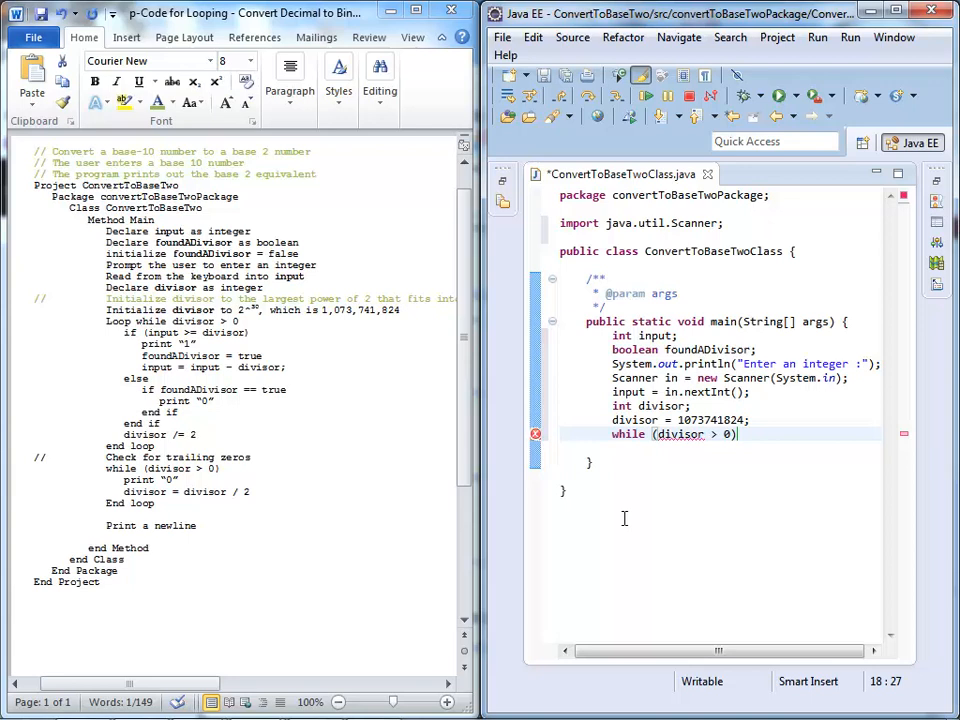
pyautogui.write('{')
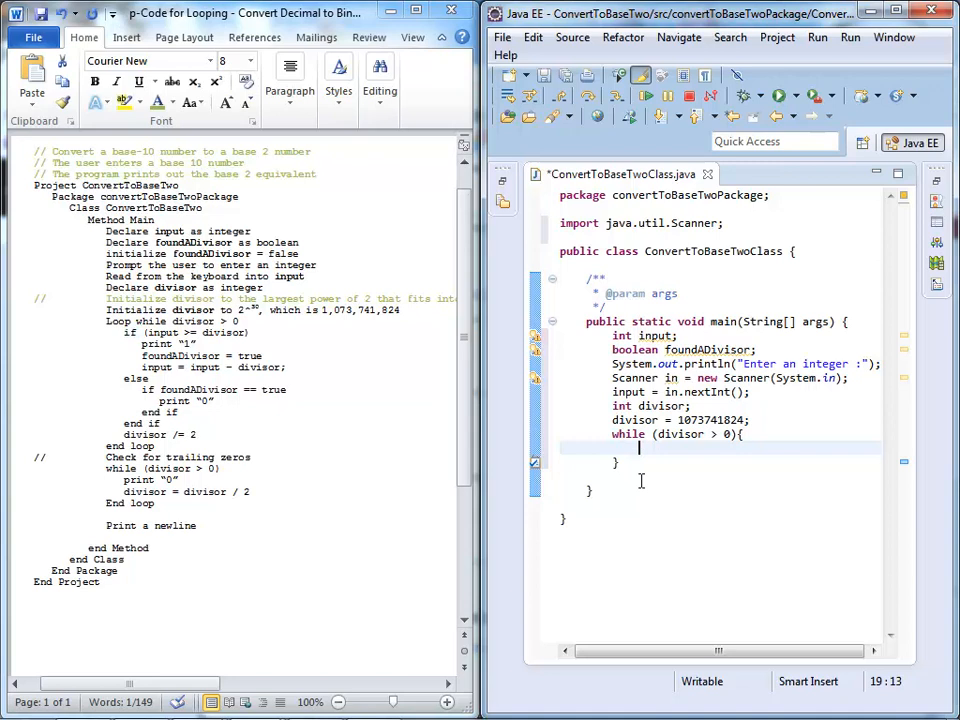
# Add an empty if (input >= divisor) block inside the loop
pyautogui.write('if ()')
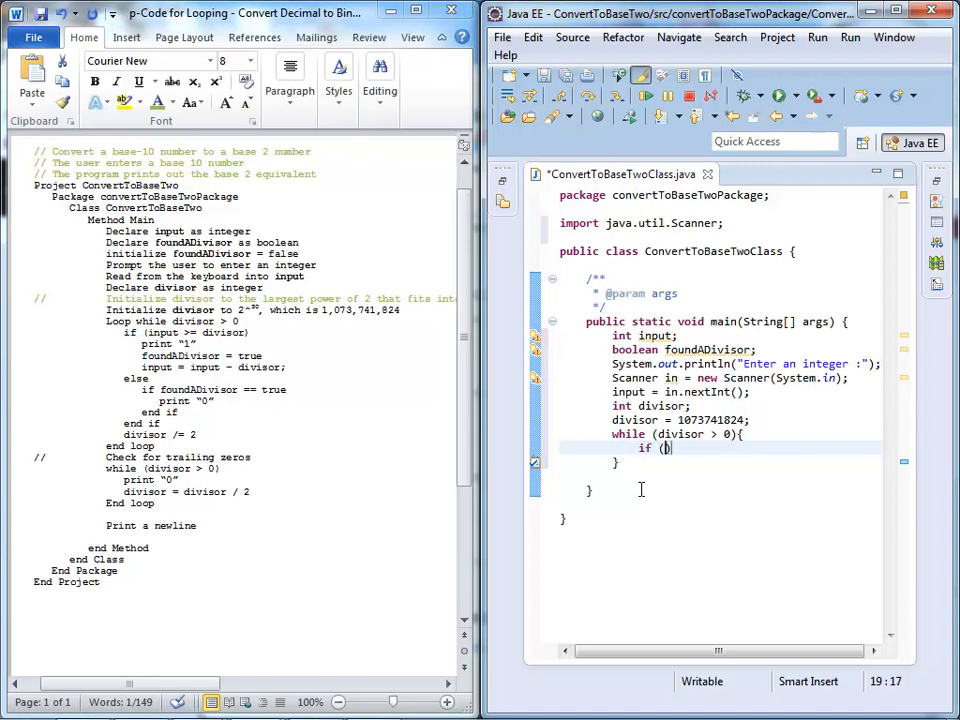
pyautogui.write('input')
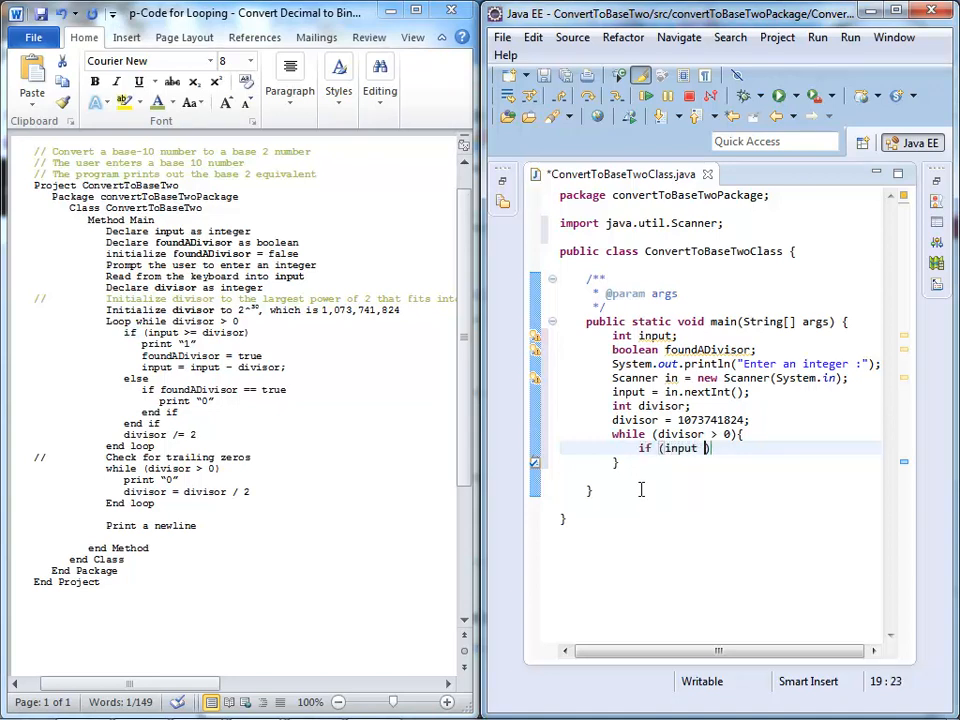
pyautogui.write('>=')
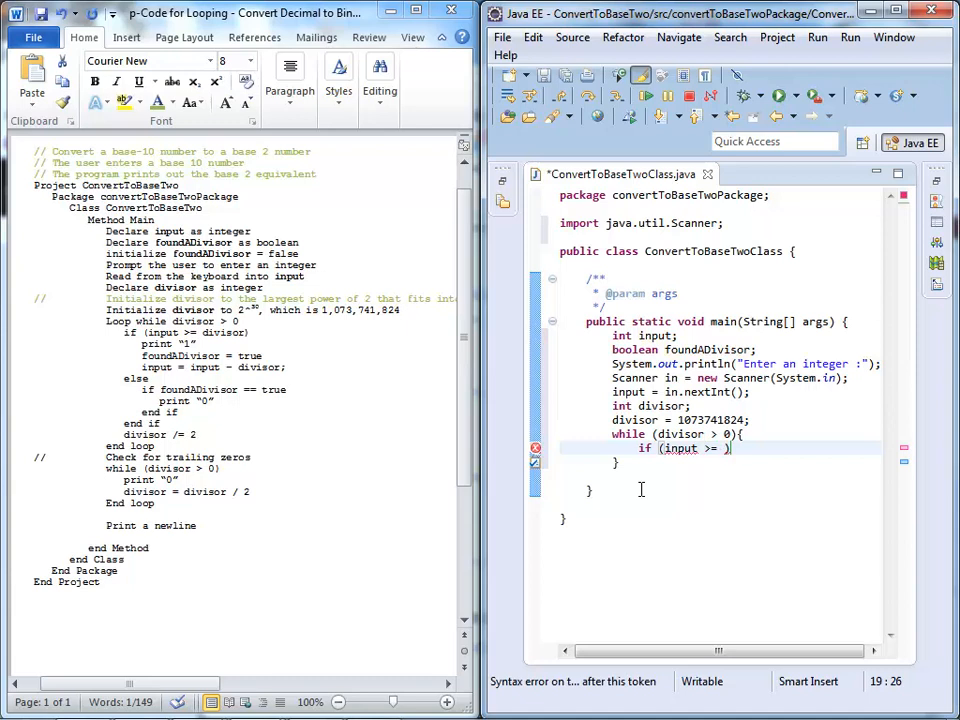
pyautogui.write('divisor)')
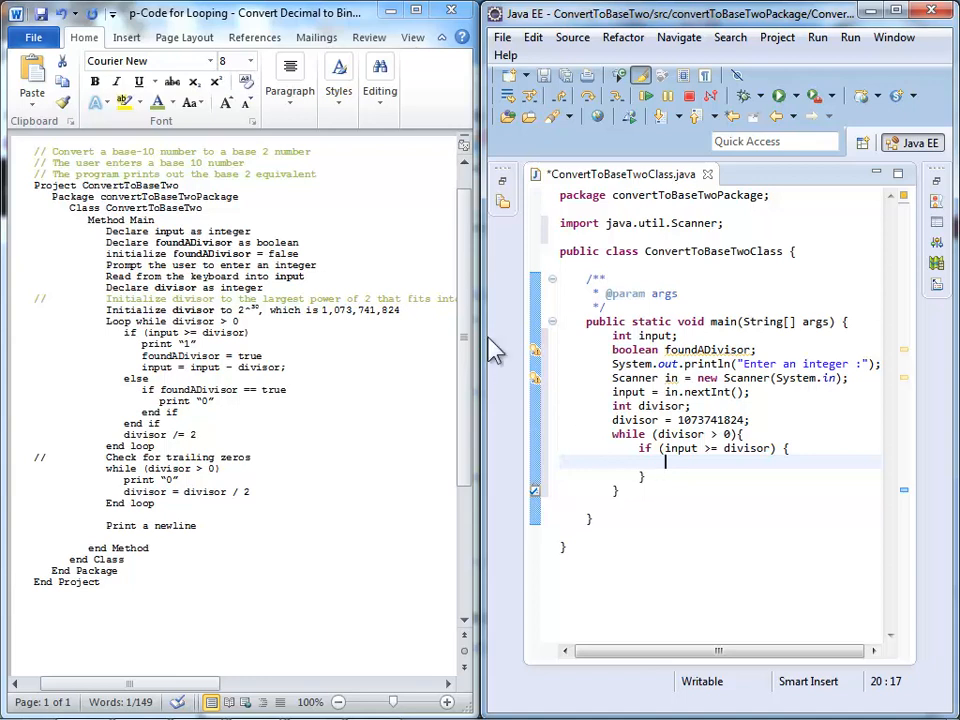
pyautogui.moveTo(155, 345)
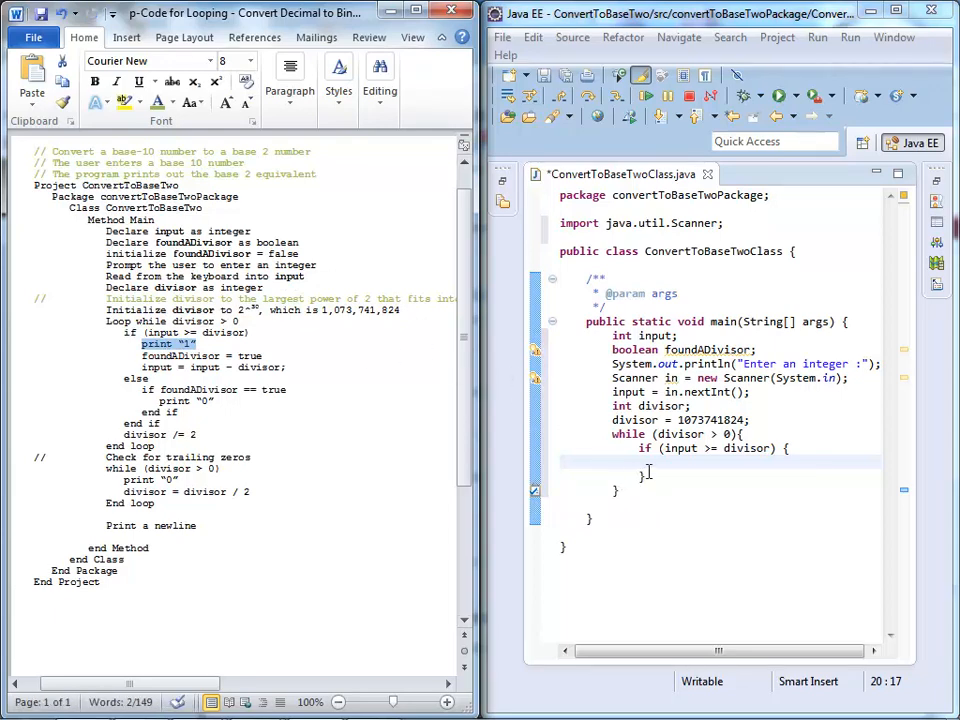
# Add System.out.println("1"); inside the if block
pyautogui.write('Syst')
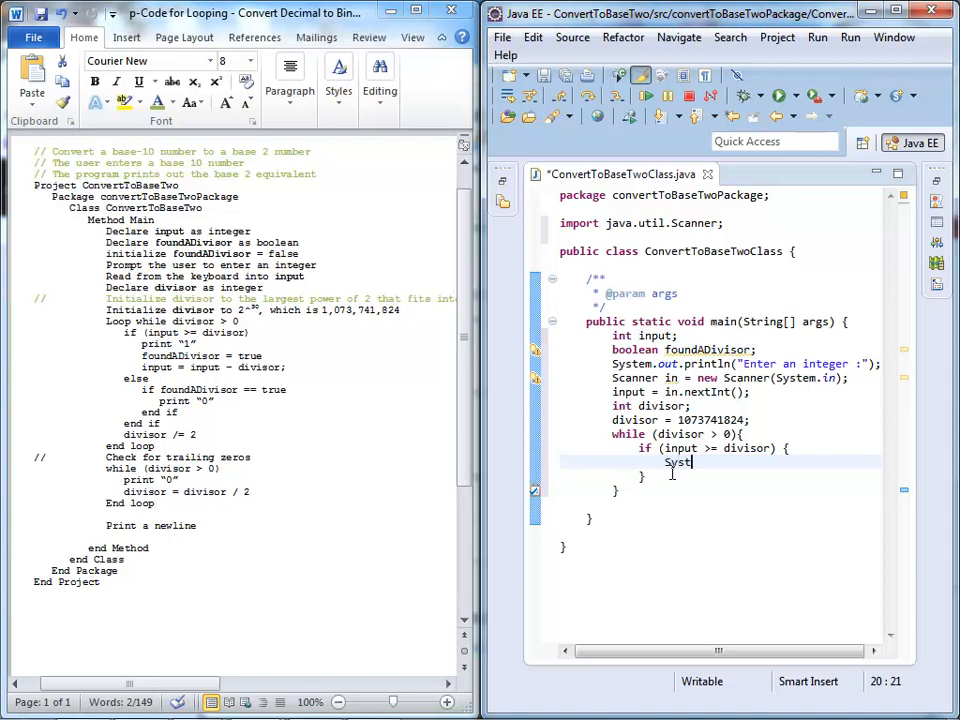
pyautogui.write('.out')
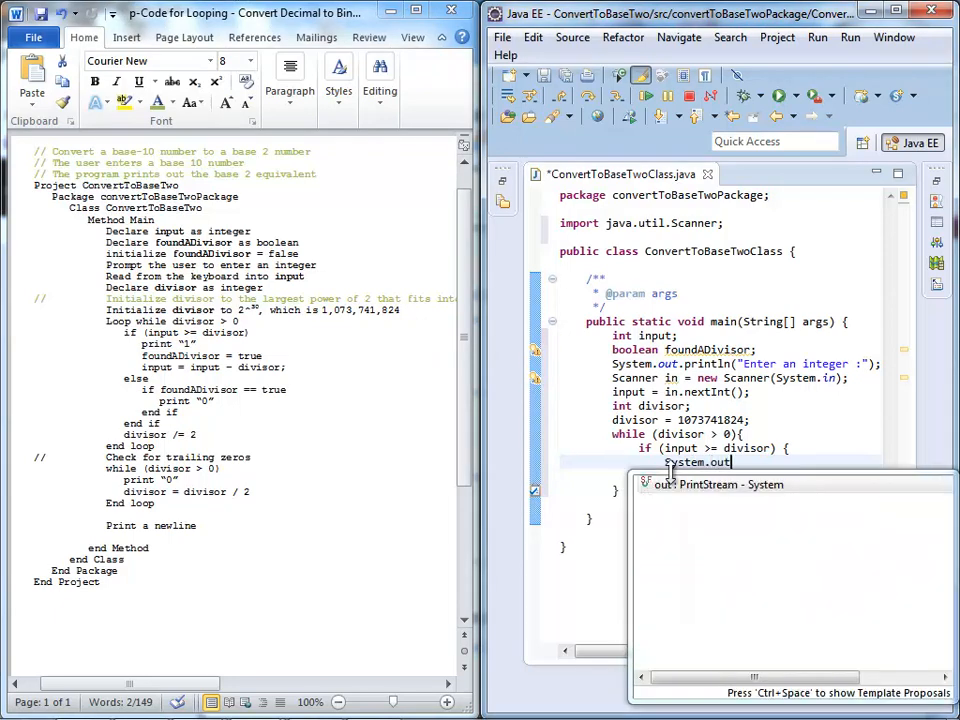
pyautogui.write('println("')
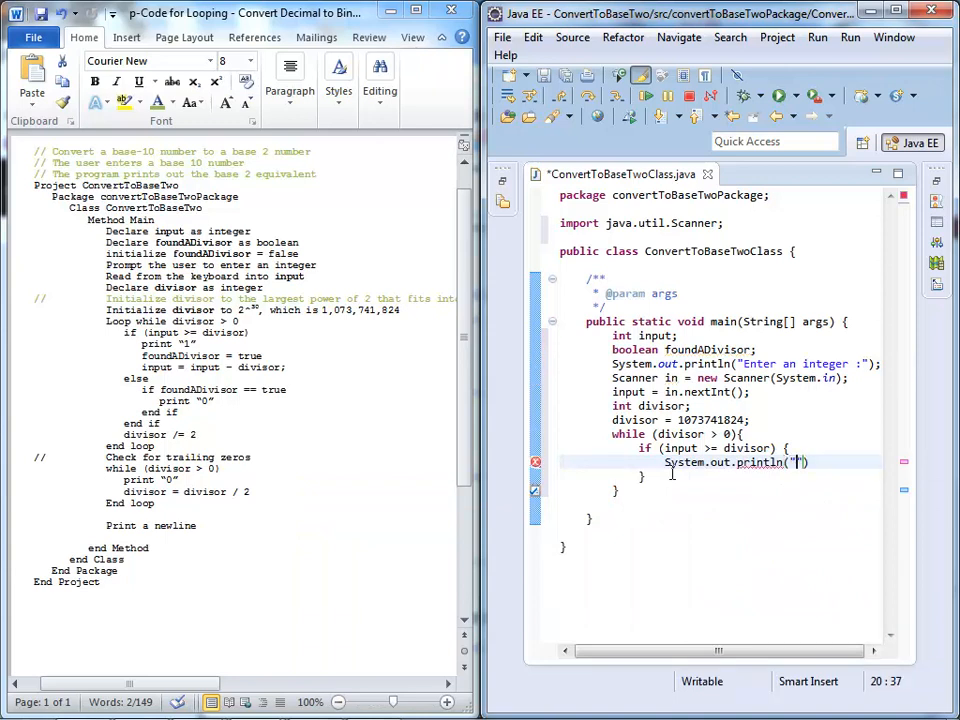
pyautogui.write('1')
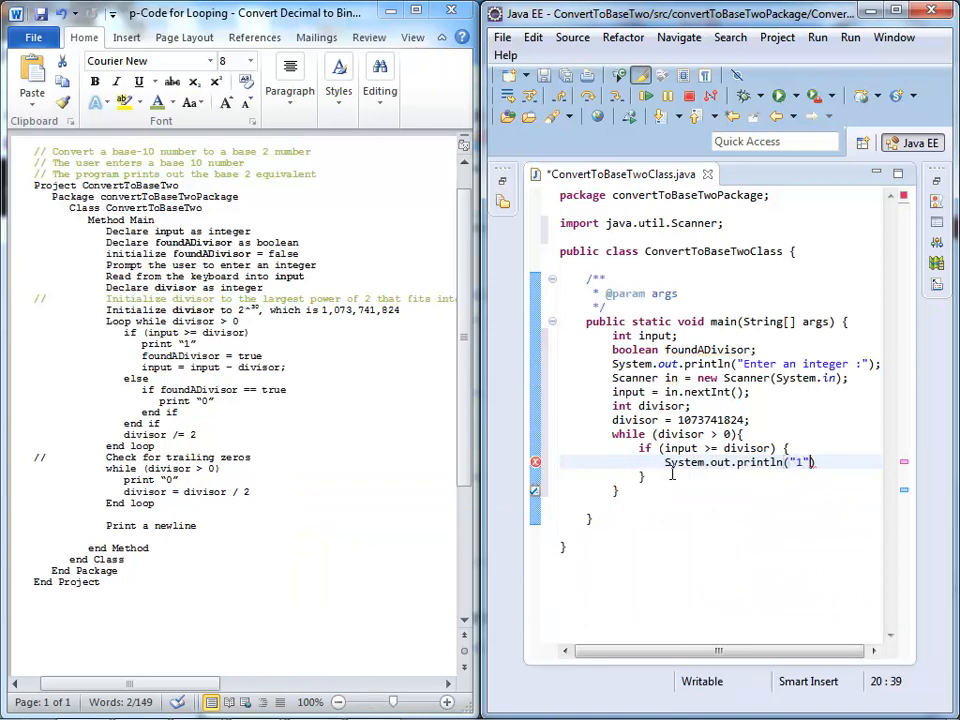
pyautogui.write(';')
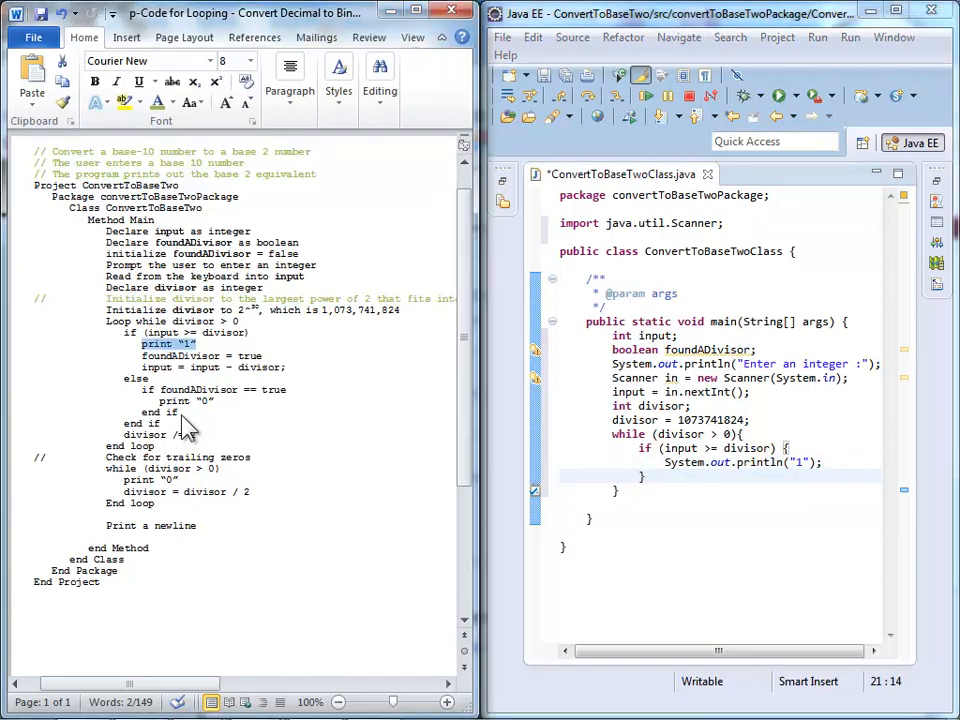
pyautogui.doubleClick(151, 412)
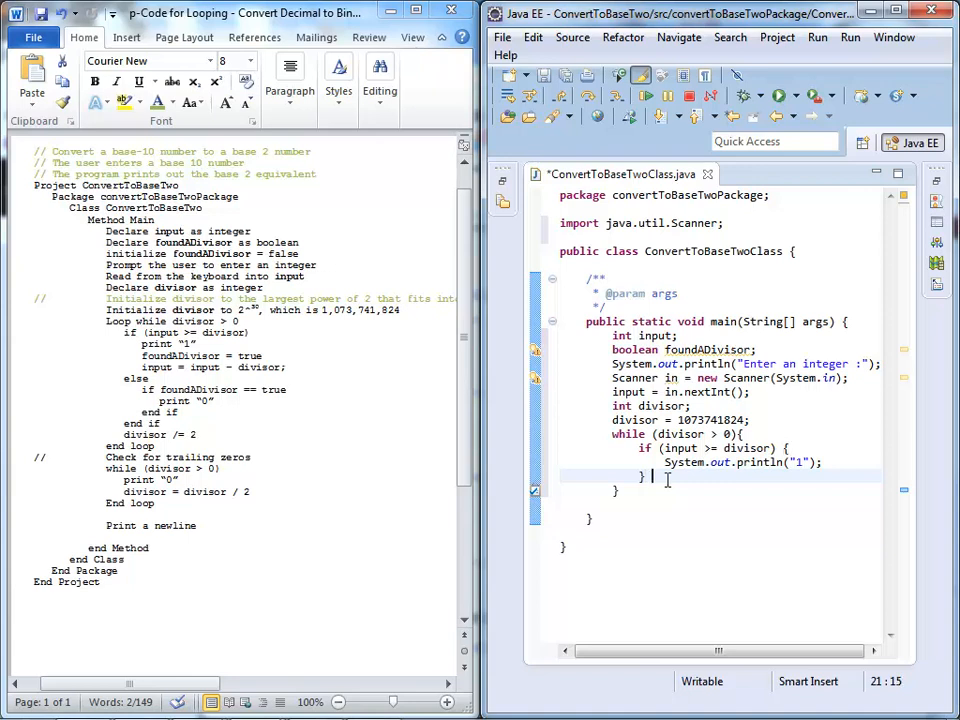
# Add an empty else, set foundADivisor = true, and subtract divisor from input
pyautogui.write('else {')
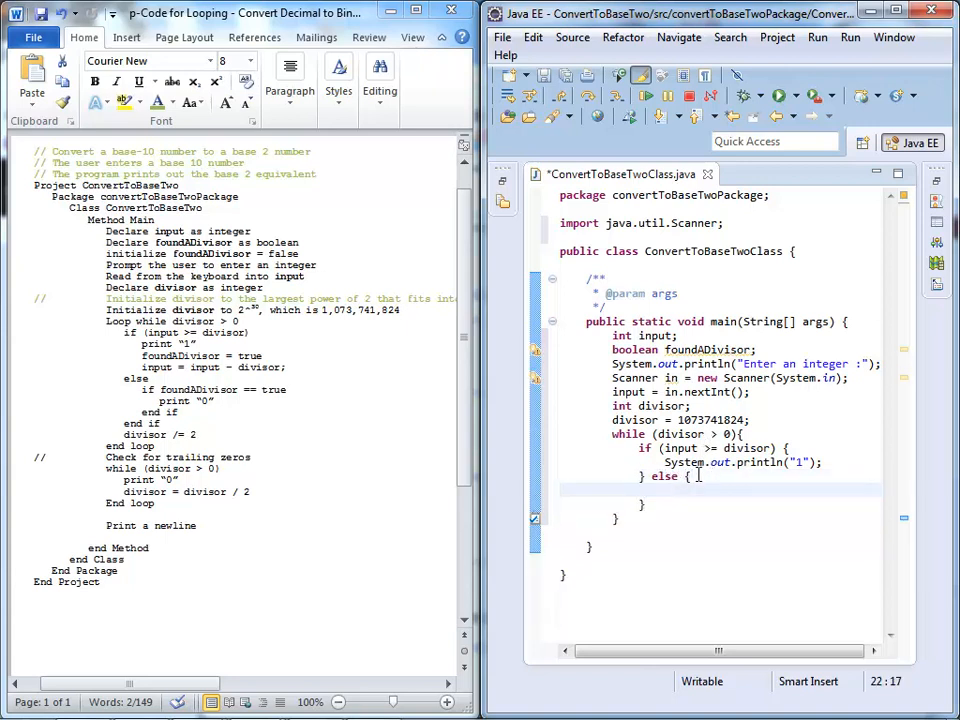
pyautogui.doubleClick(663, 476)
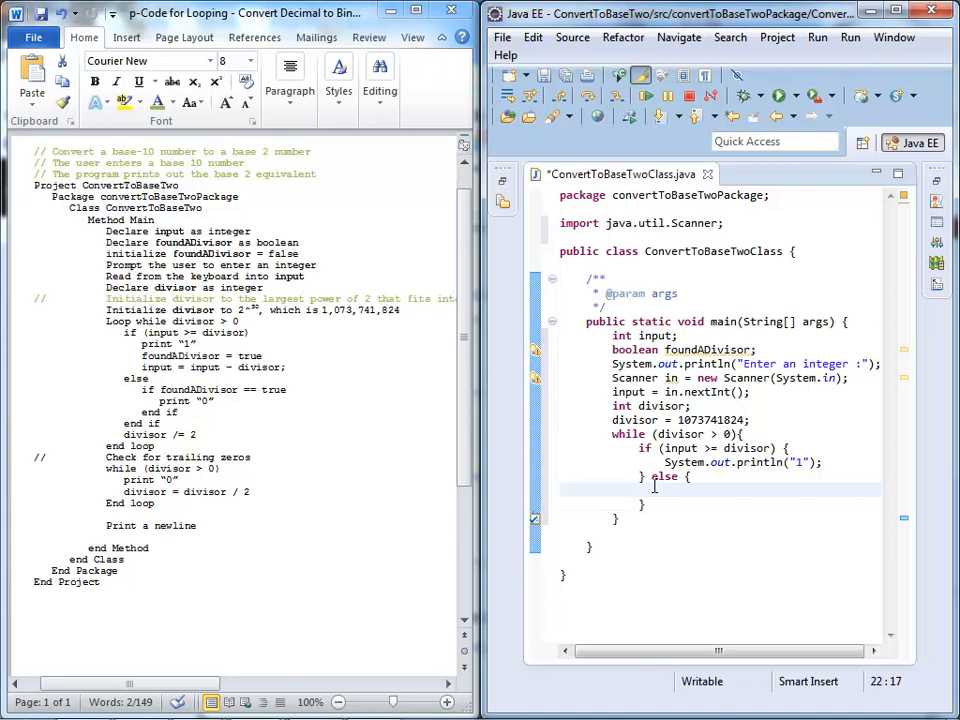
pyautogui.moveTo(196, 347)
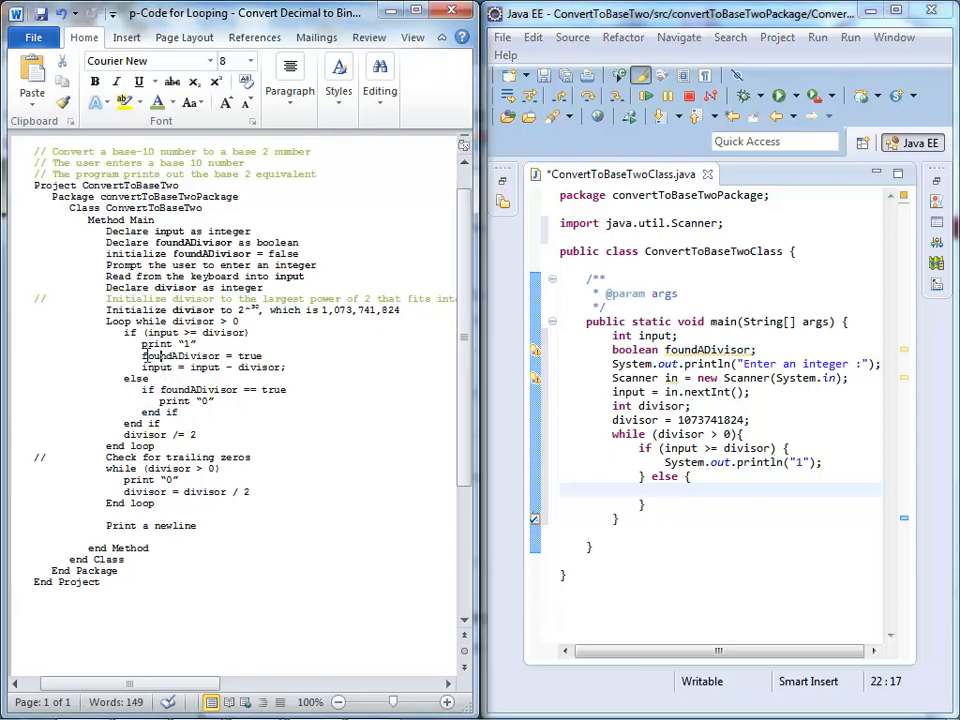
pyautogui.moveTo(141, 355); pyautogui.dragTo(287, 367)
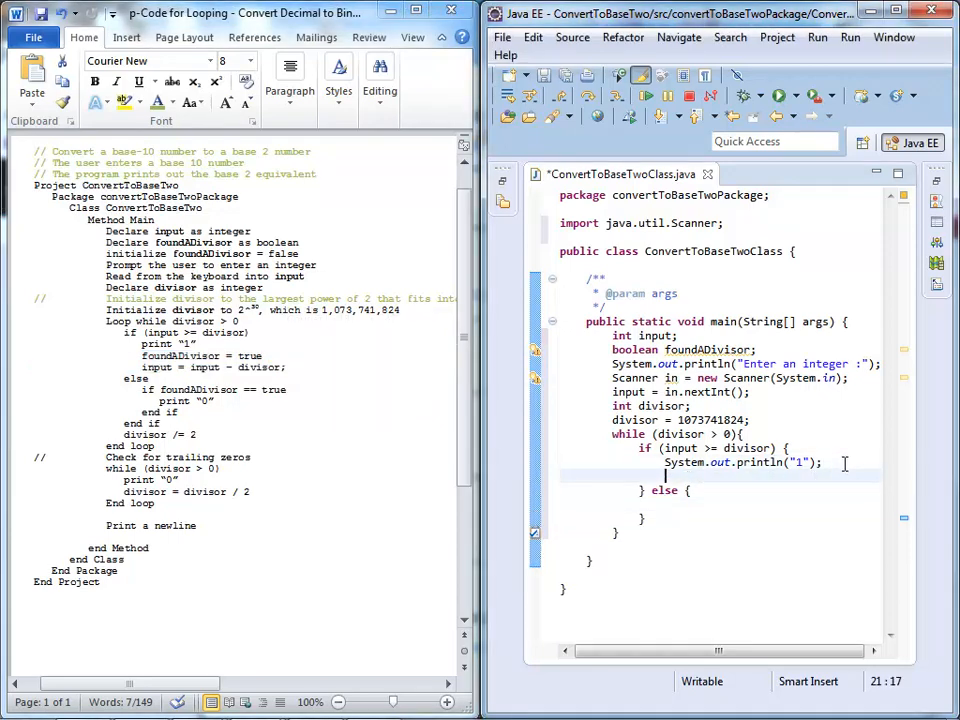
pyautogui.write('found')
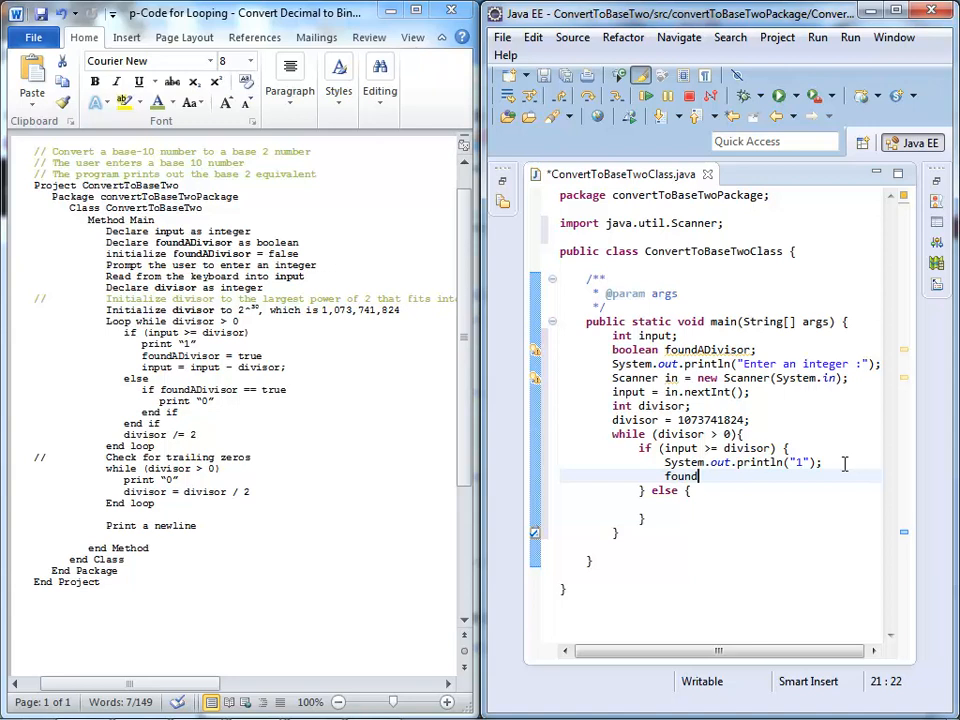
pyautogui.write('ADivis')
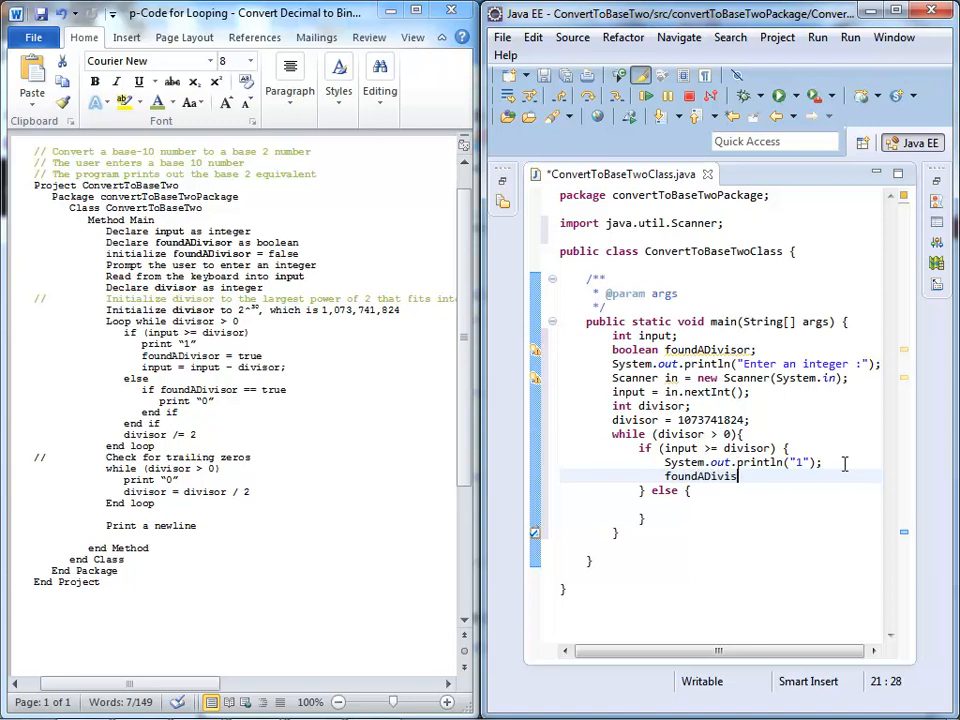
pyautogui.write('=')
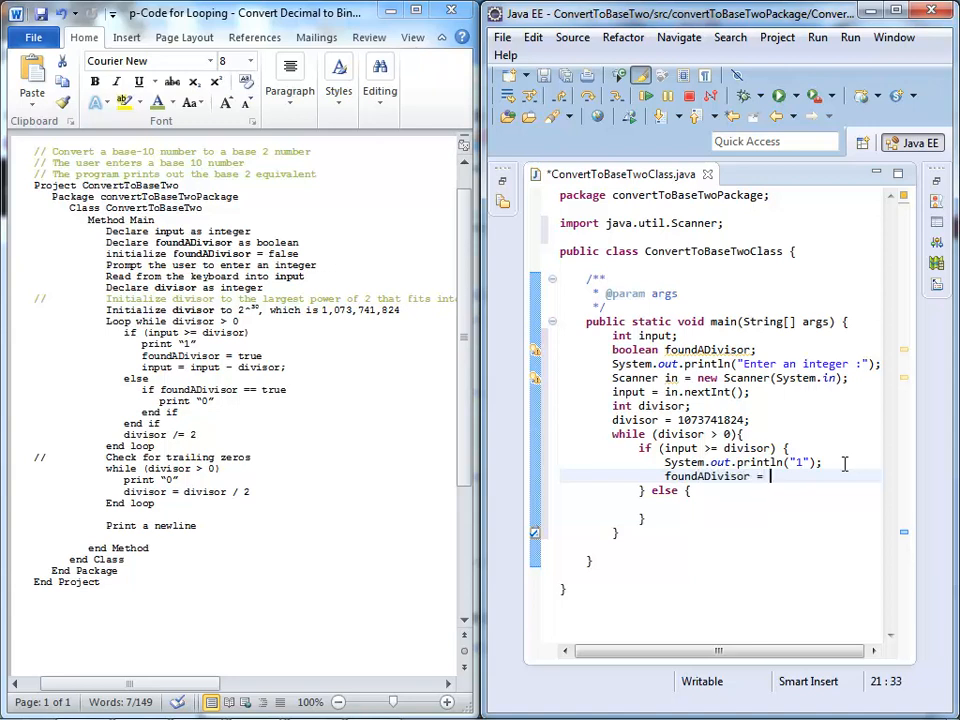
pyautogui.write('true;')
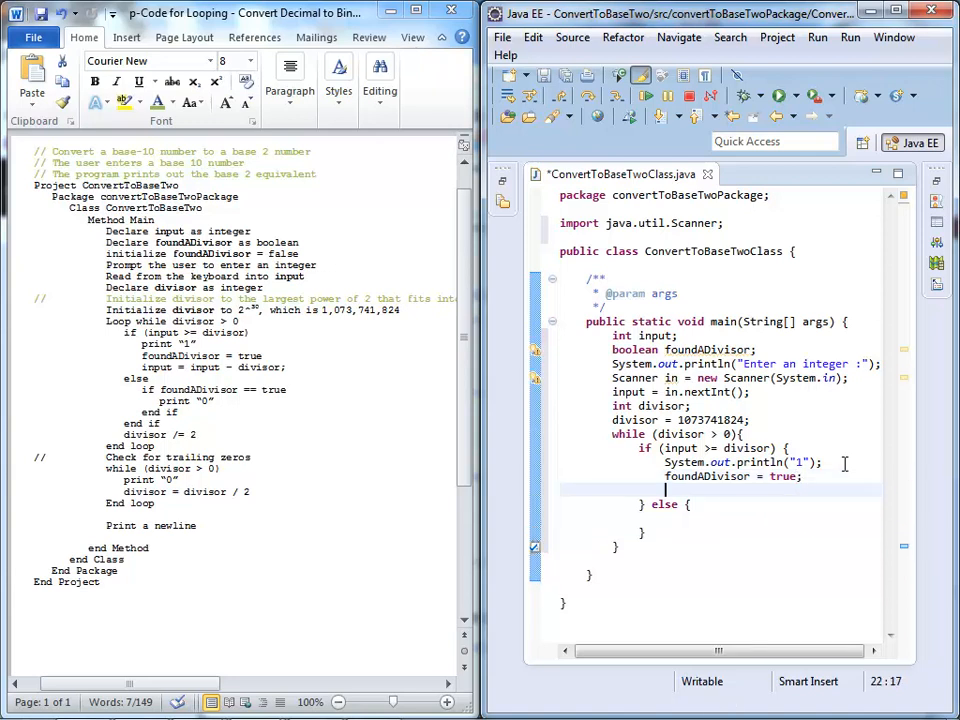
pyautogui.write('input = input -')
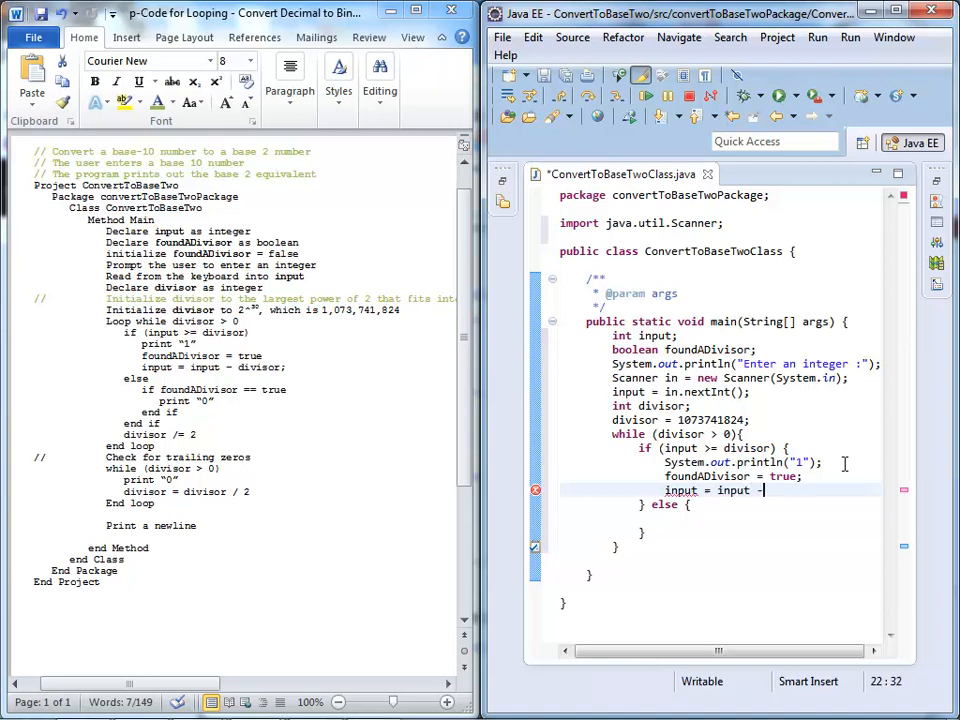
pyautogui.write('divisor')
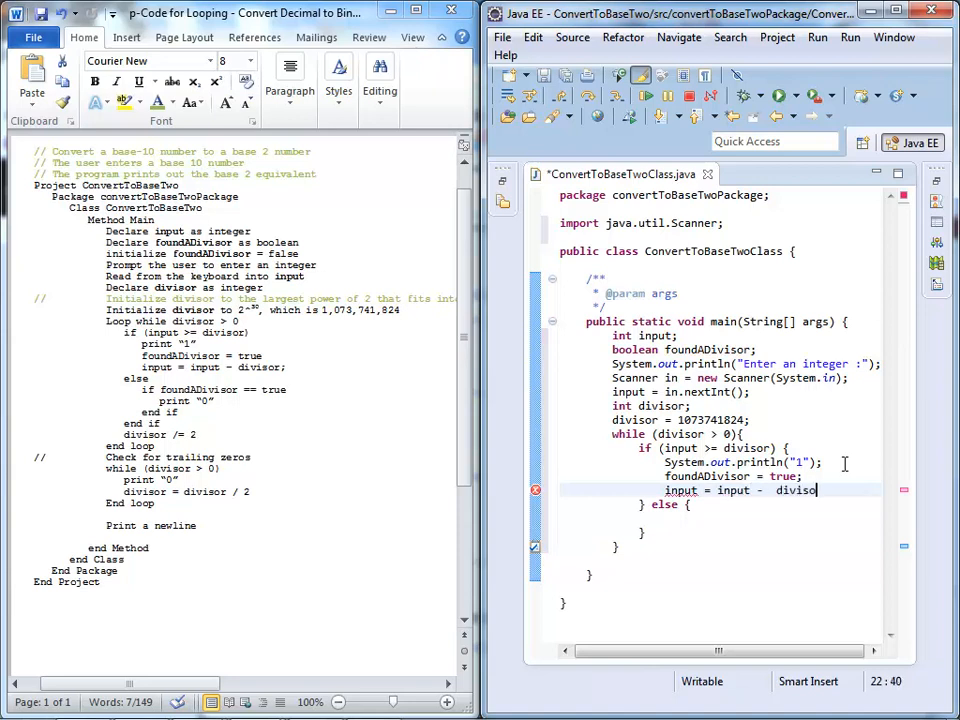
pyautogui.write('r;')
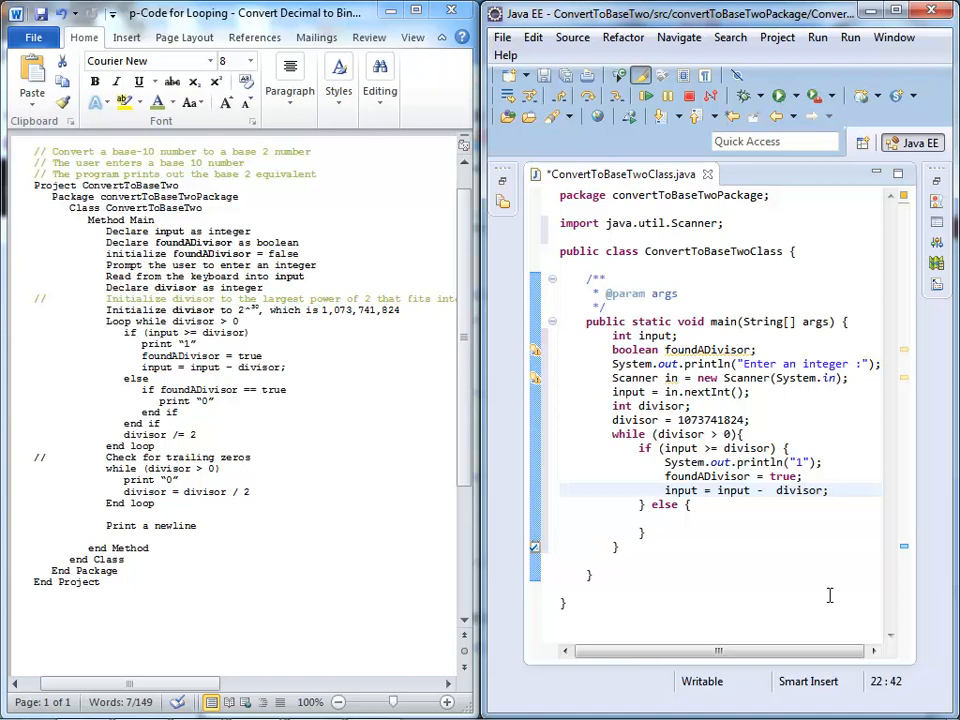
pyautogui.moveTo(662, 548)
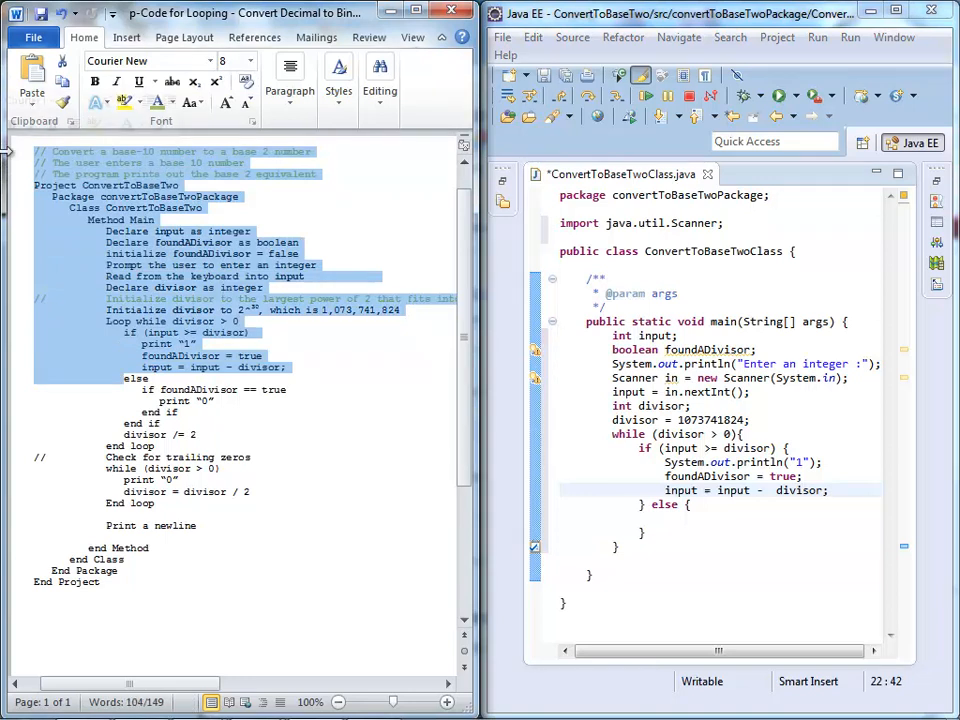
pyautogui.moveTo(140, 290)
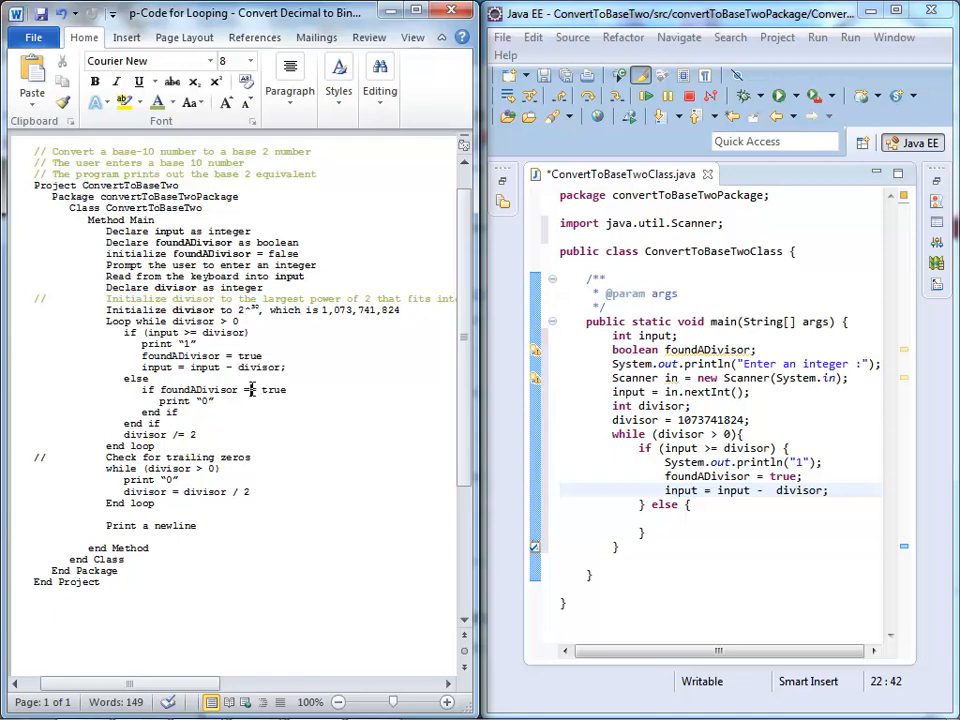
# Change the foundADivisor declaration to 'boolean foundADivisor = false;'
pyautogui.click(680, 406)
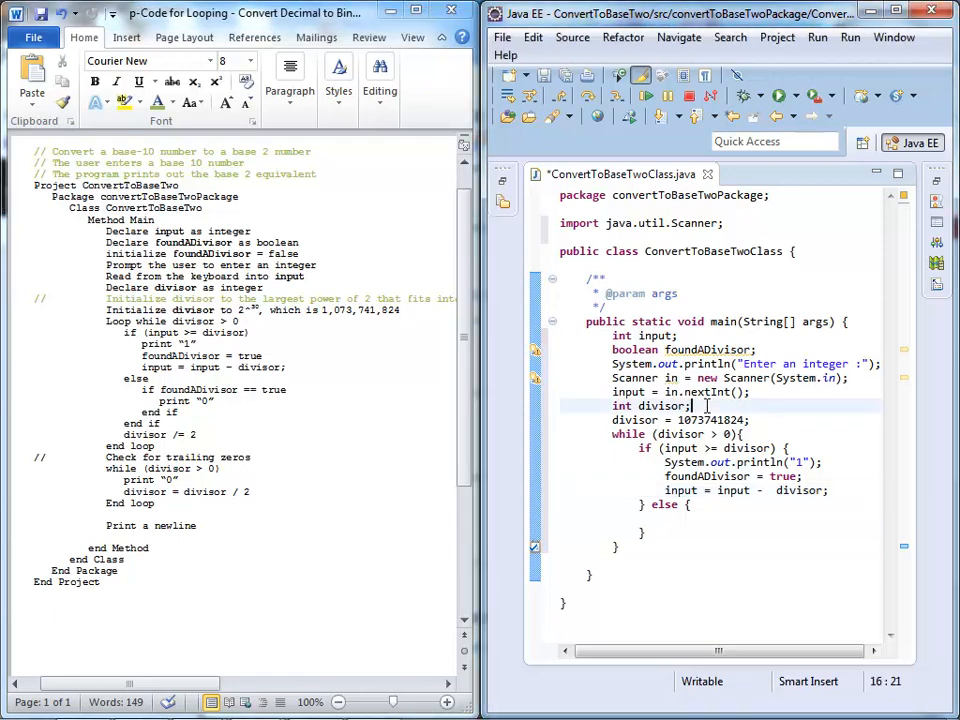
pyautogui.doubleClick(633, 420)
pyautogui.write(' = false')
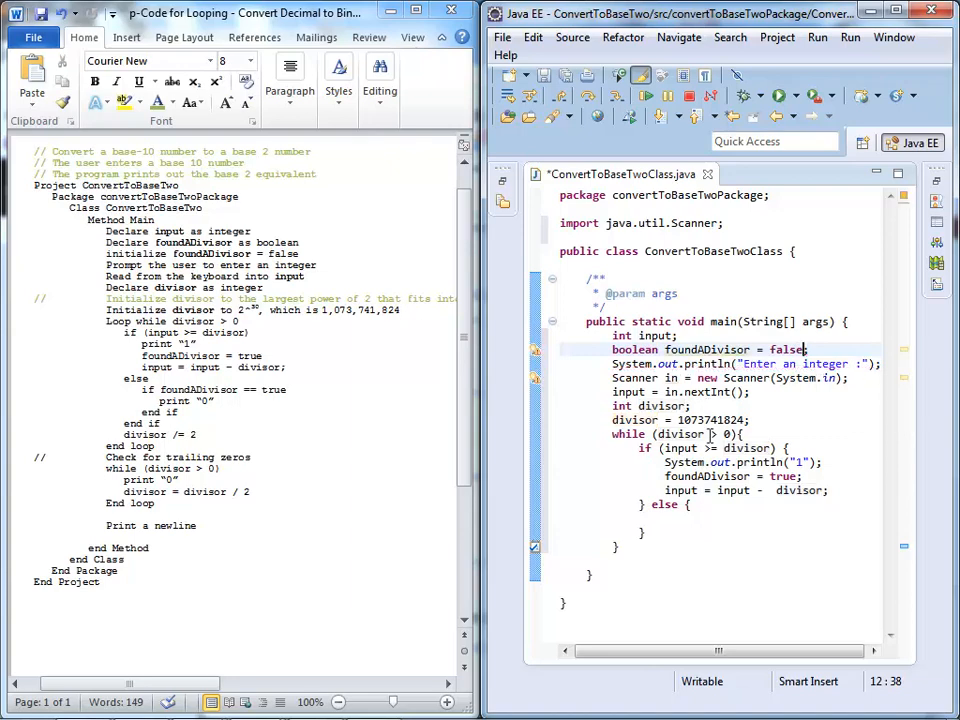
pyautogui.moveTo(864, 288)
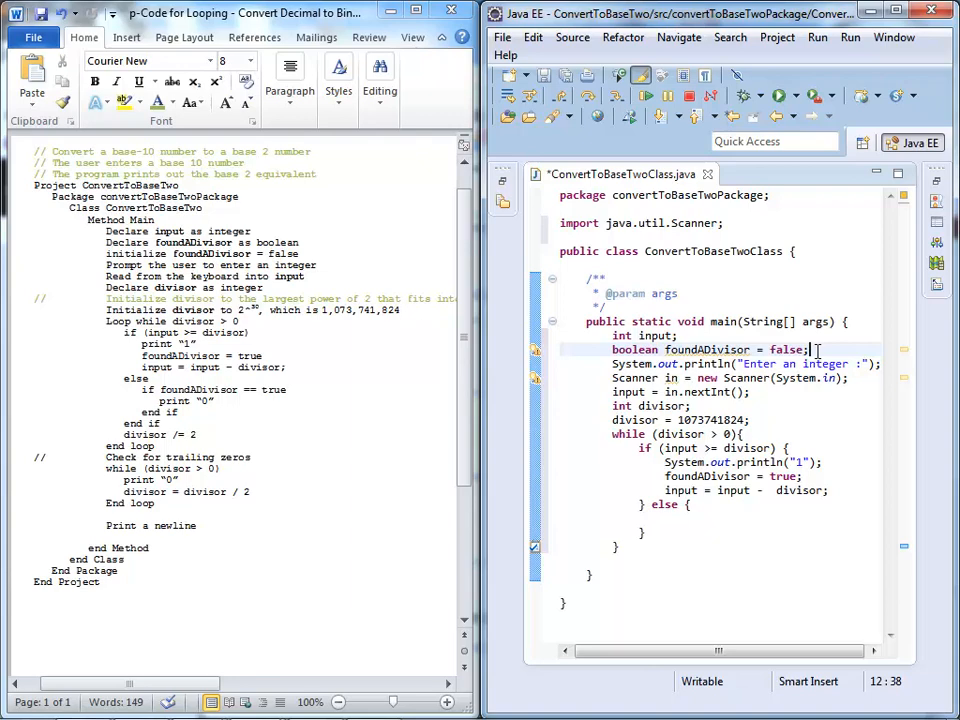
pyautogui.tripleClick(710, 349)
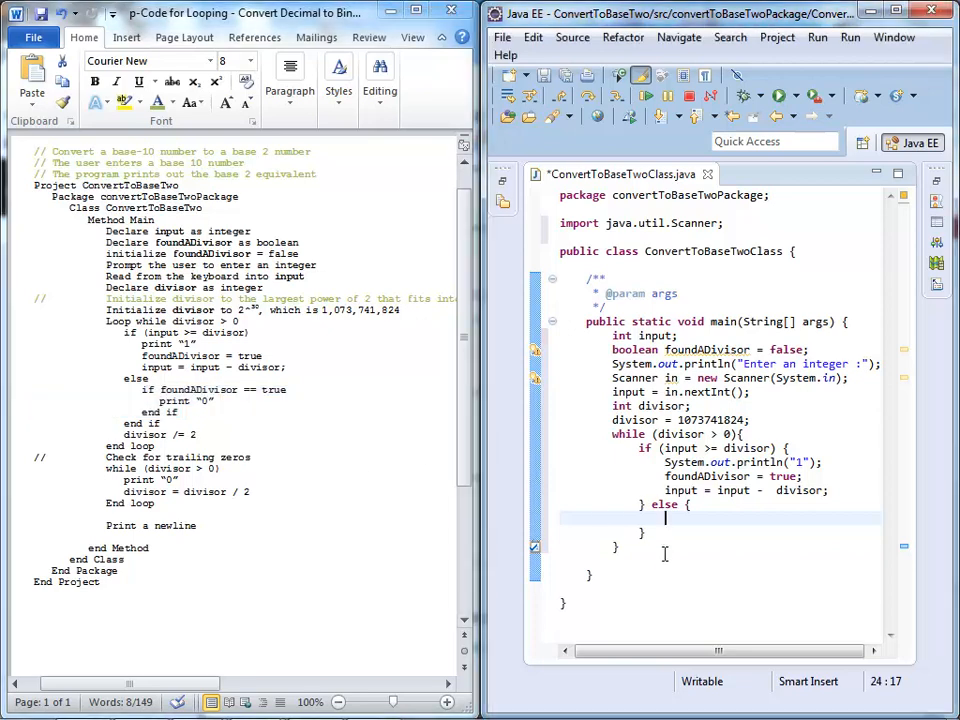
# In the else block, add if (foundADivisor == true) { System.out.println("0"); }
pyautogui.write('if ()')
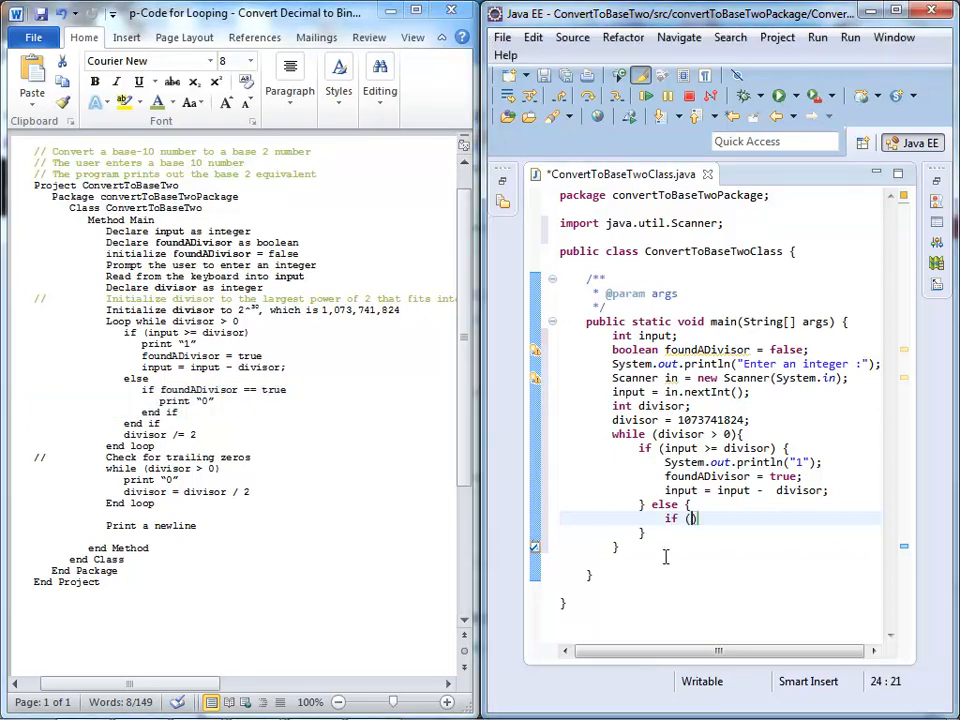
pyautogui.write('foundADivisor == tr')
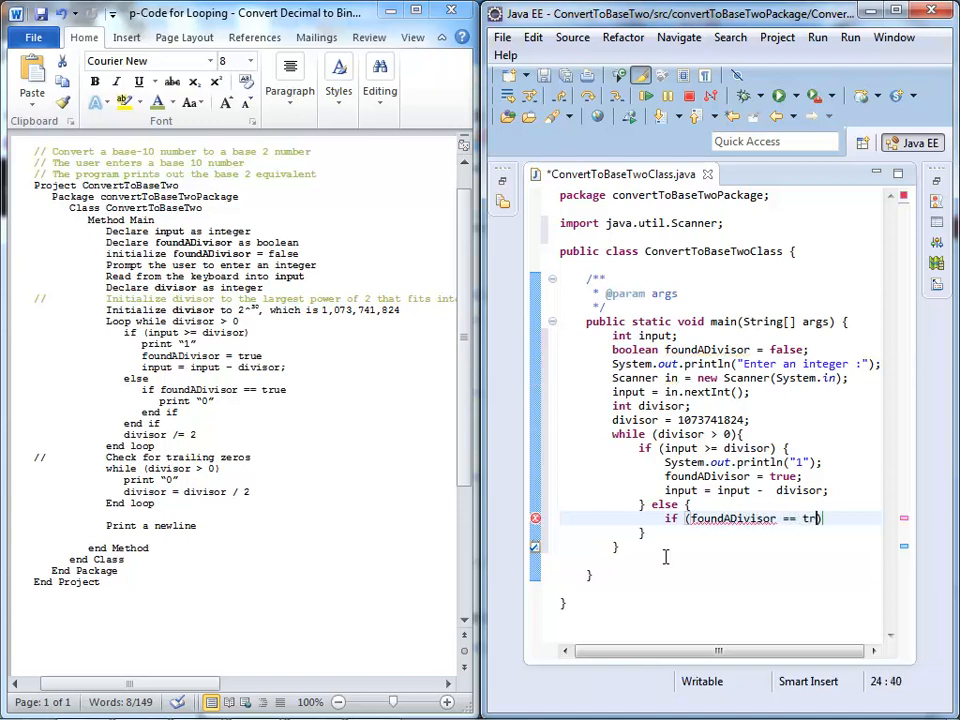
pyautogui.write('ue)')
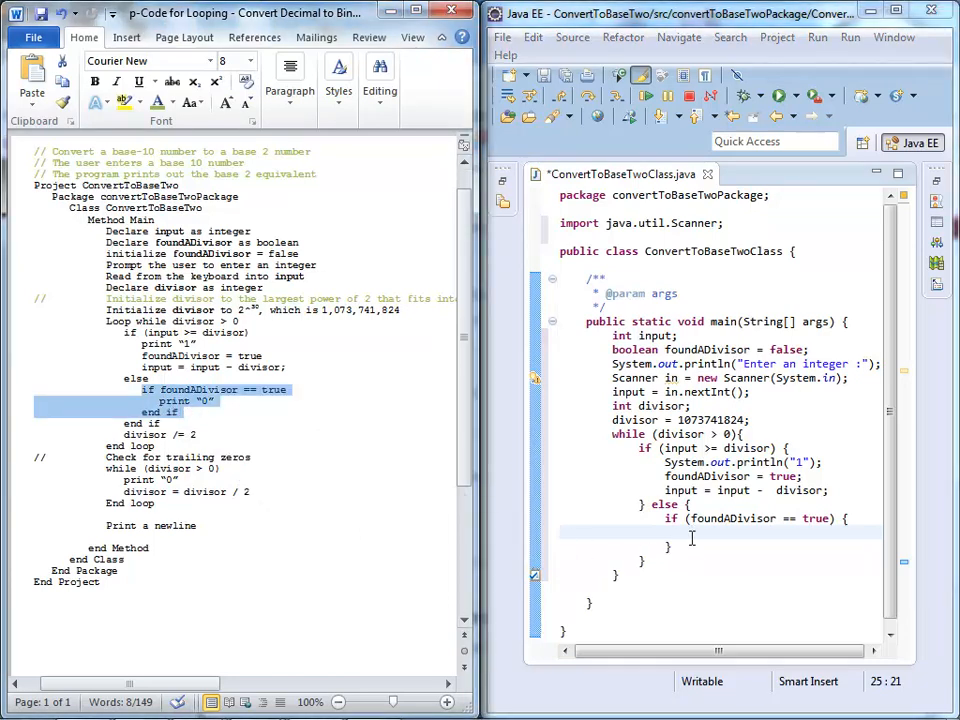
pyautogui.write('System.out')
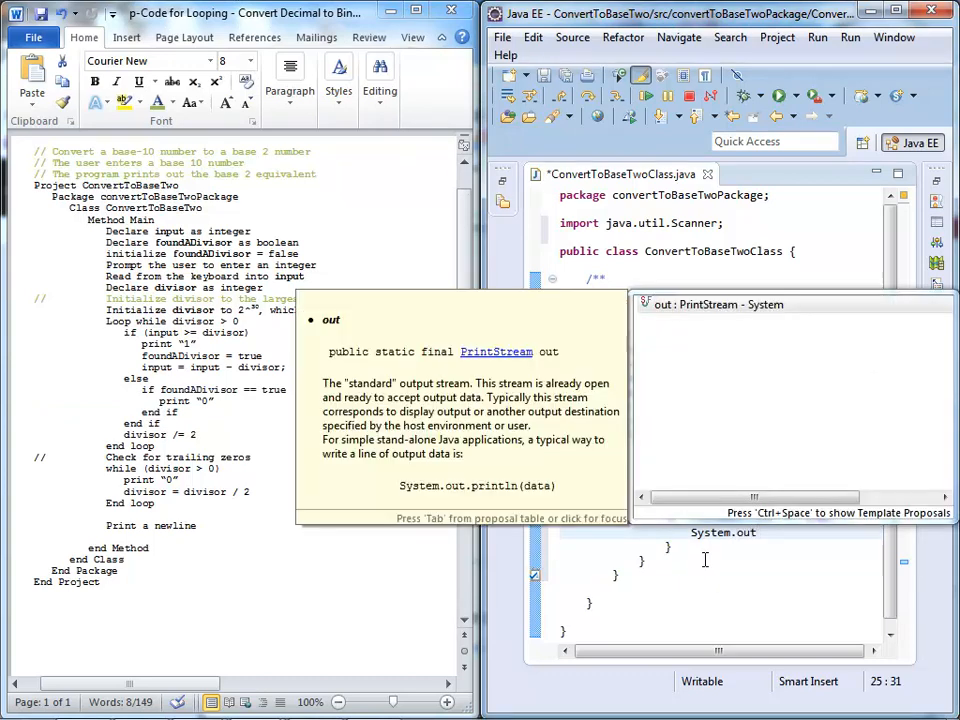
pyautogui.write('println("0");')
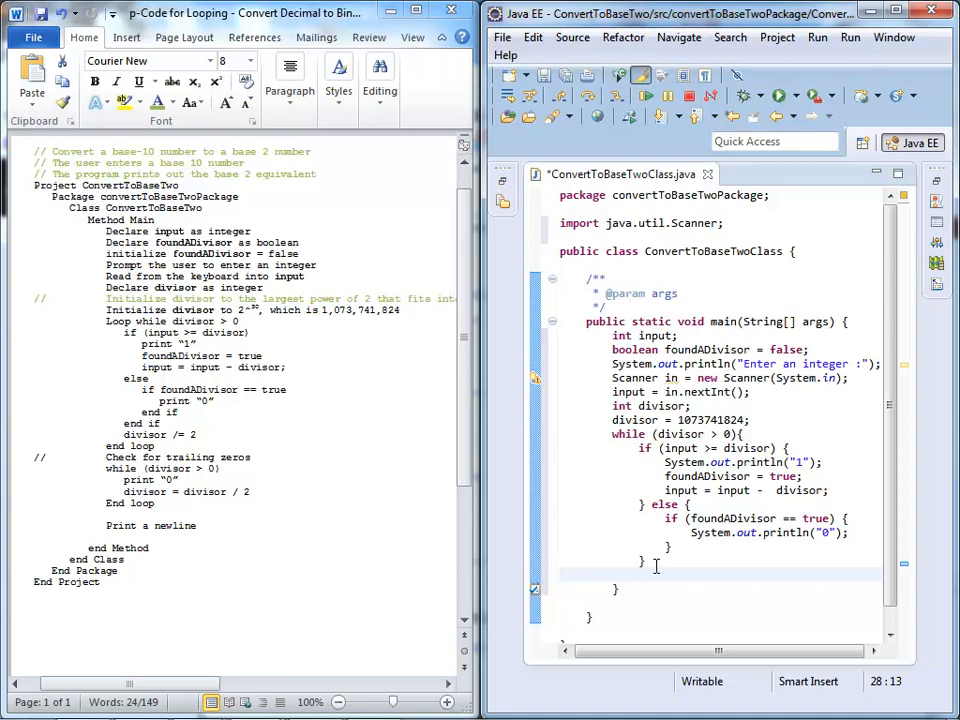
# Add 'divisor = divisor / 2;' after the if/else inside the while loop
pyautogui.write('divisor = d')
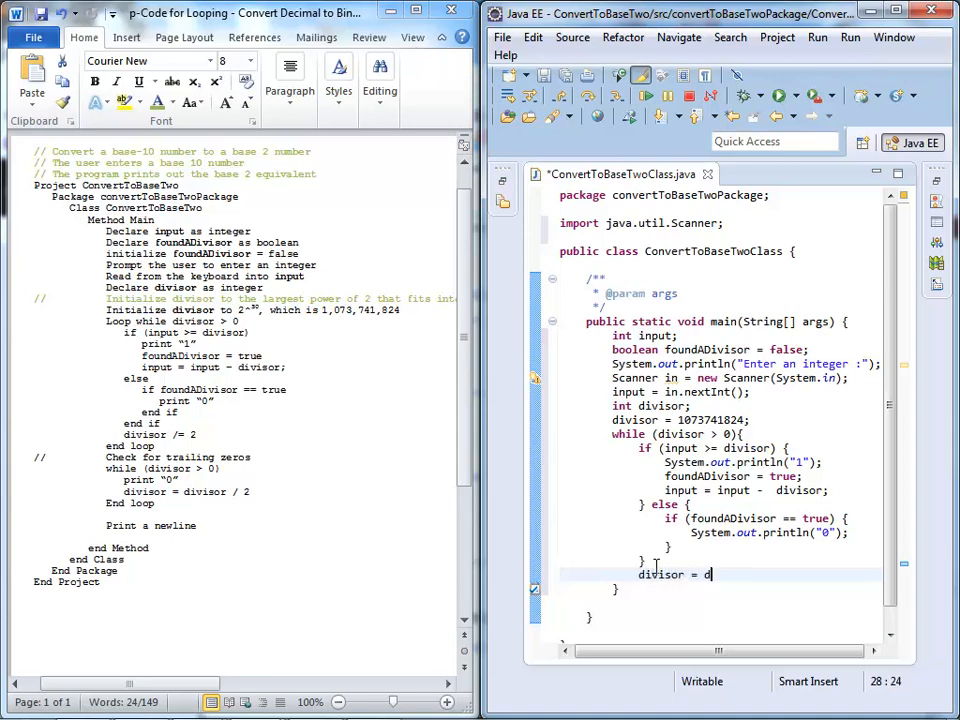
pyautogui.write('ivi')
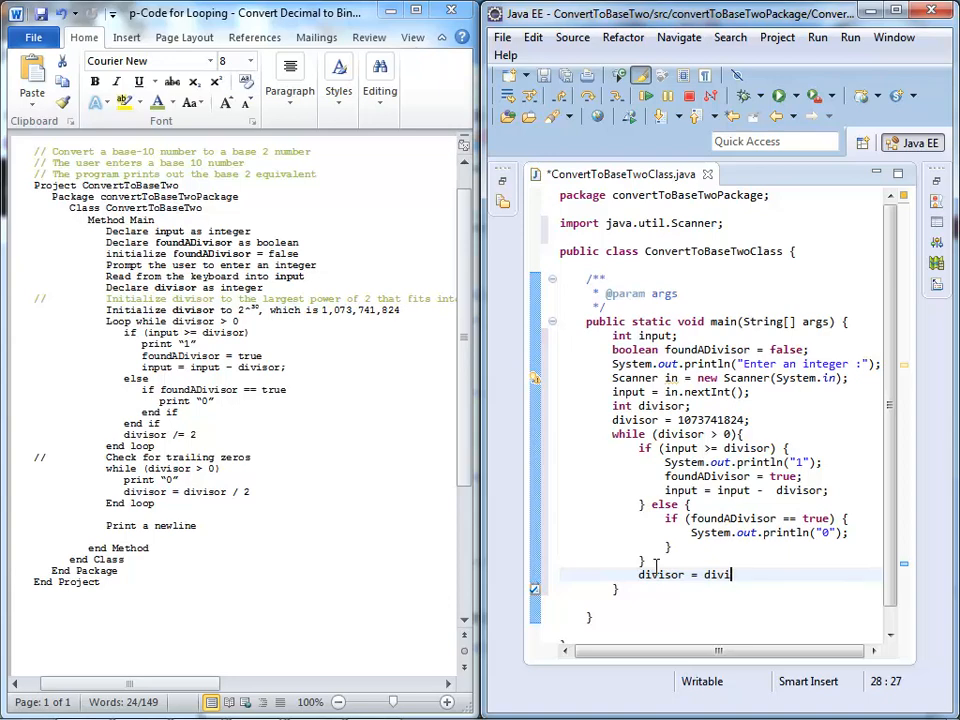
pyautogui.write('sor /')
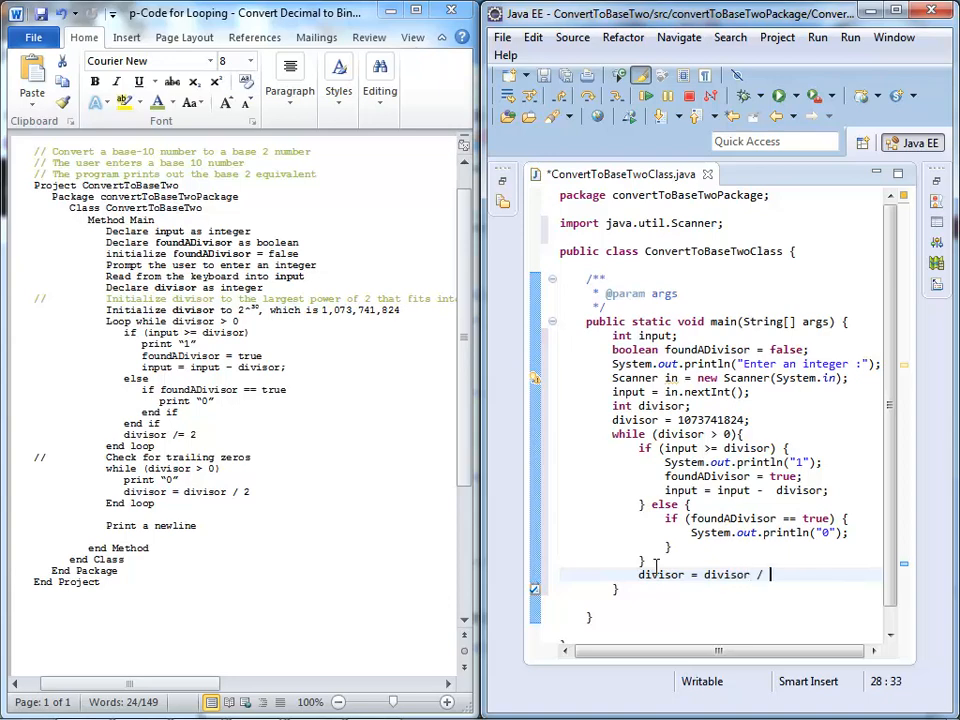
pyautogui.write('2;')
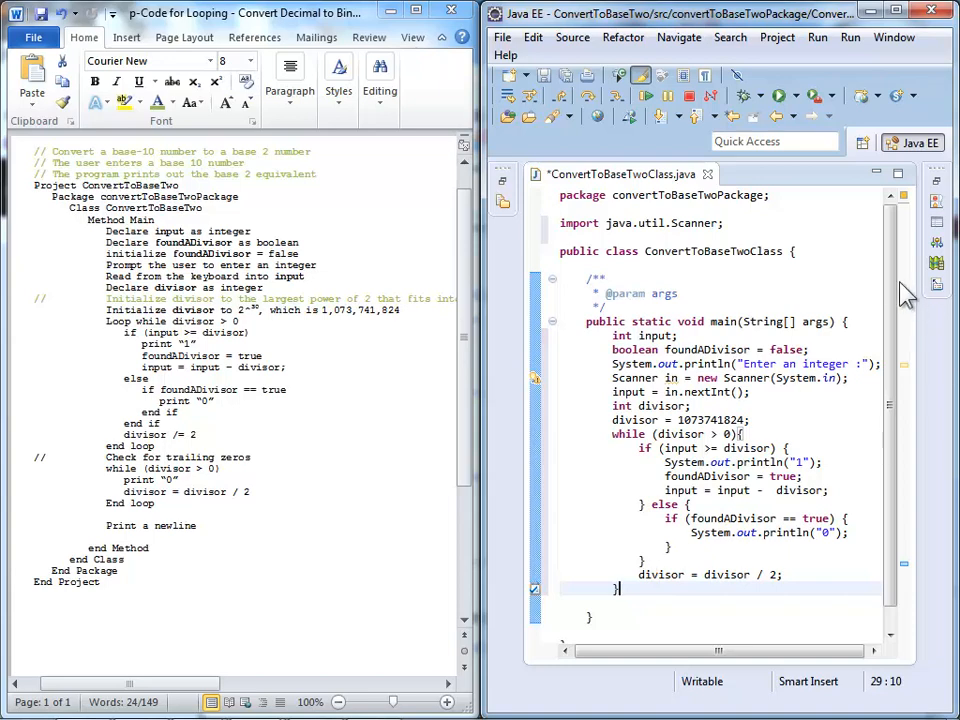
pyautogui.scroll(-3)
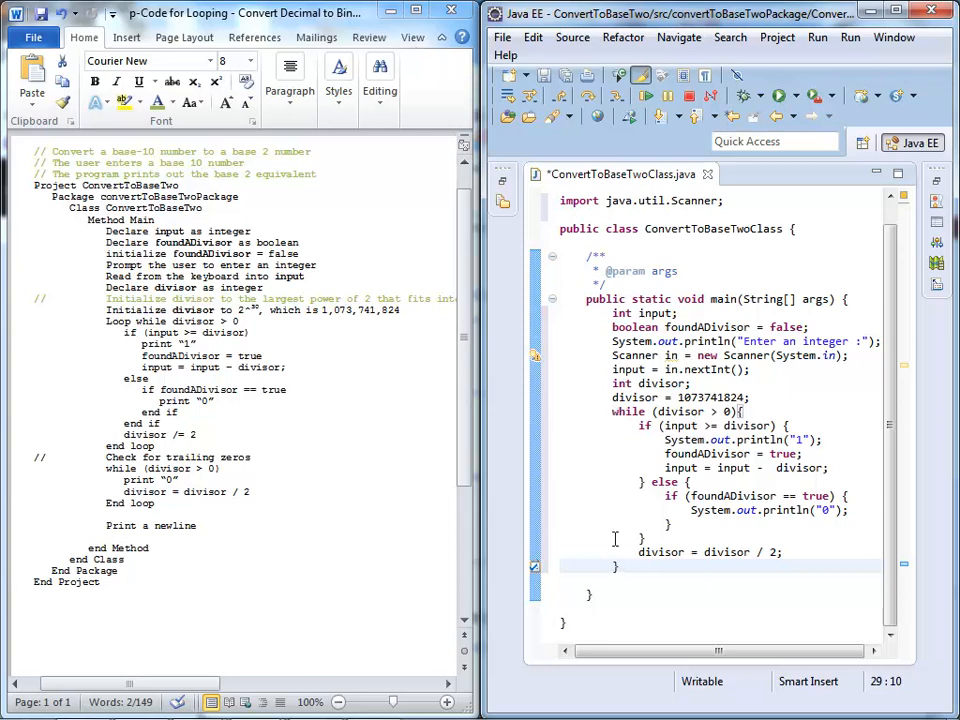
pyautogui.moveTo(611, 493)
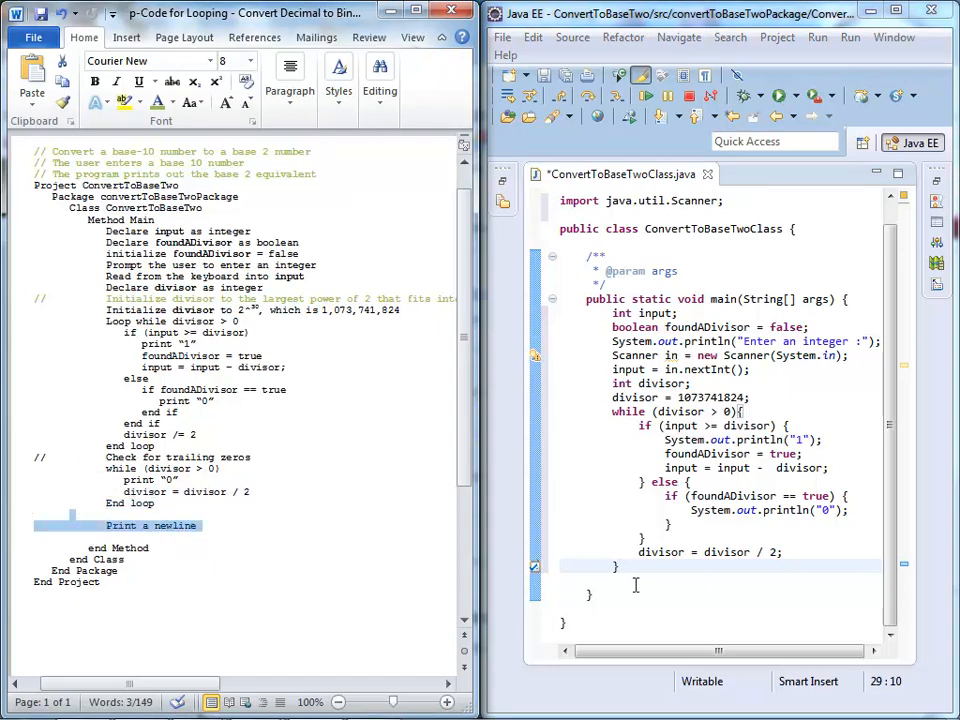
pyautogui.moveTo(618, 585)
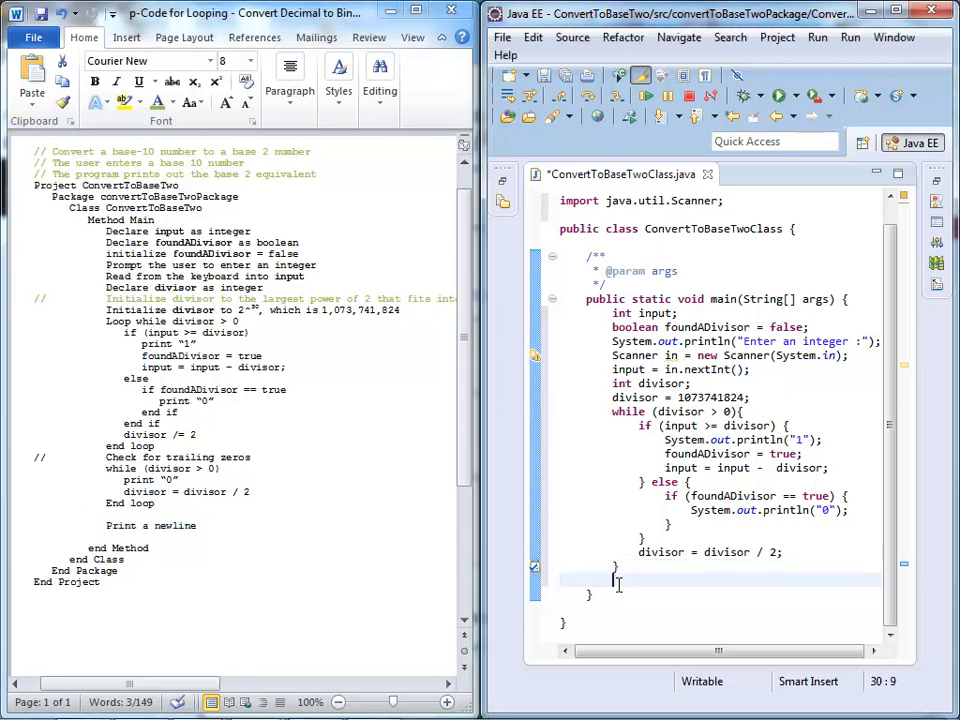
# Add System.out.println(""); after the while loop and maximize the editor
pyautogui.write('System.ou')
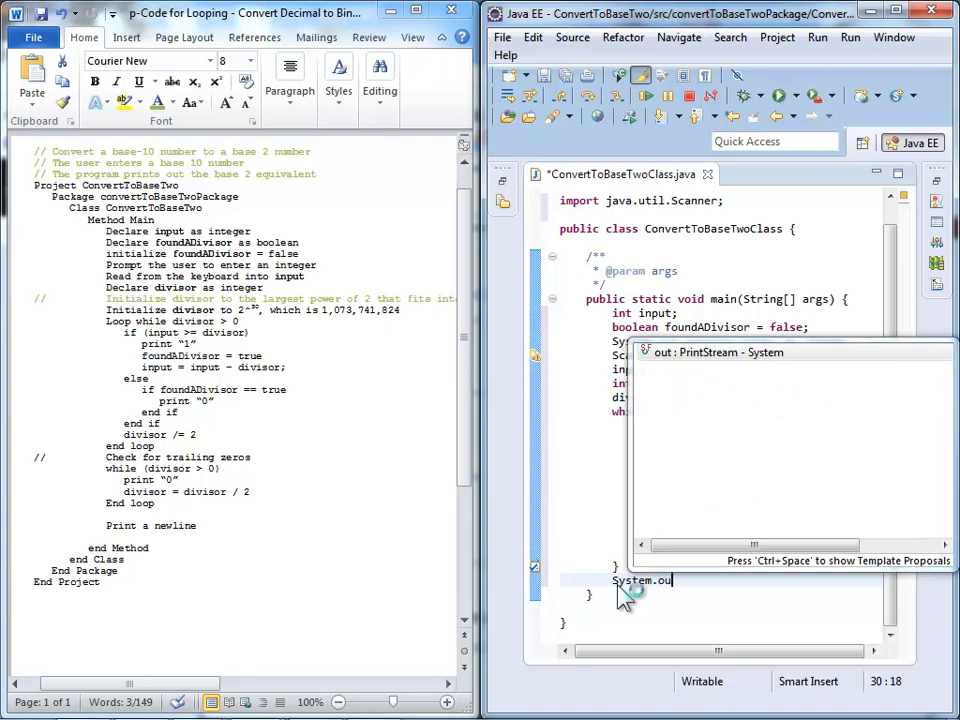
pyautogui.write('.println("");')
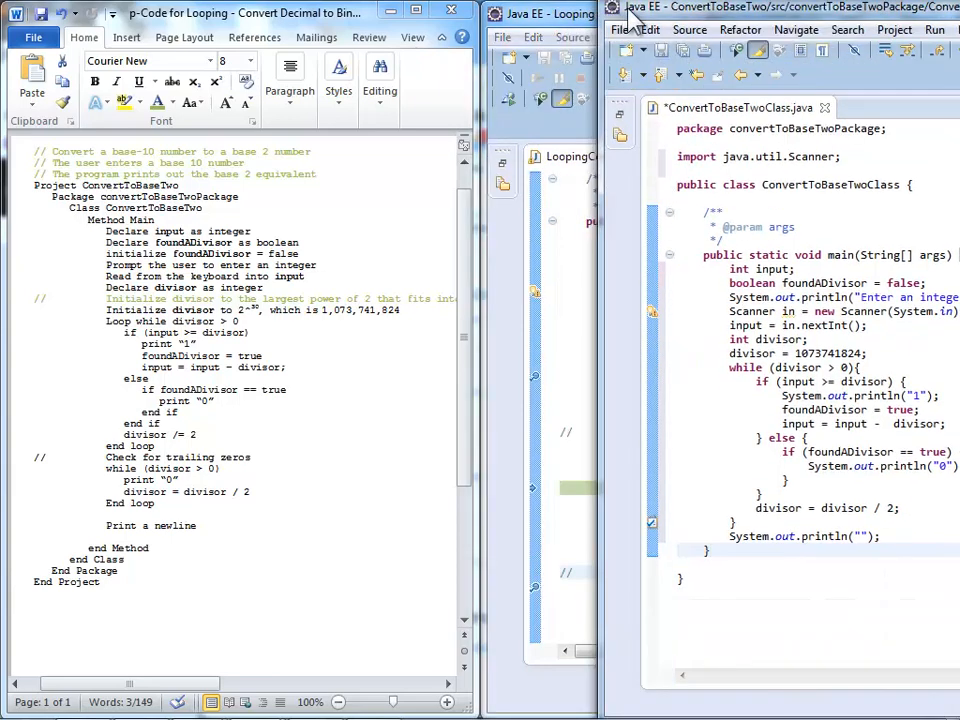
pyautogui.click(640, 11)
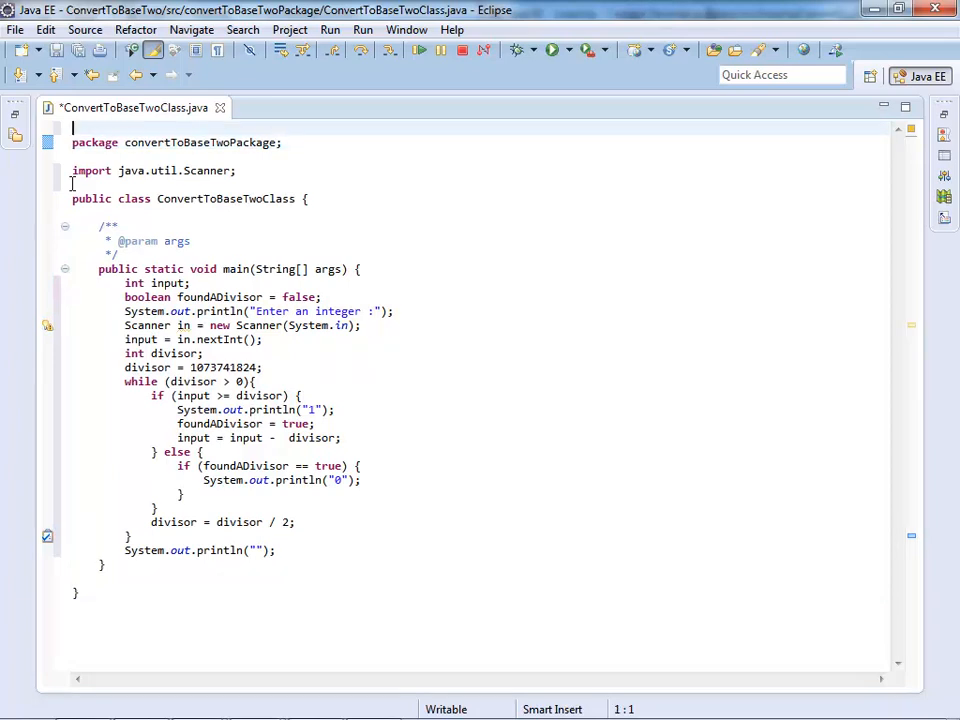
# Add // header comments: base 10 to base 2 conversion, author, and 'Recitation 10-4-2012'
pyautogui.write('// Convert a v')
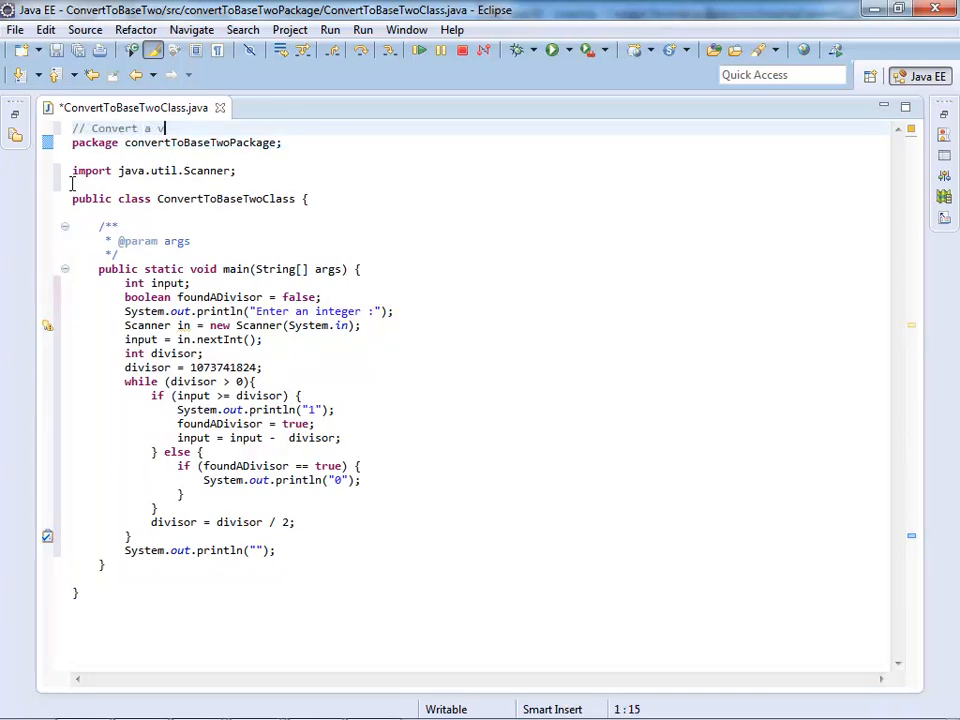
pyautogui.press('BackSpace')
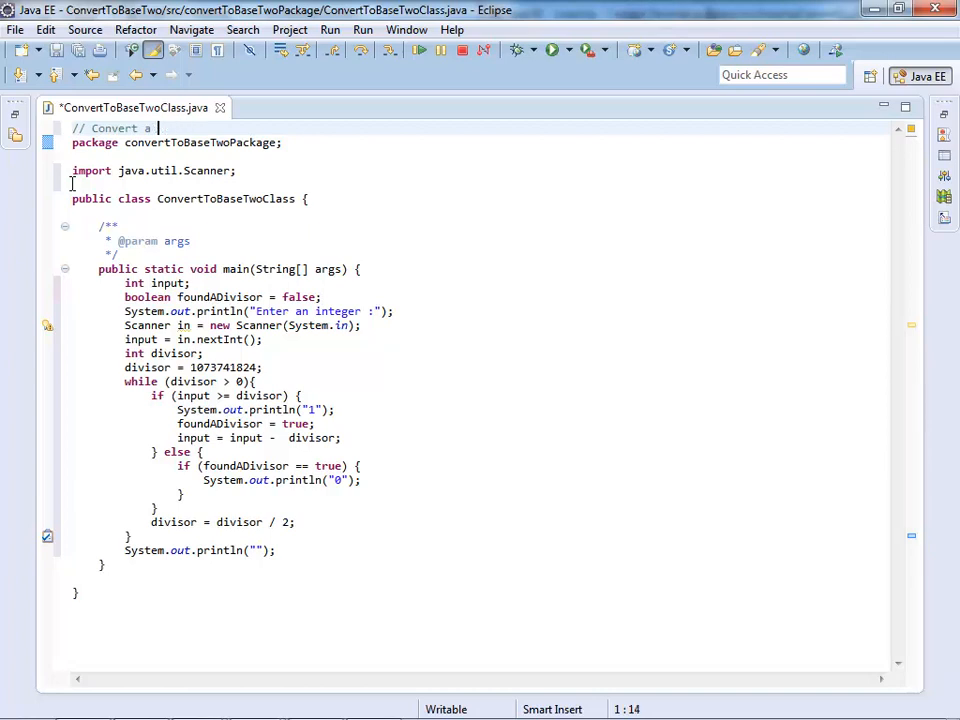
pyautogui.write('base 10 number to base 3')
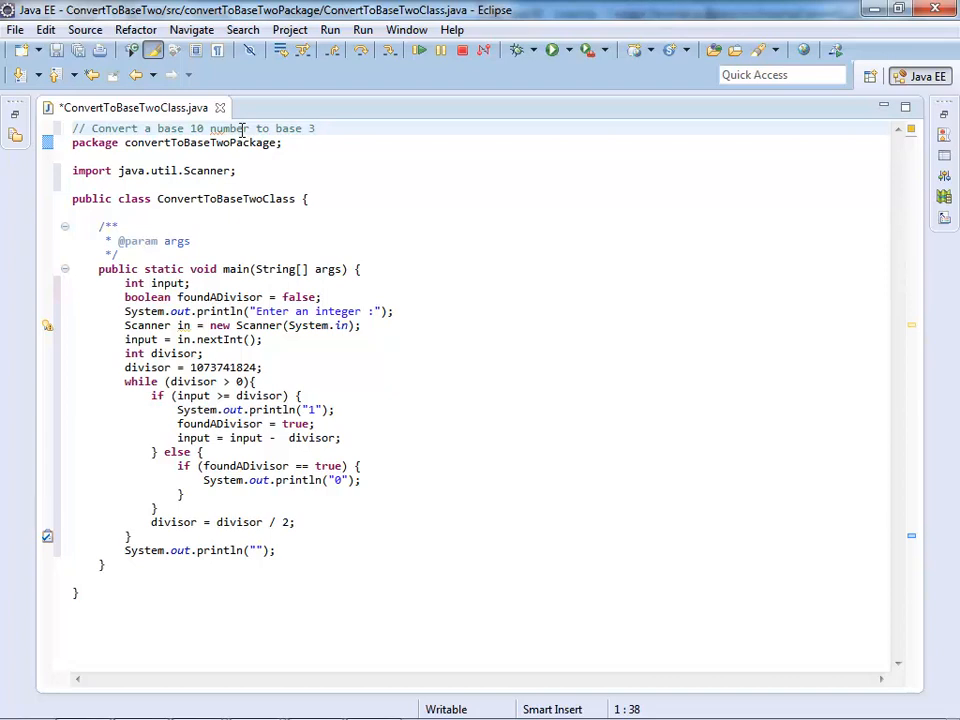
pyautogui.write('2')
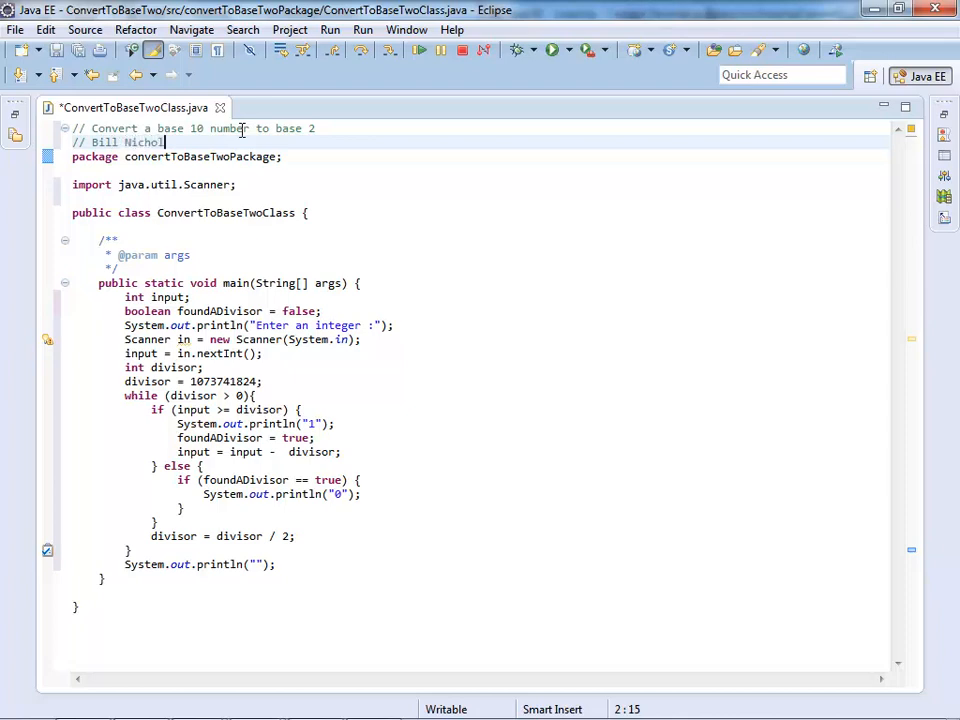
pyautogui.press('Return')
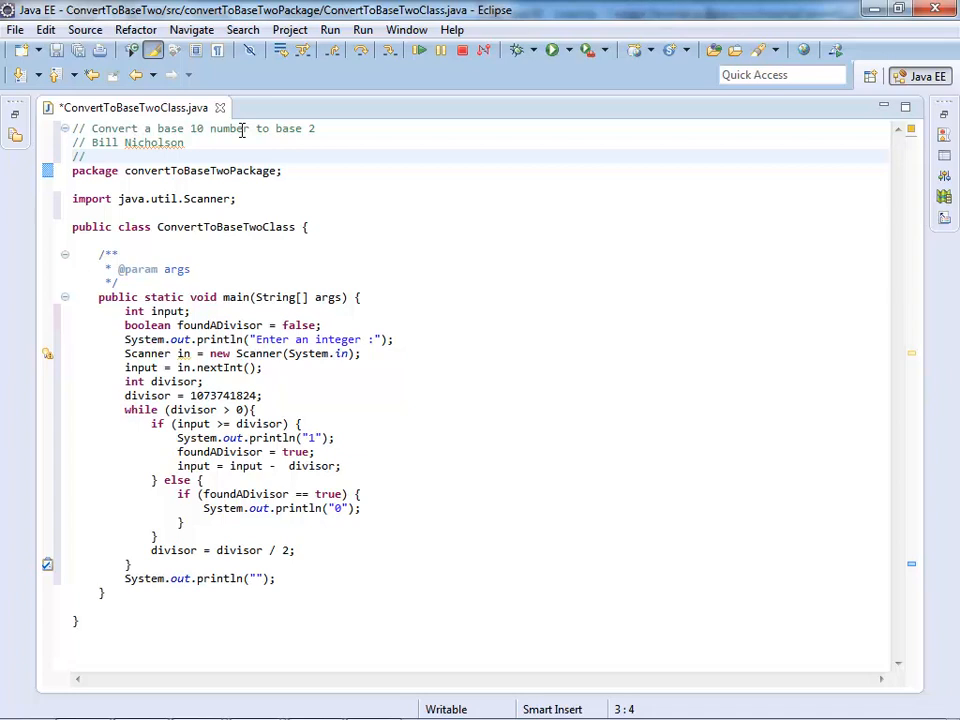
pyautogui.write('R')
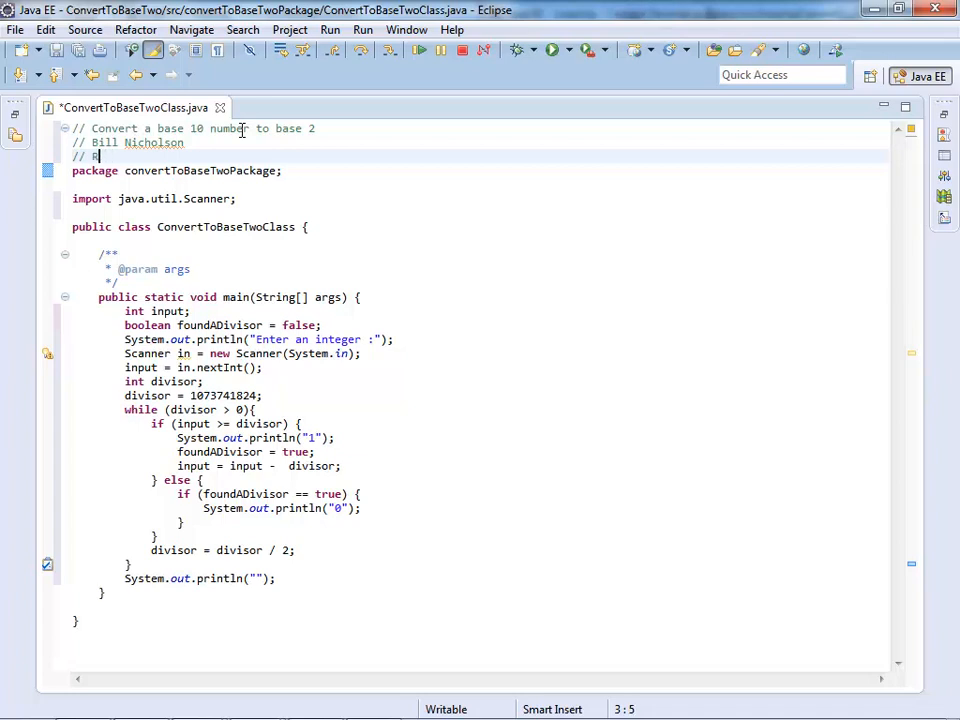
pyautogui.write('ecitation')
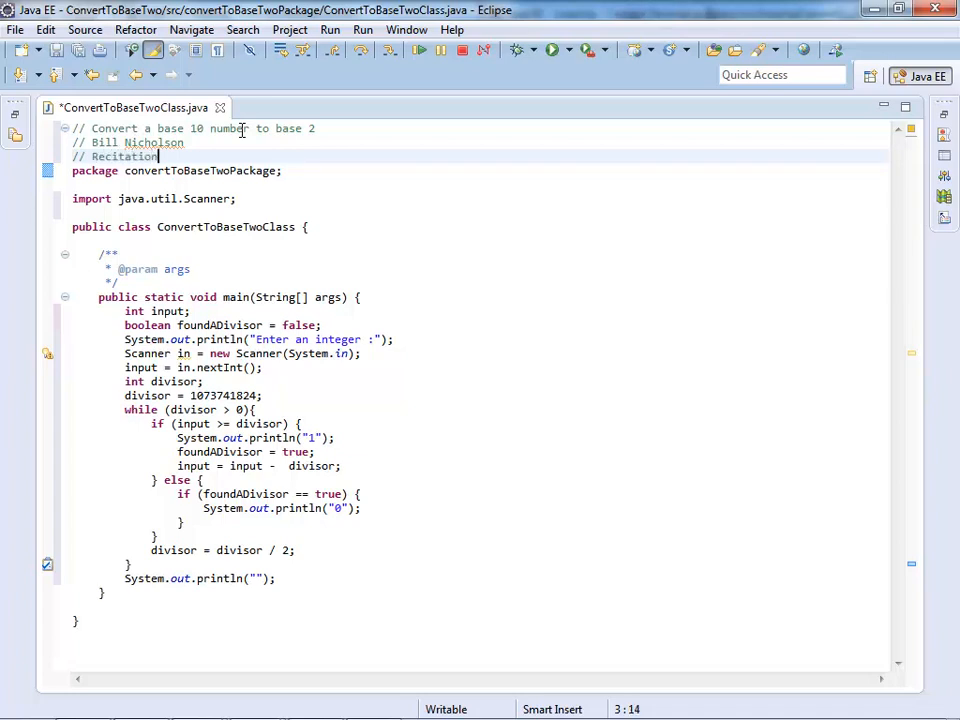
pyautogui.write('10-4-')
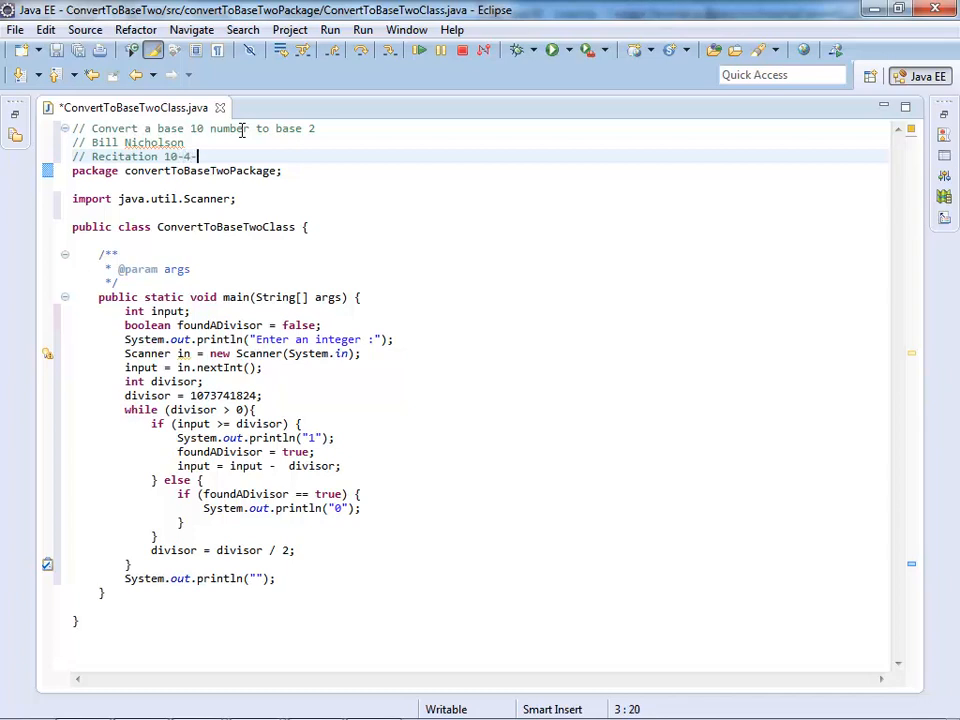
pyautogui.write('2012')
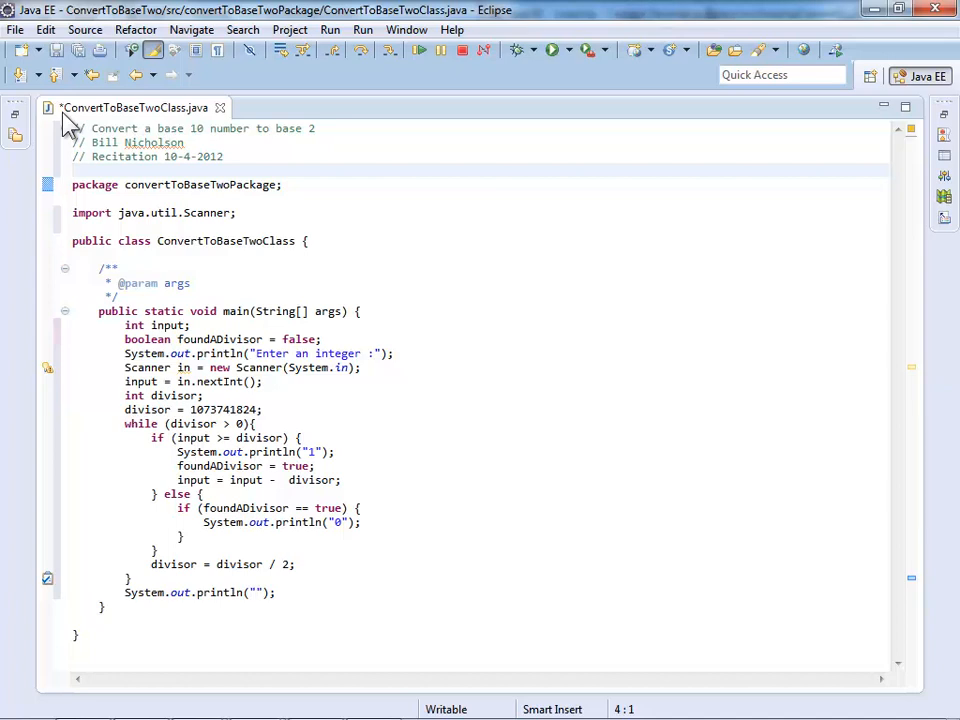
pyautogui.moveTo(83, 69)
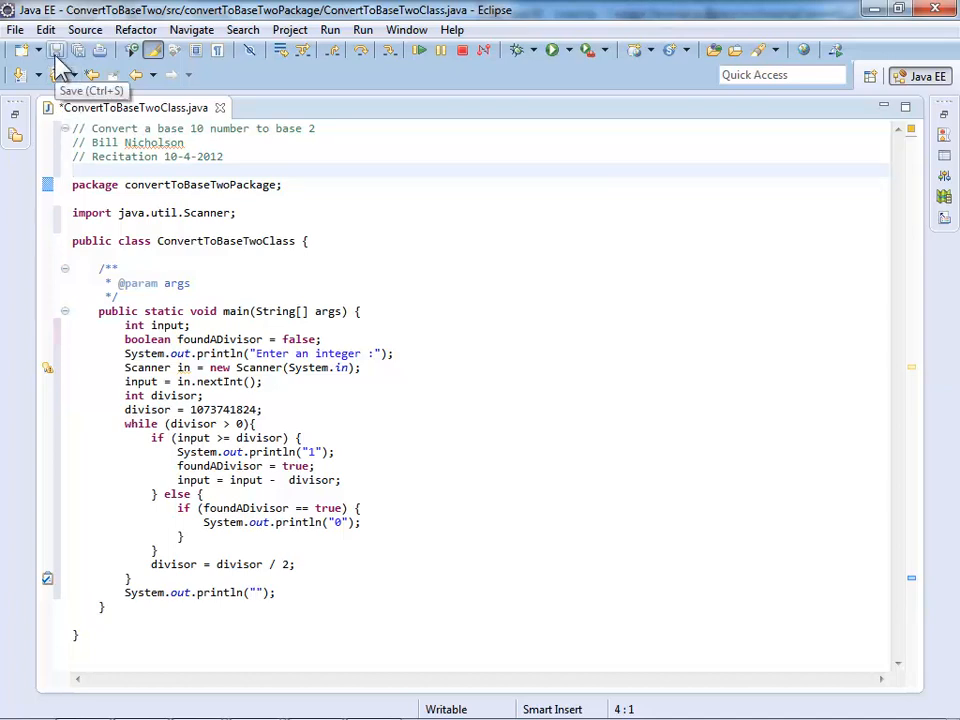
# Save ConvertToBaseTwoClass.java with the Save toolbar button
pyautogui.click(62, 58)
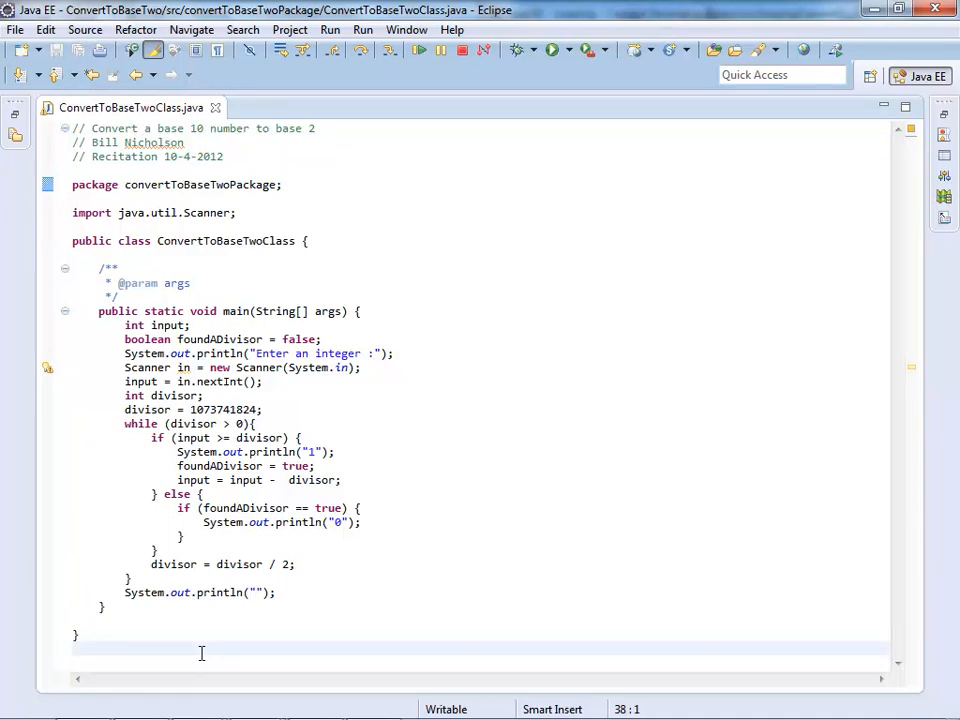
pyautogui.moveTo(442, 380)
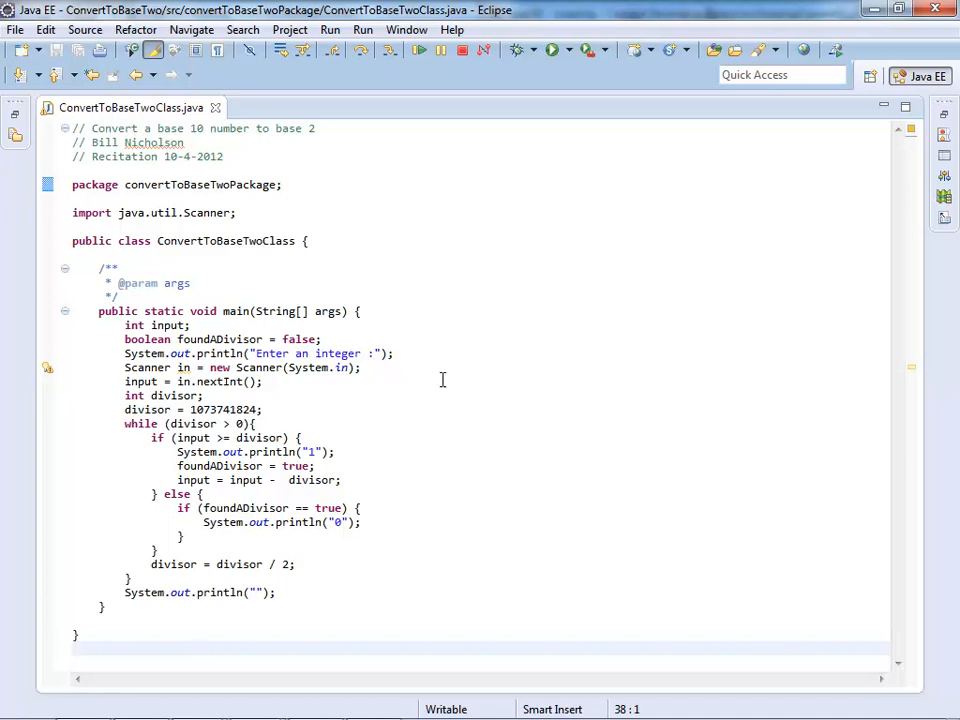
pyautogui.moveTo(203, 633)
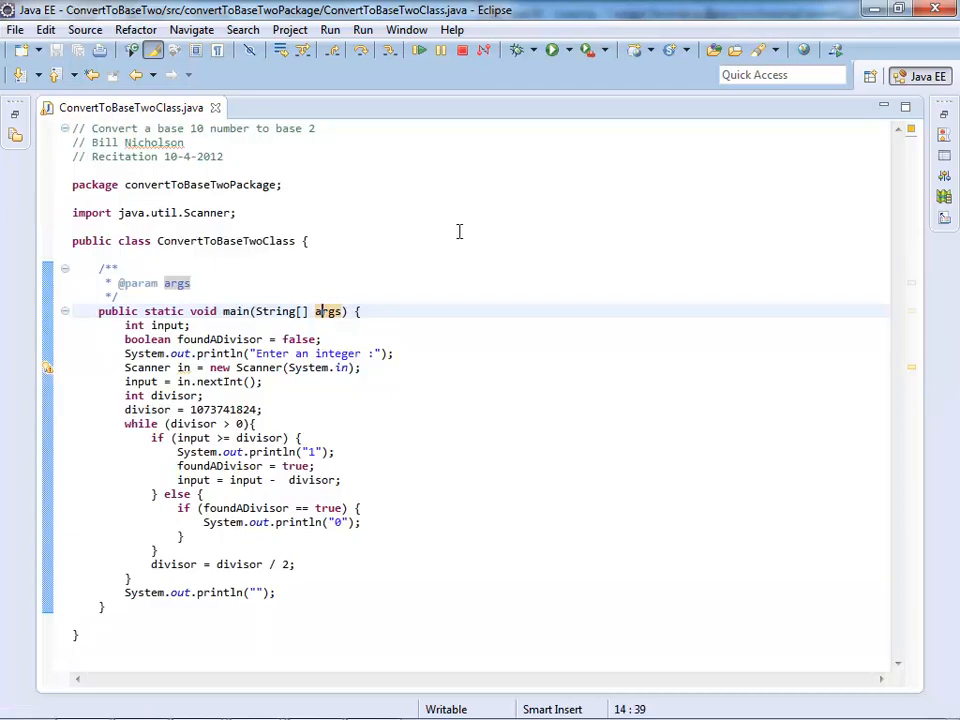
pyautogui.moveTo(550, 50)
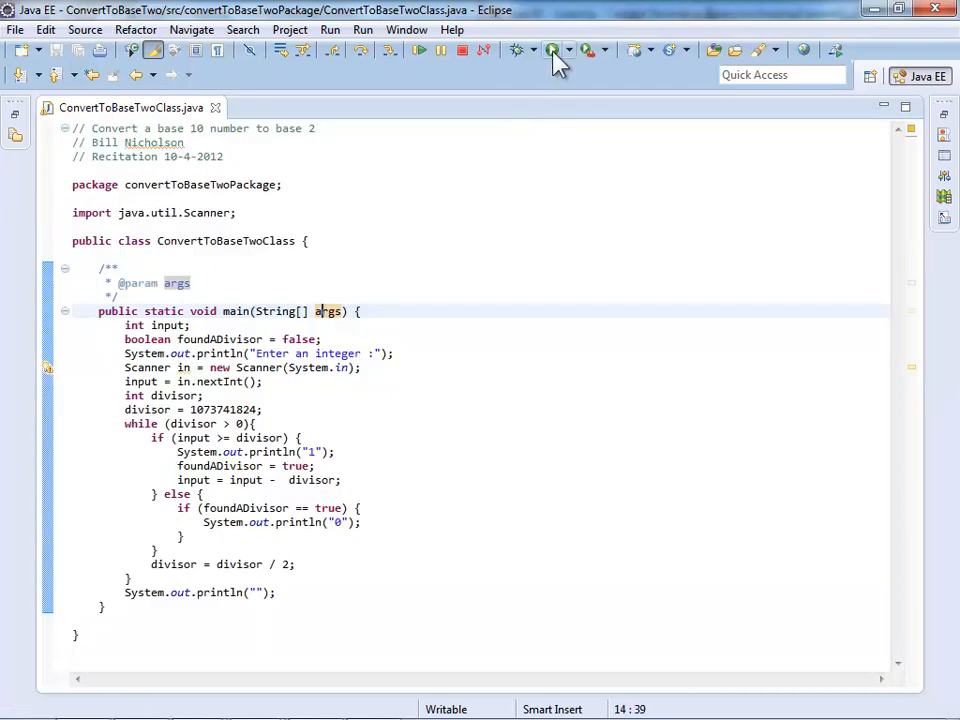
# Run ConvertToBaseTwoClass and enter 42 in the console
pyautogui.click(551, 50)
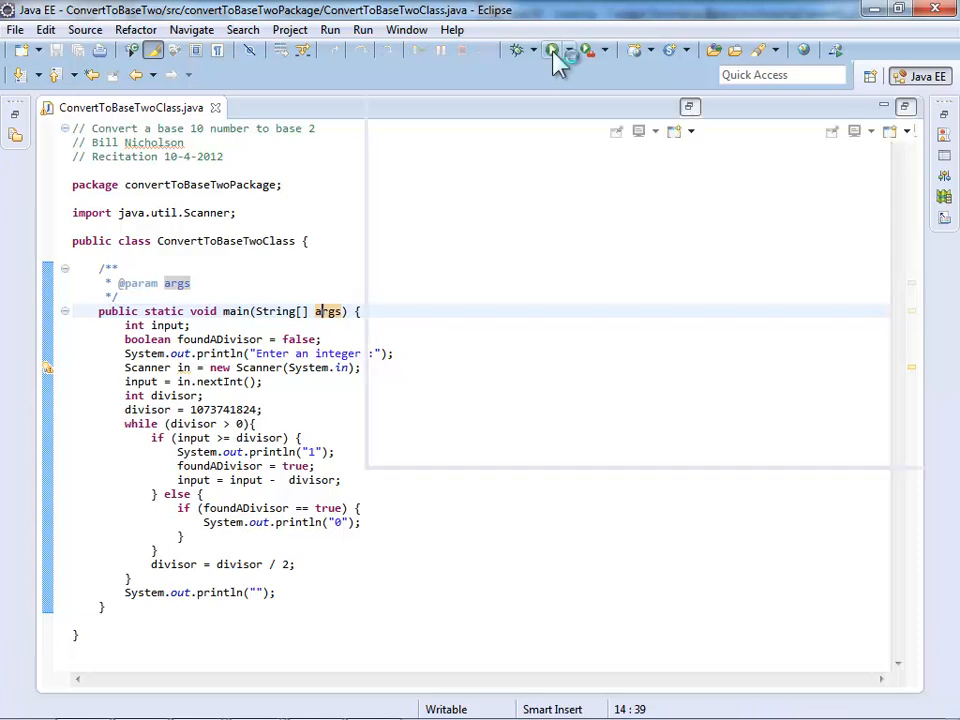
pyautogui.click(552, 50)
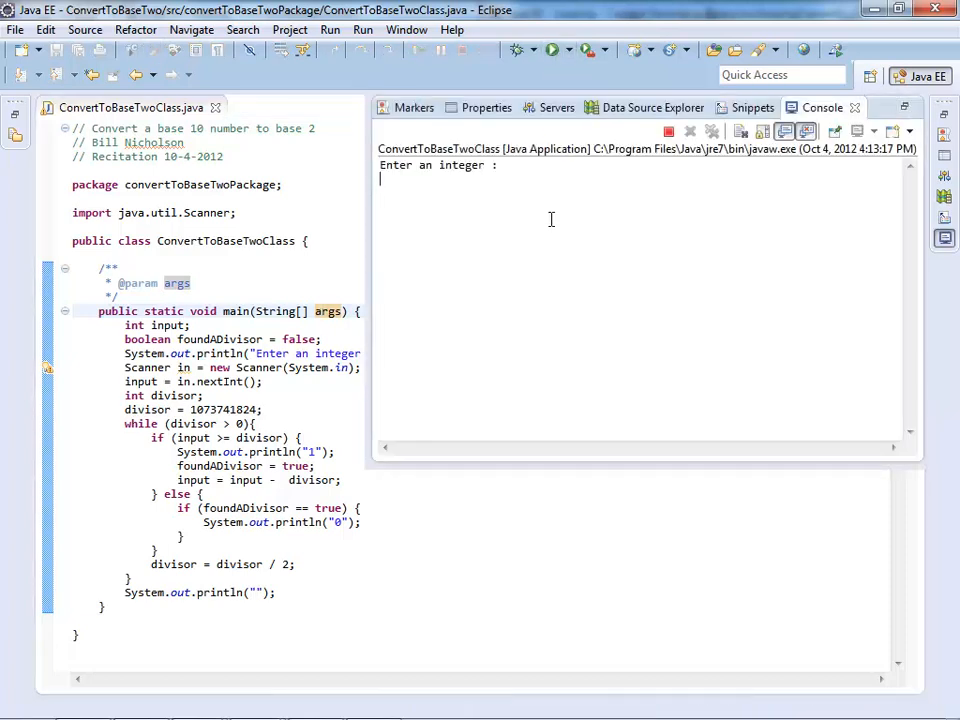
pyautogui.write('42')
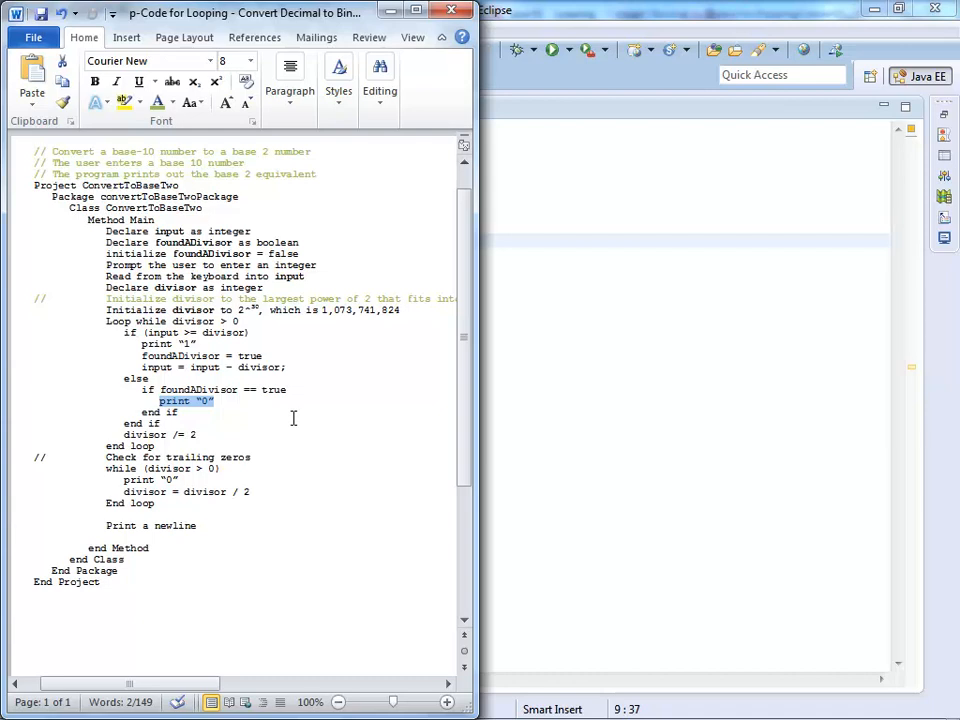
# Bring the Eclipse Java editor back in front of the Word document
pyautogui.click(197, 526)
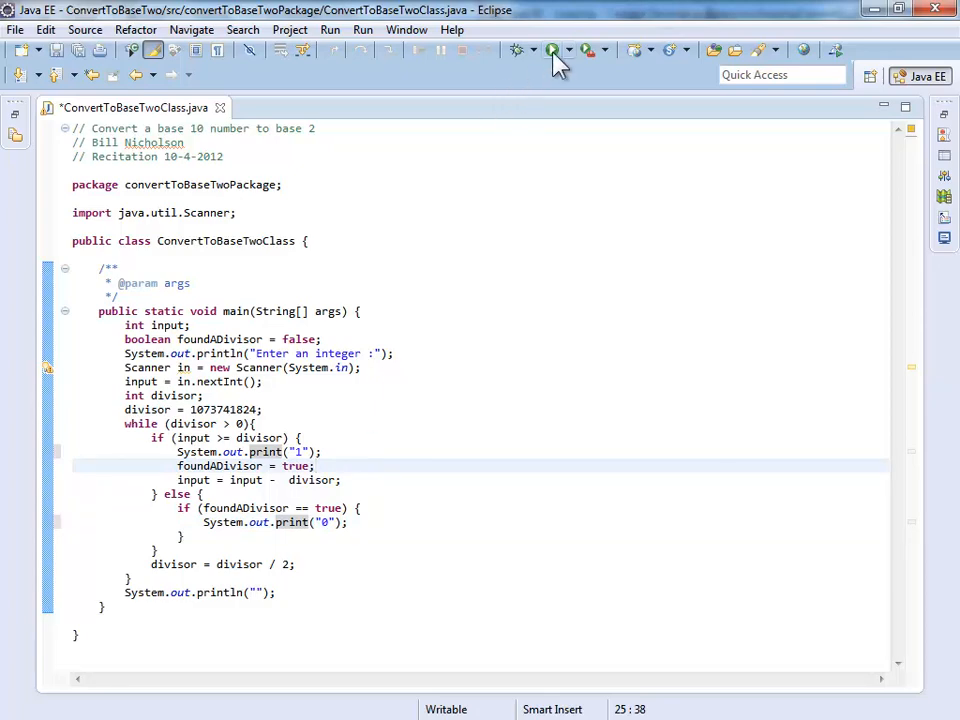
# Run the program, confirm Save and Launch, and enter 42 to get 101010
pyautogui.click(548, 50)
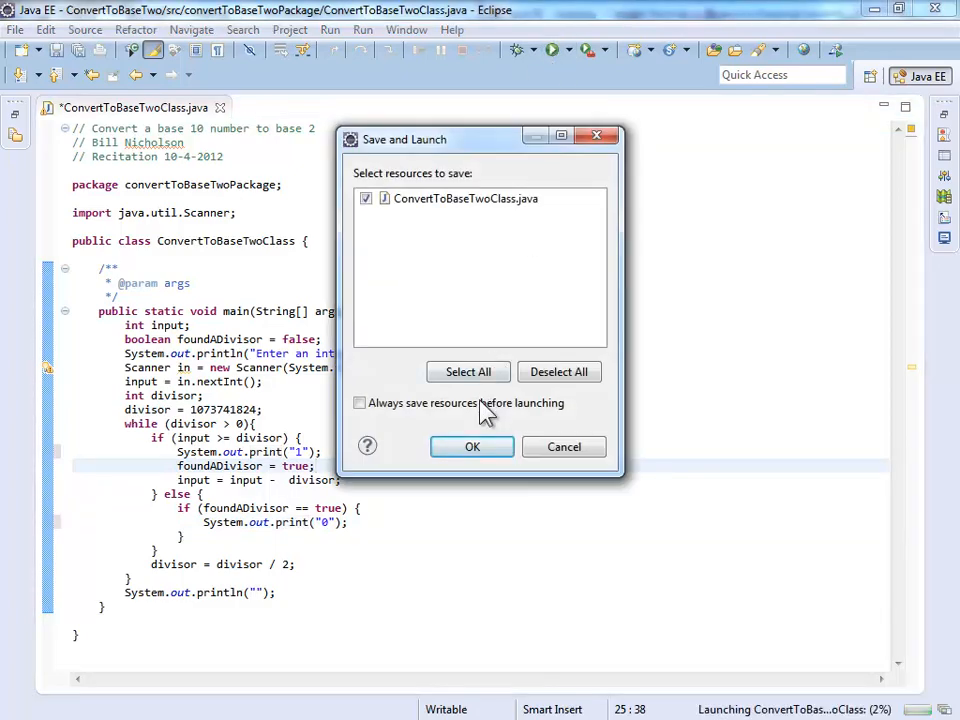
pyautogui.click(471, 446)
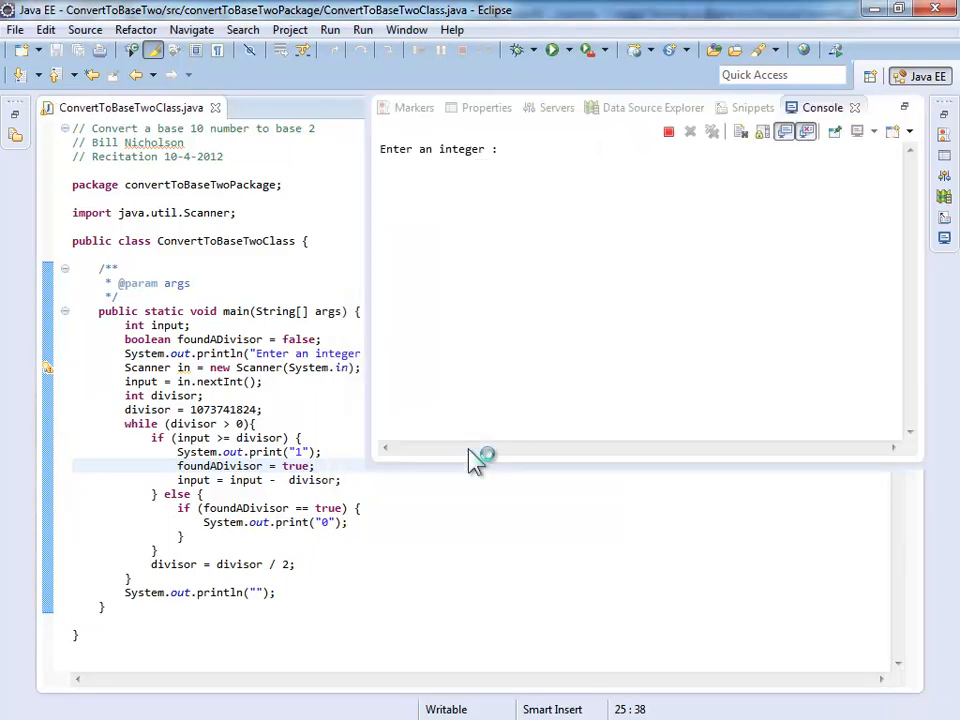
pyautogui.write('42')
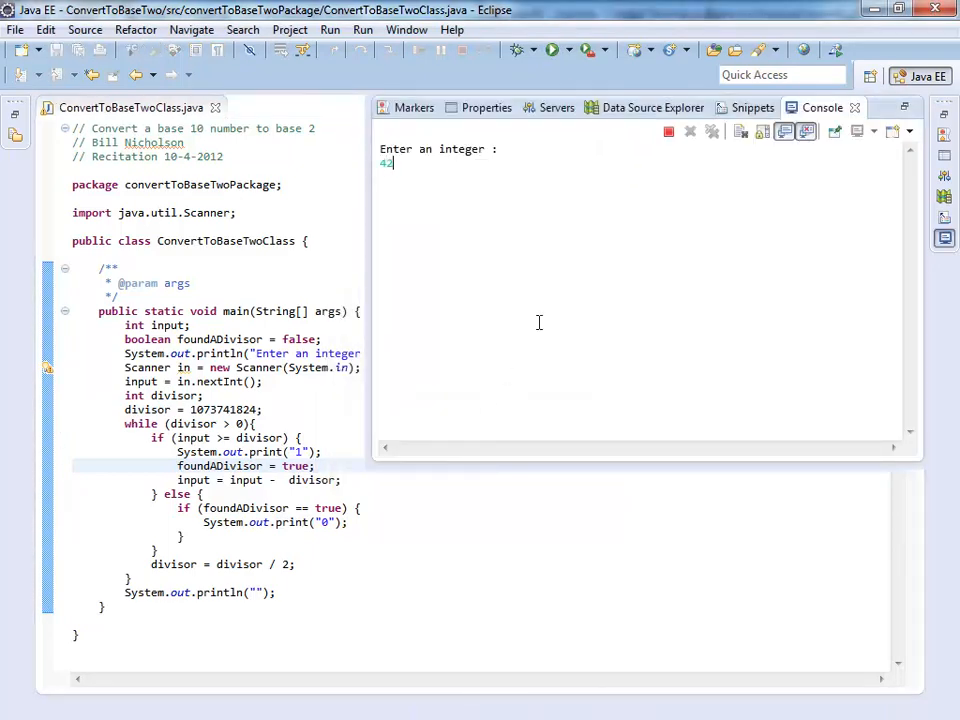
pyautogui.press('enter')
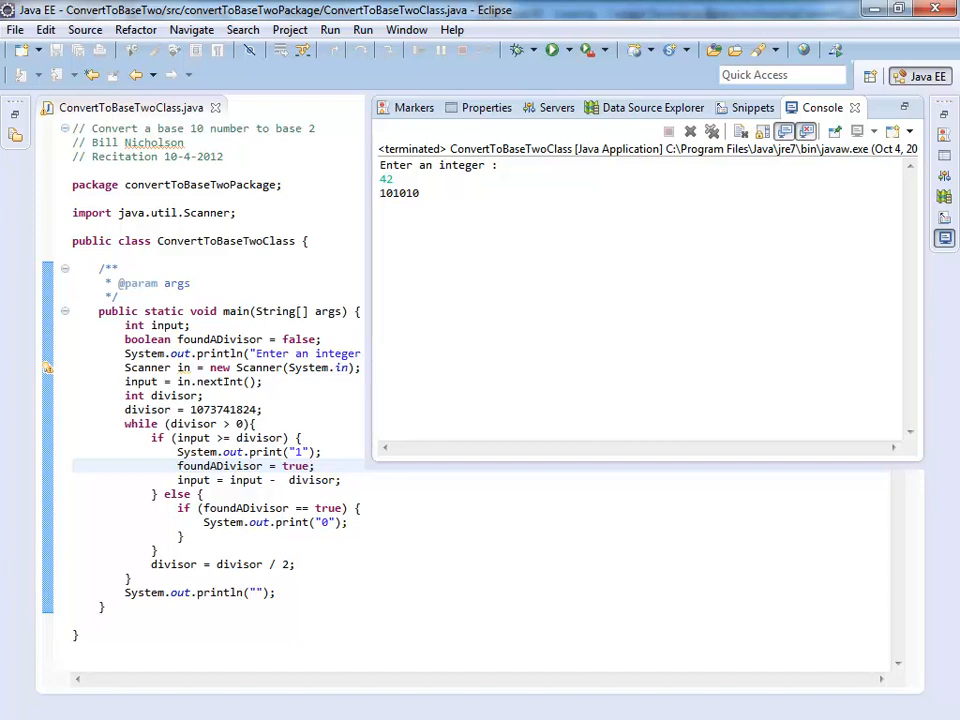
# Launch Calculator via search and switch it to Programmer mode
pyautogui.click(22, 696)
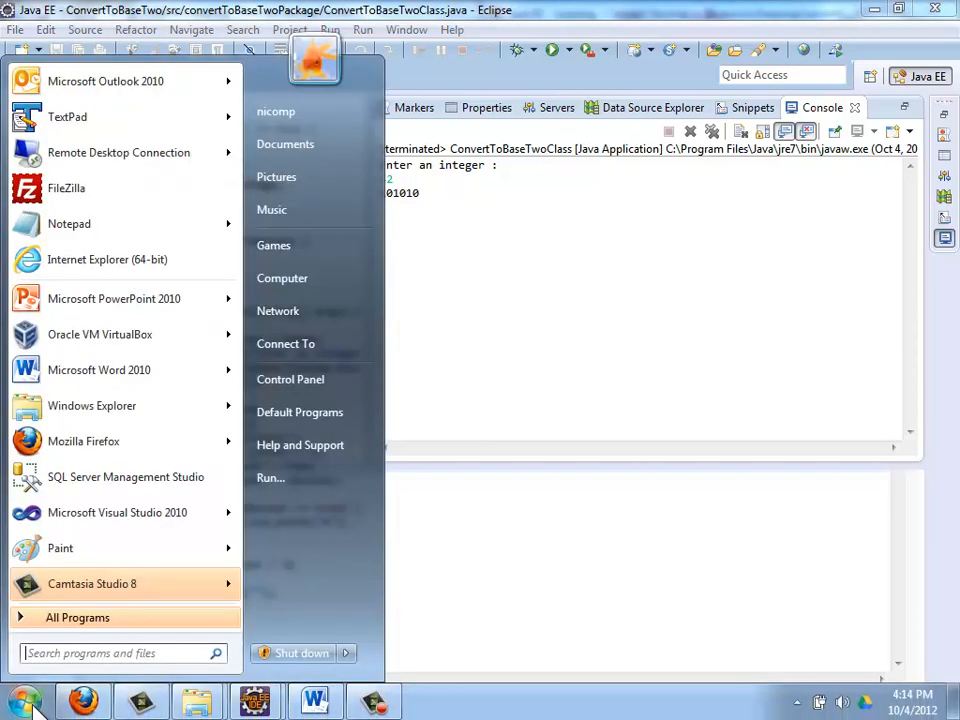
pyautogui.moveTo(60, 548)
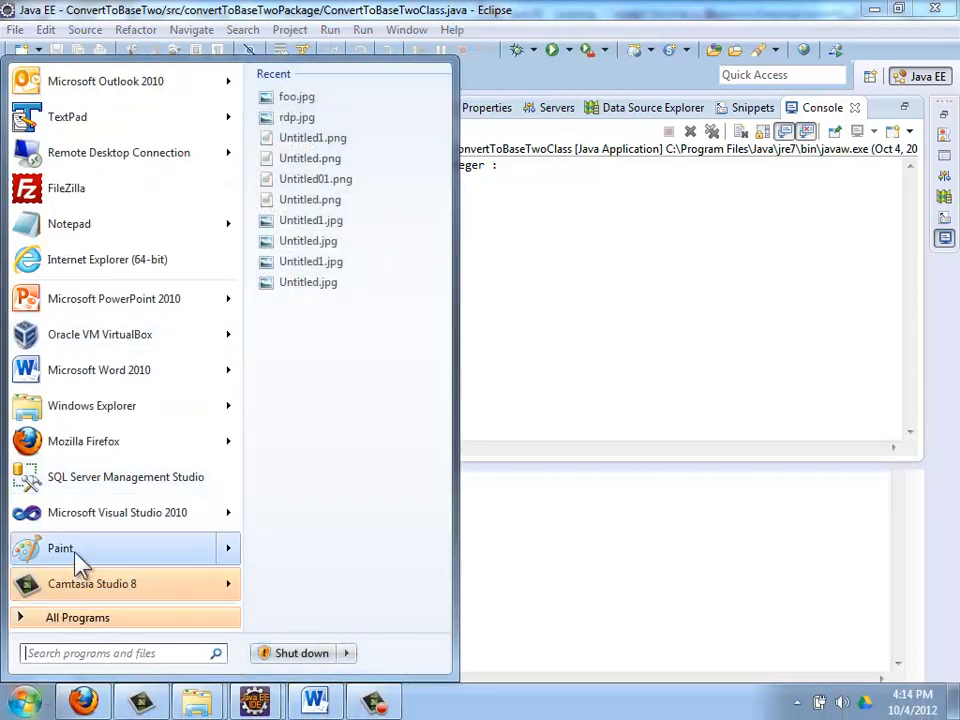
pyautogui.write('calc')
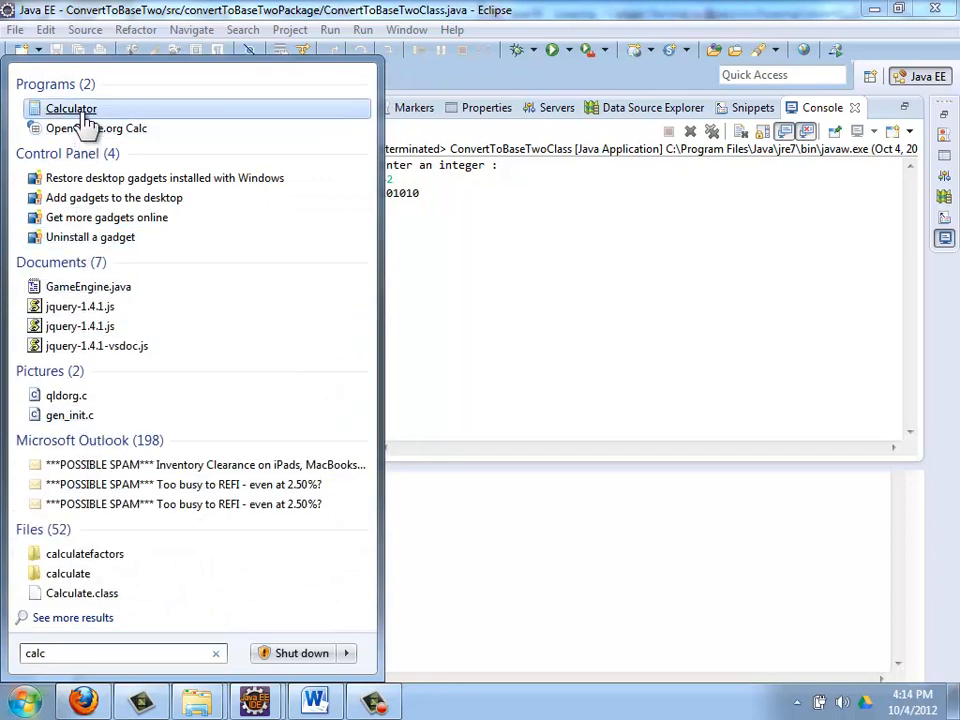
pyautogui.click(70, 108)
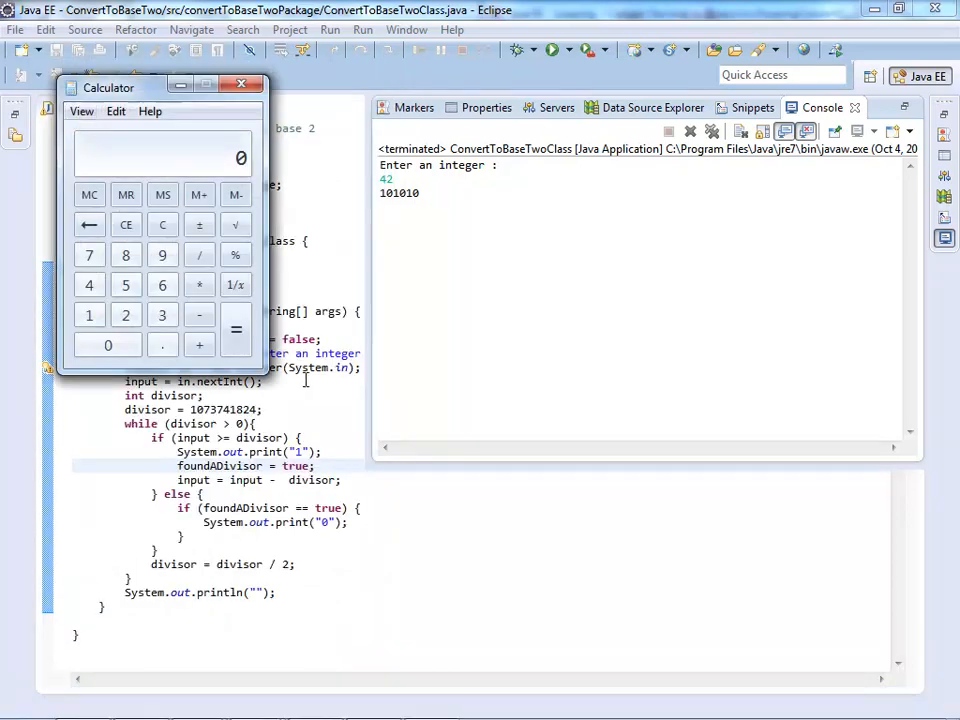
pyautogui.moveTo(162, 286)
pyautogui.write('42')
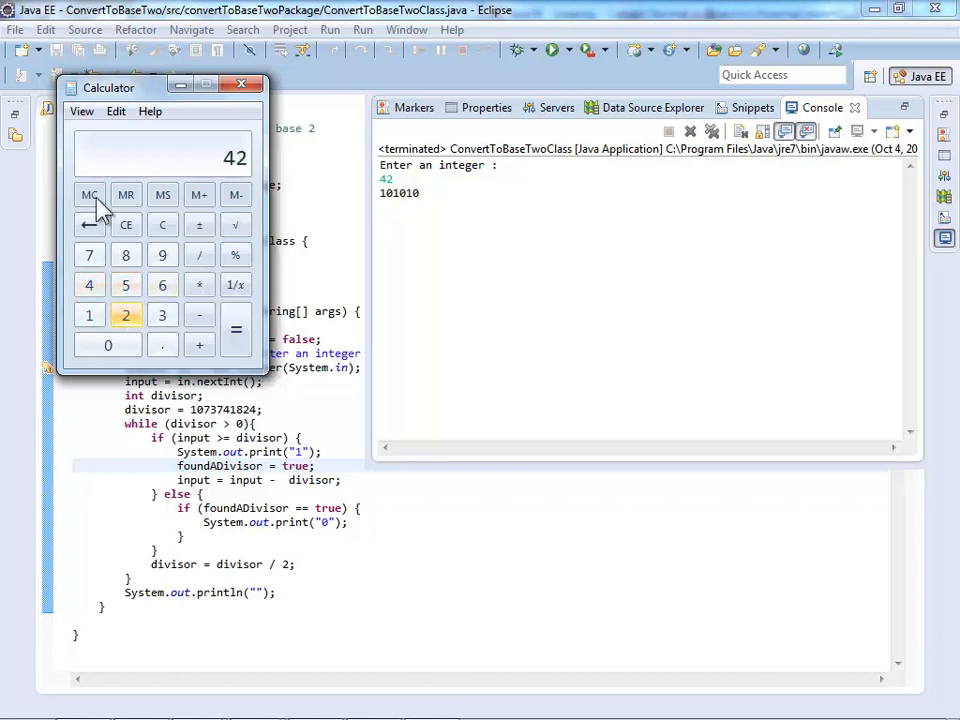
pyautogui.click(81, 111)
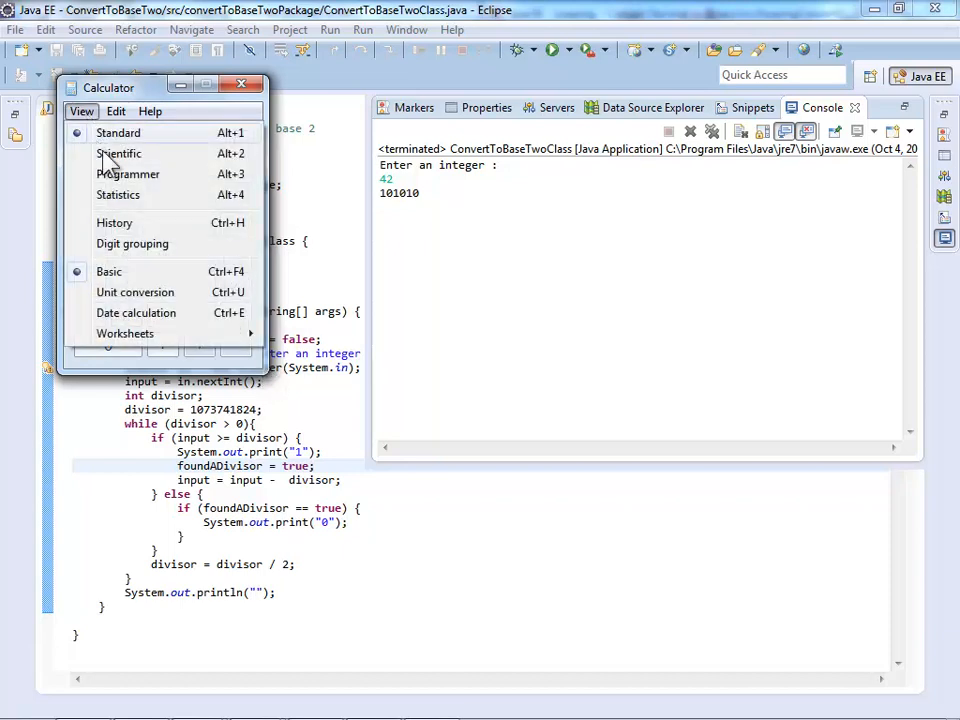
pyautogui.click(128, 174)
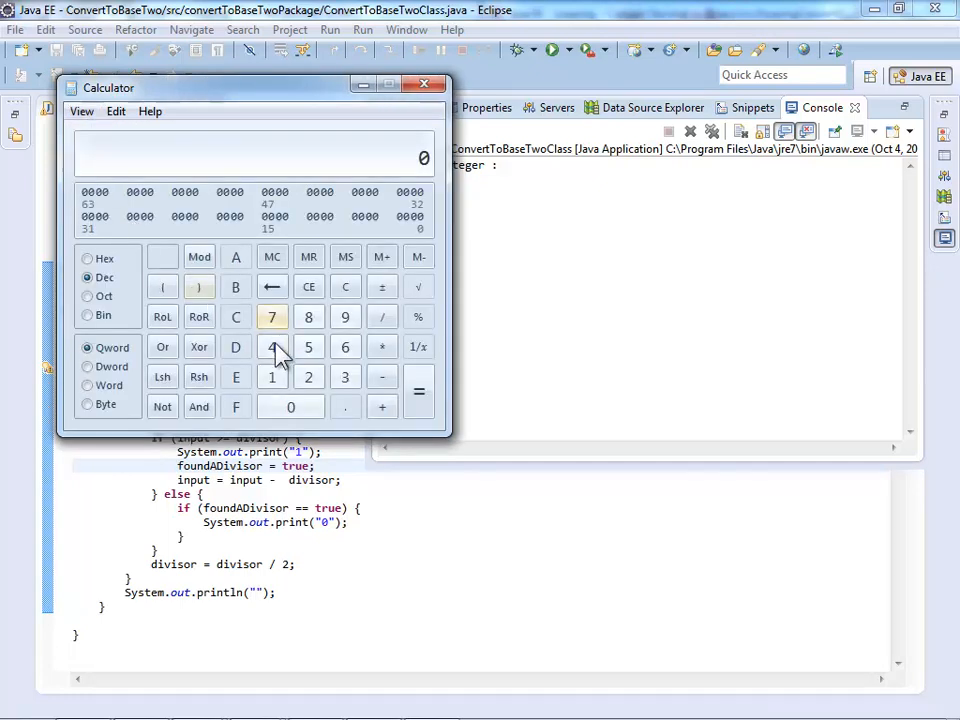
# Enter 42, view it in Bin as 101010, then minimize Calculator
pyautogui.click(272, 347)
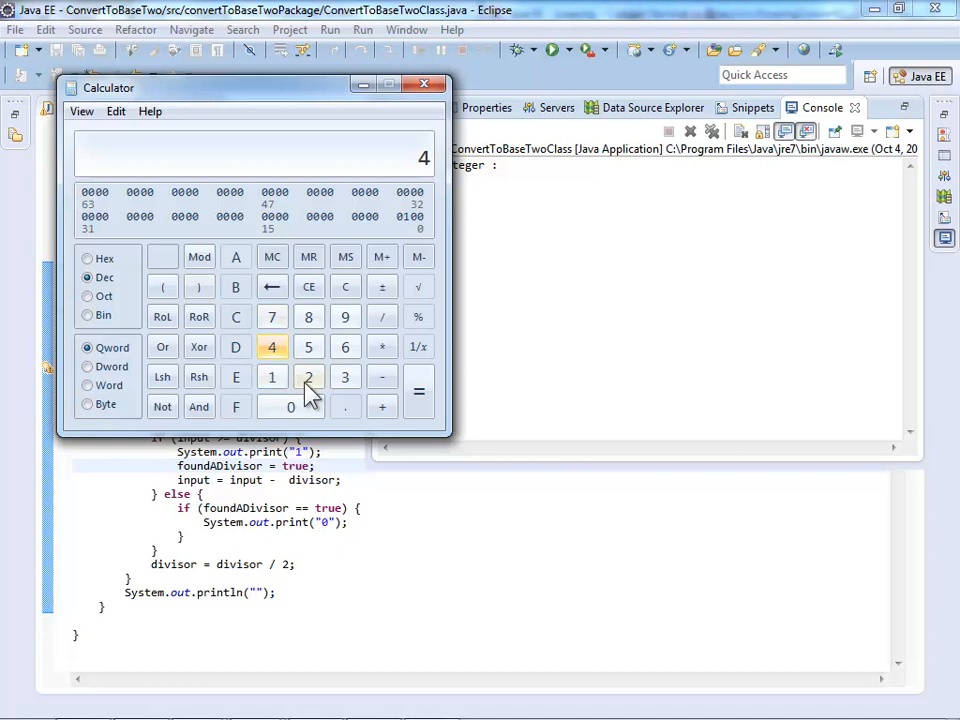
pyautogui.click(308, 377)
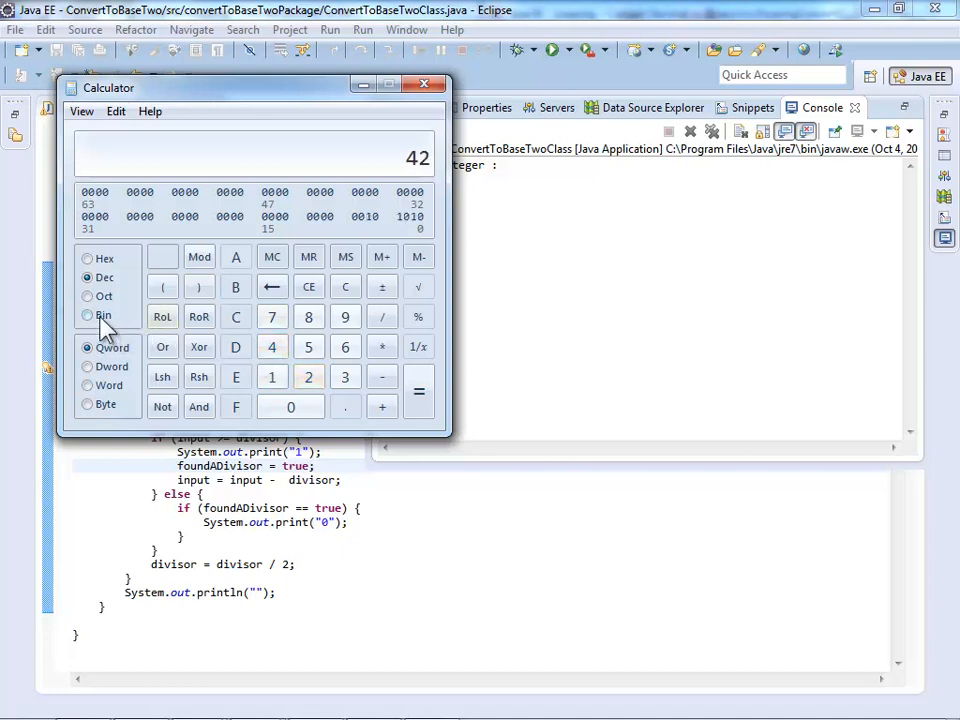
pyautogui.click(87, 315)
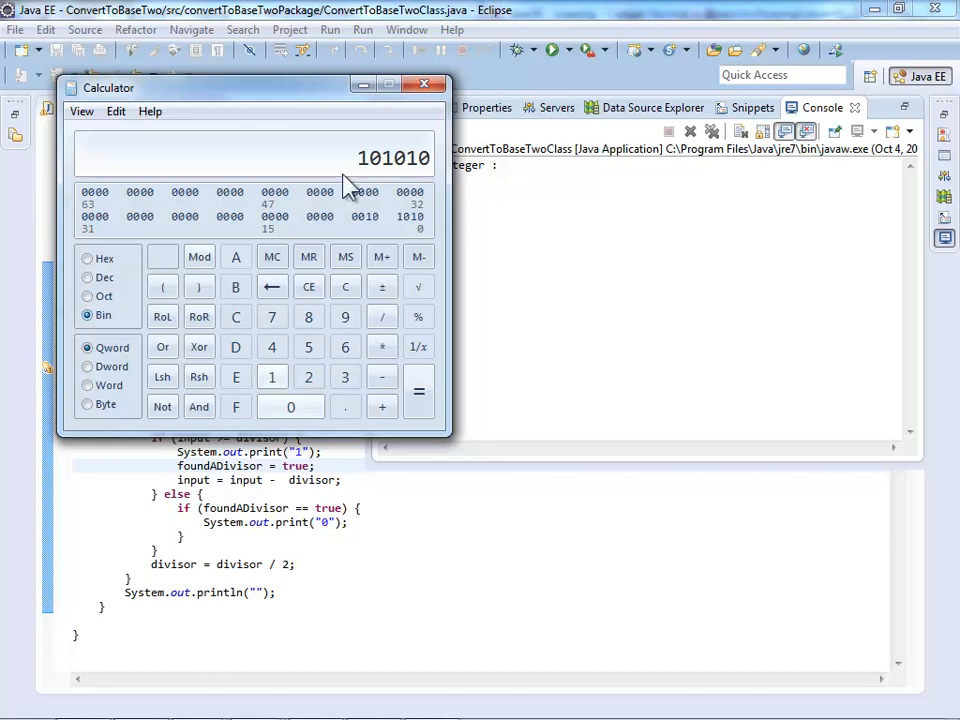
pyautogui.moveTo(412, 175)
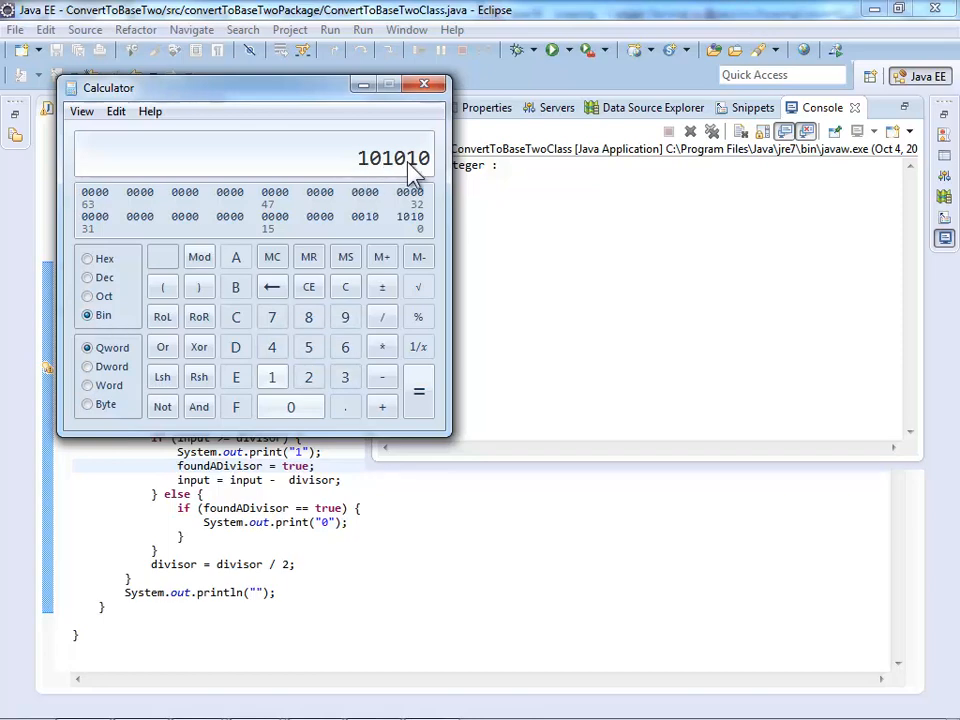
pyautogui.click(423, 85)
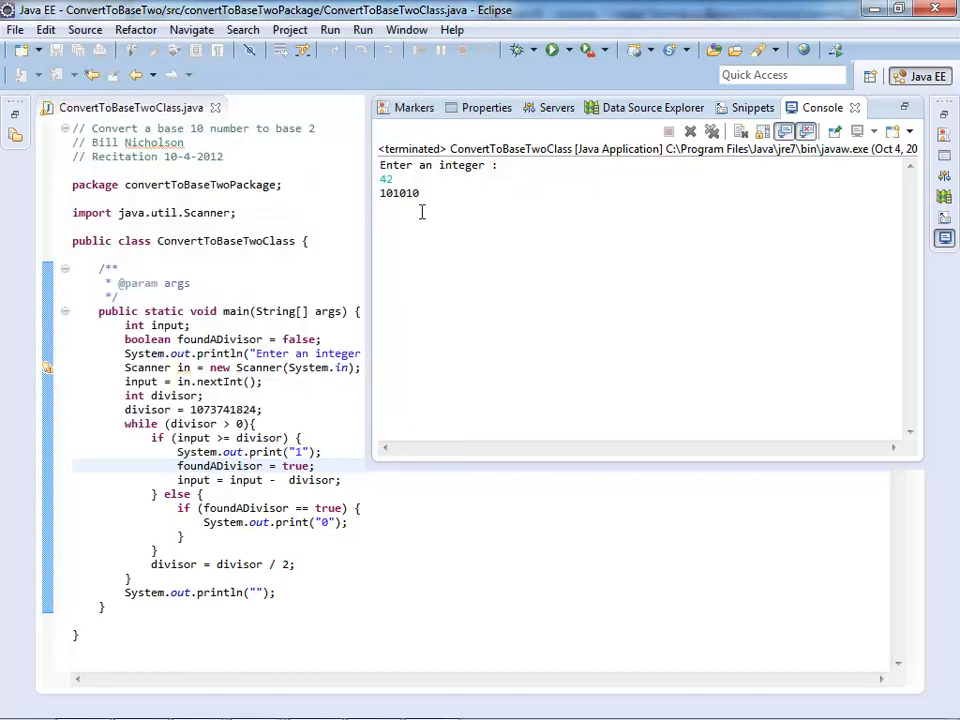
pyautogui.doubleClick(399, 192)
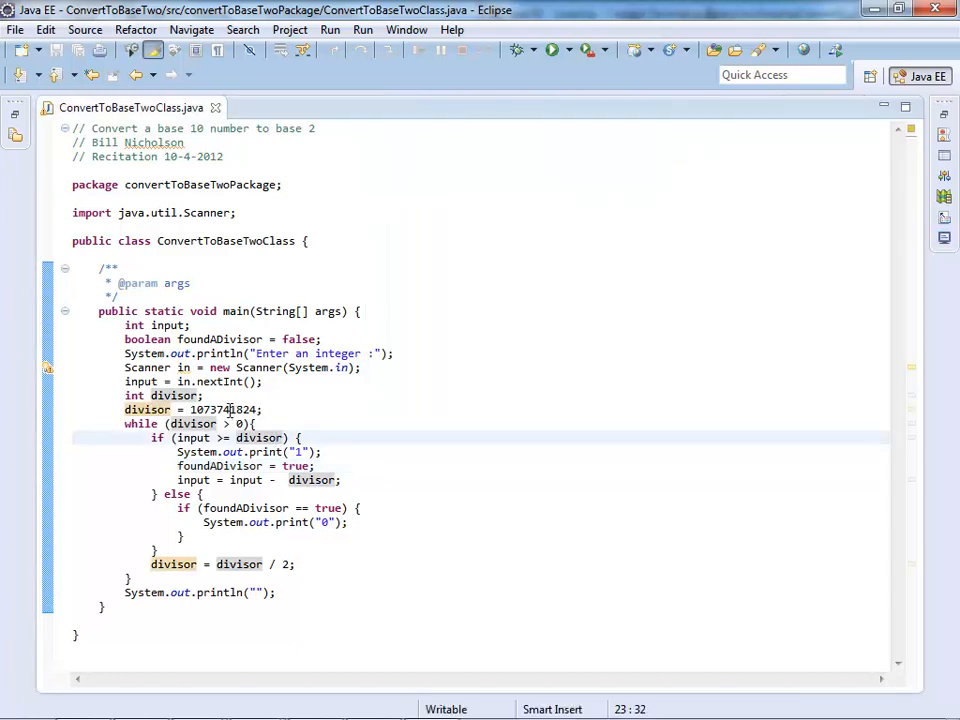
pyautogui.doubleClick(222, 409)
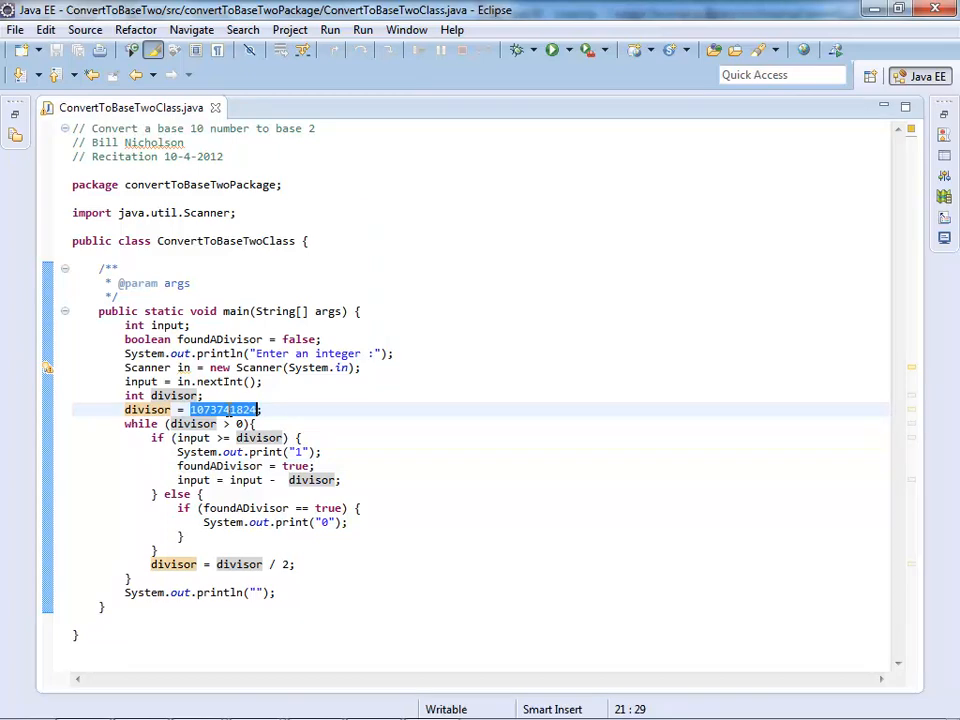
pyautogui.rightClick(225, 409)
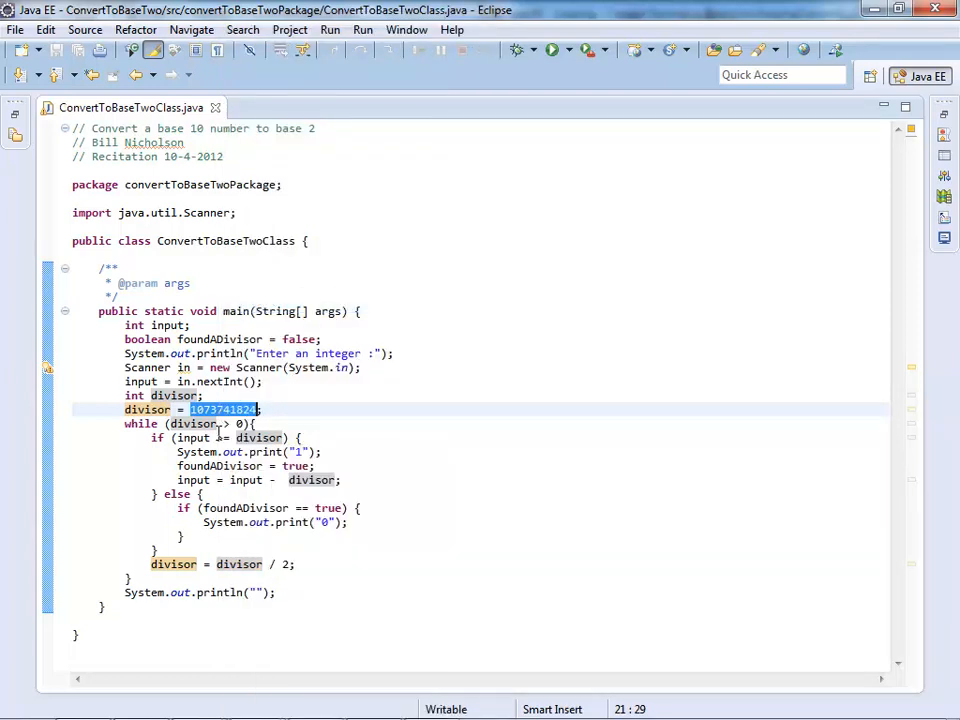
pyautogui.moveTo(508, 85)
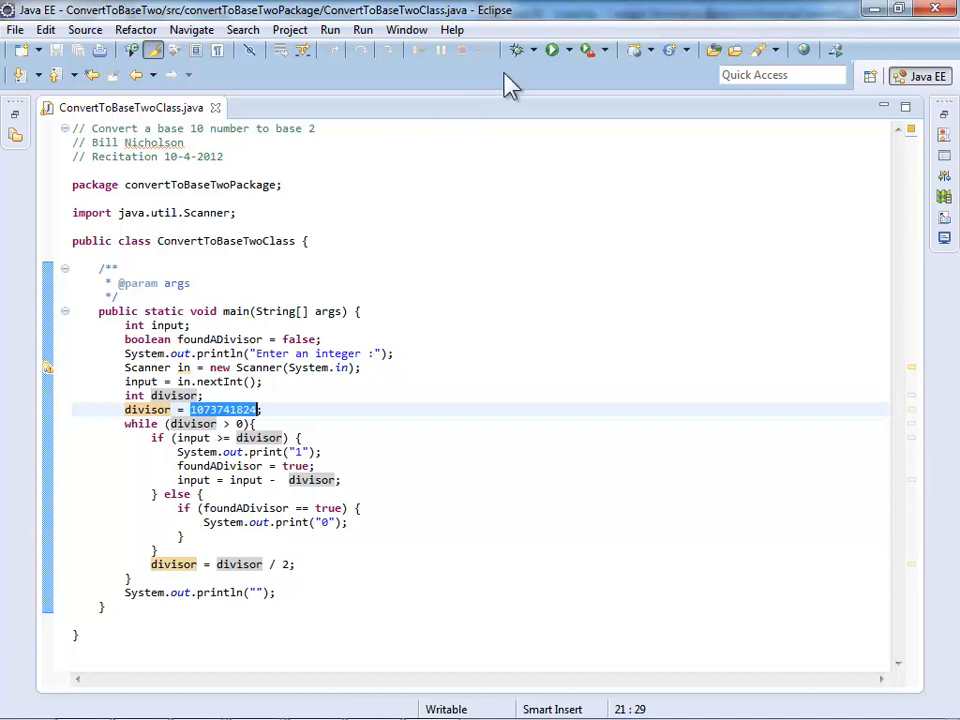
pyautogui.click(549, 49)
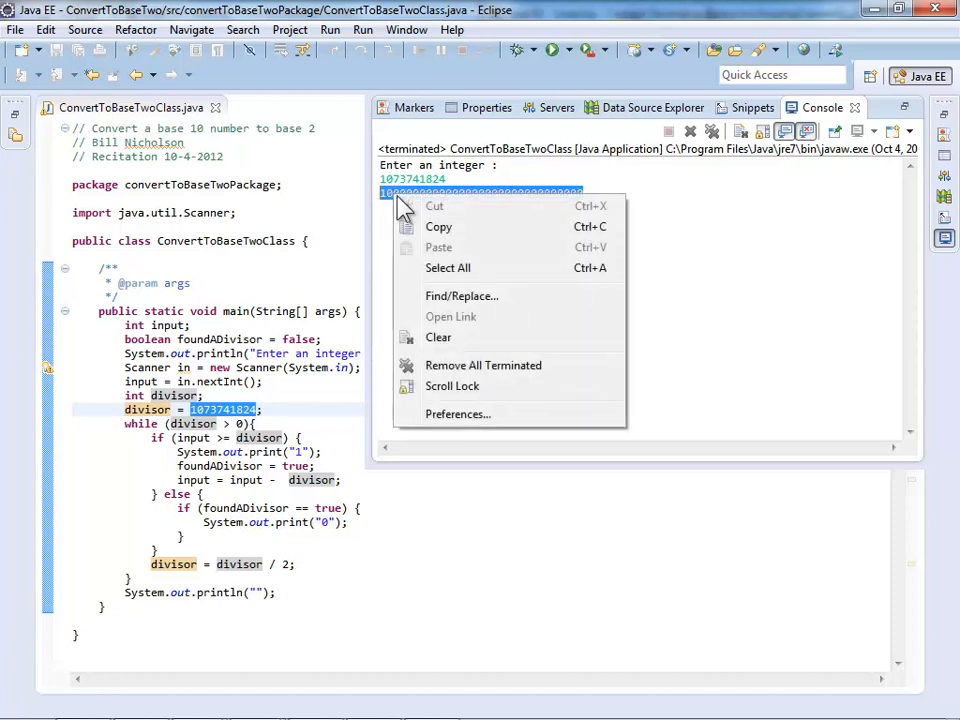
pyautogui.moveTo(438, 227)
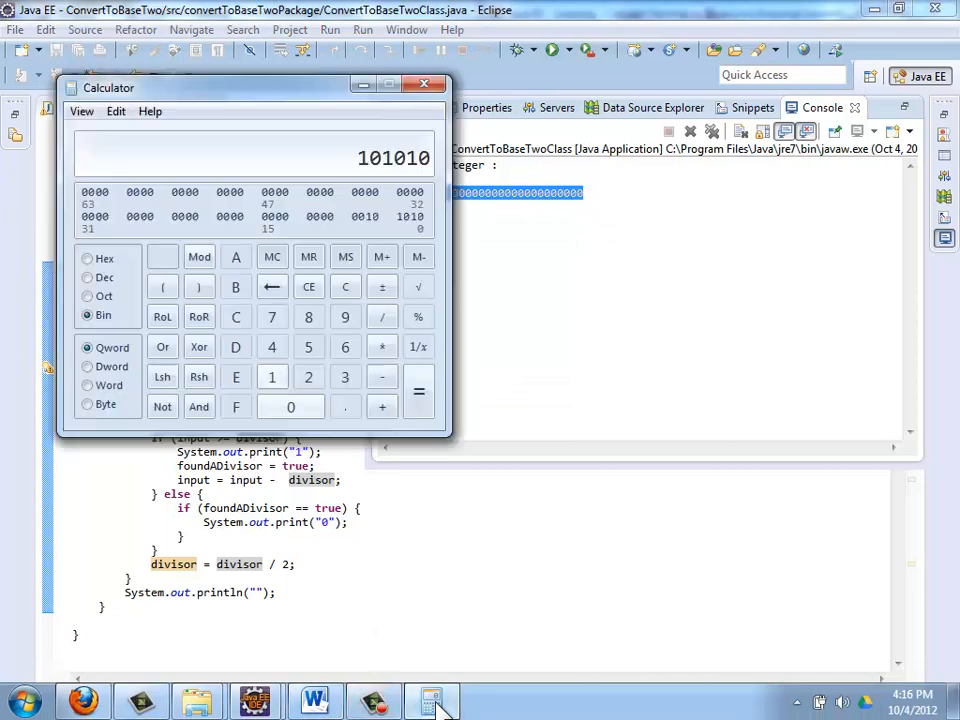
pyautogui.click(118, 111)
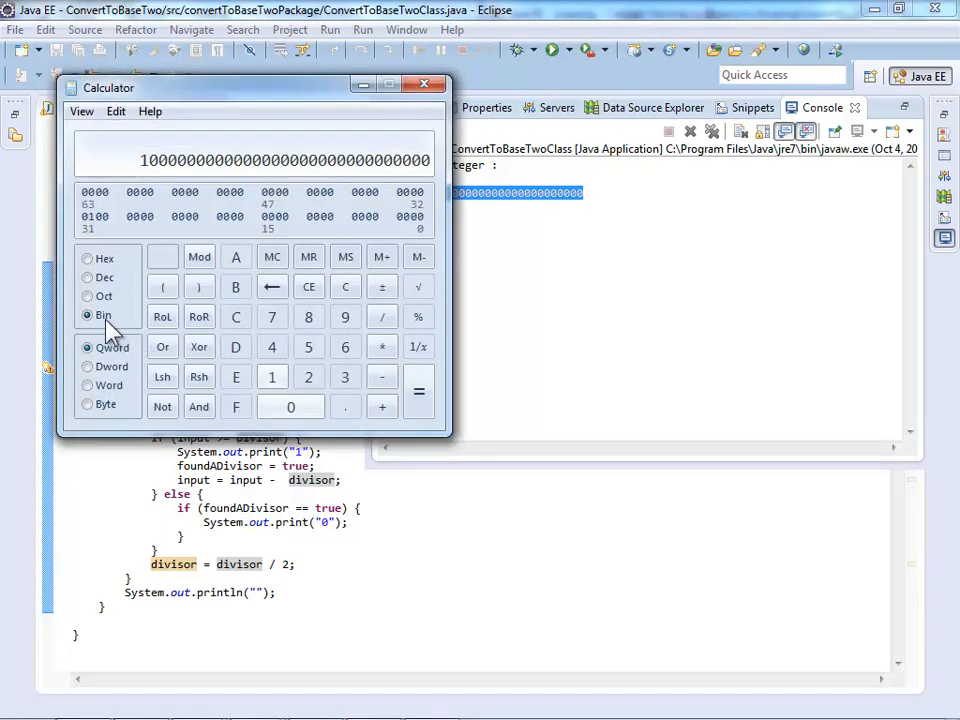
pyautogui.click(87, 277)
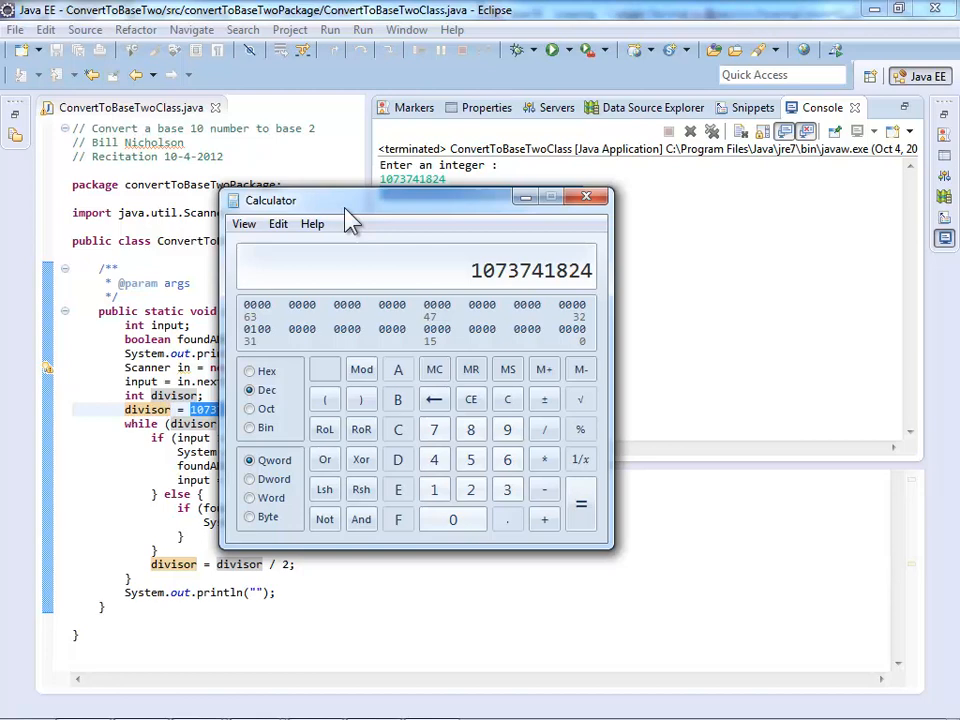
pyautogui.click(586, 196)
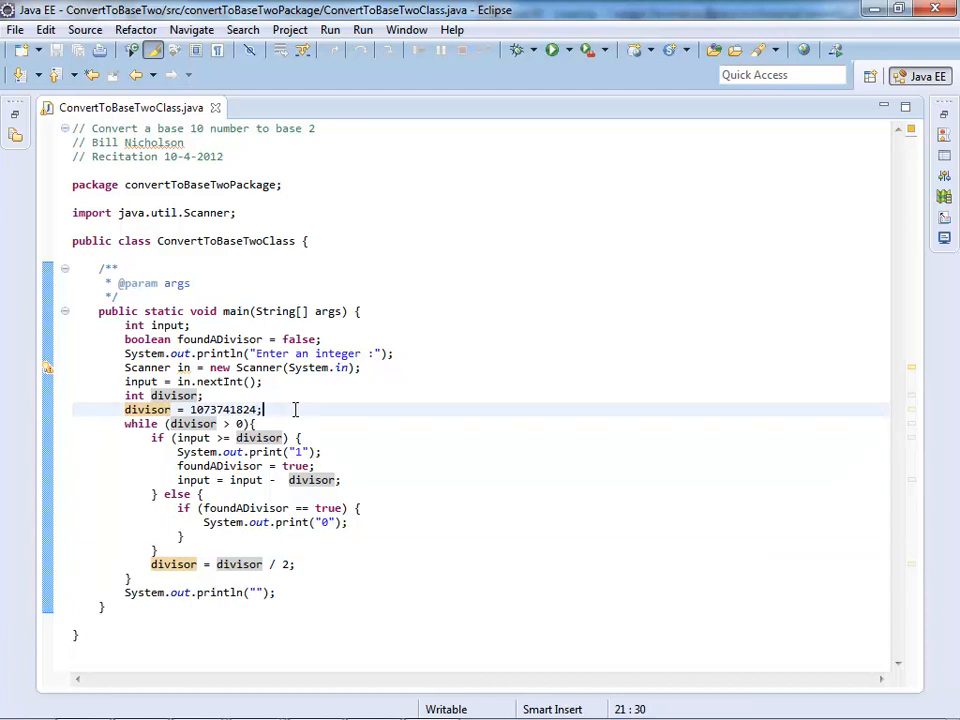
# Insert if (divisor == 0) { System.out.print("0"); } before the while loop
pyautogui.press('Return')
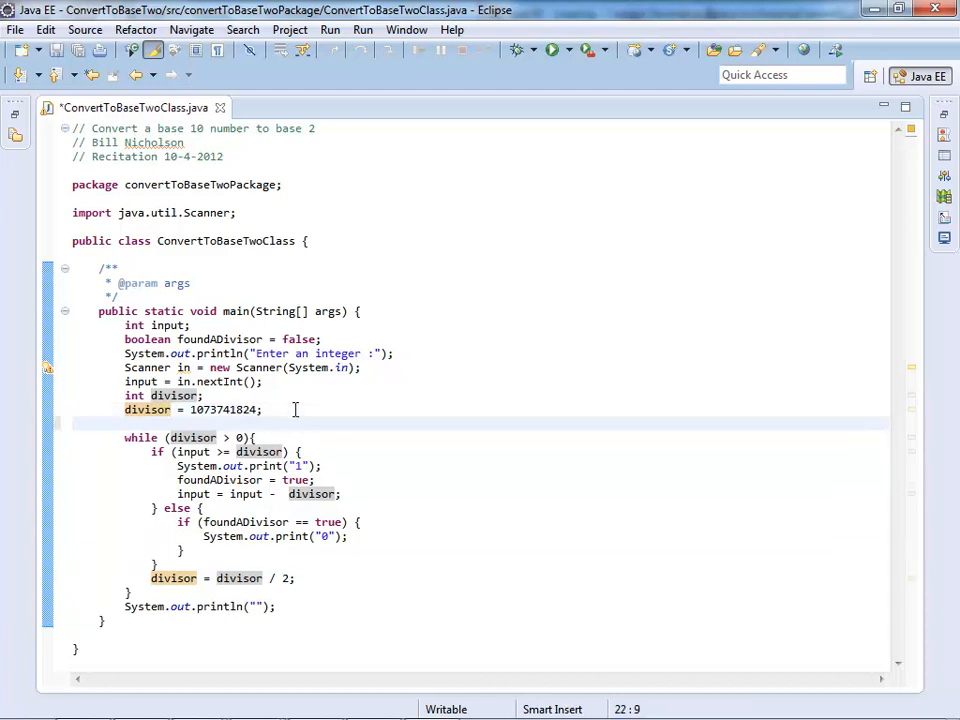
pyautogui.write('if (divisor ==')
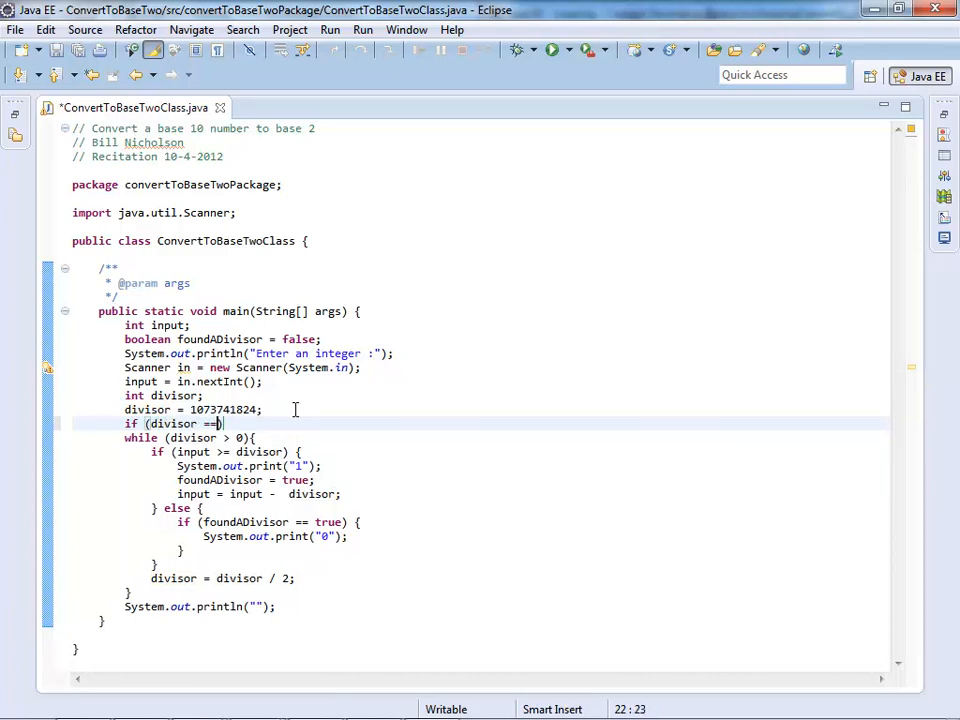
pyautogui.write('0)')
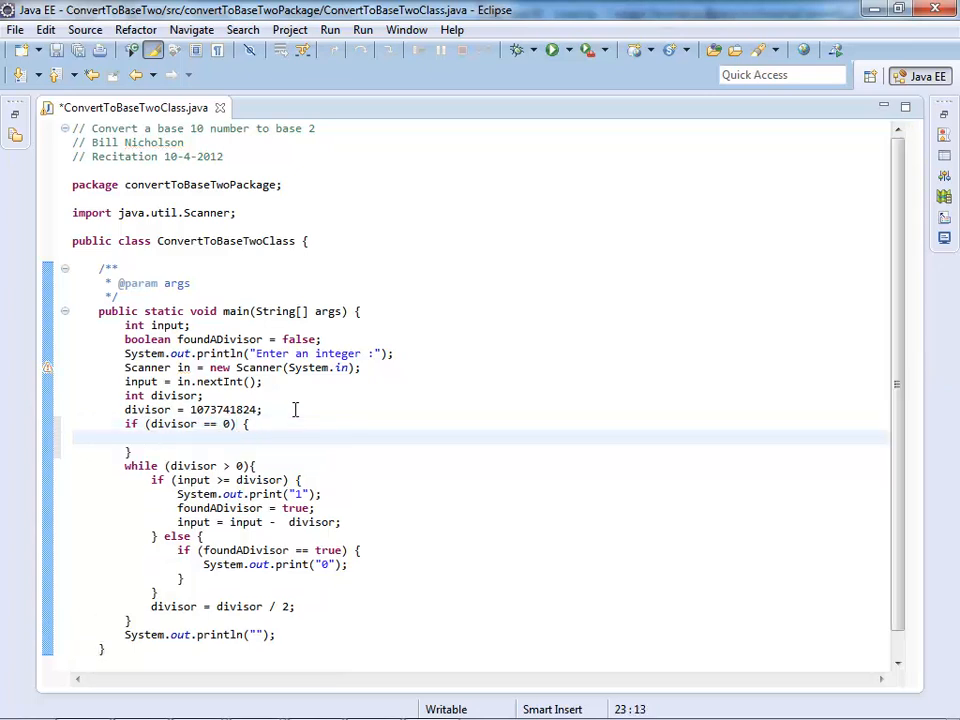
pyautogui.write('System.')
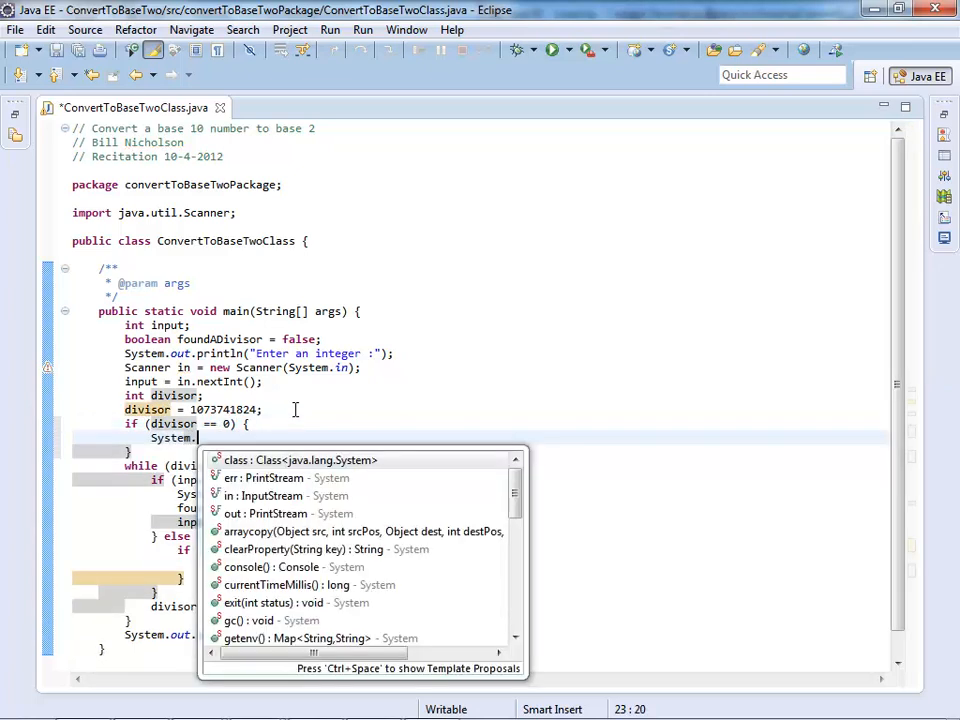
pyautogui.write('pr')
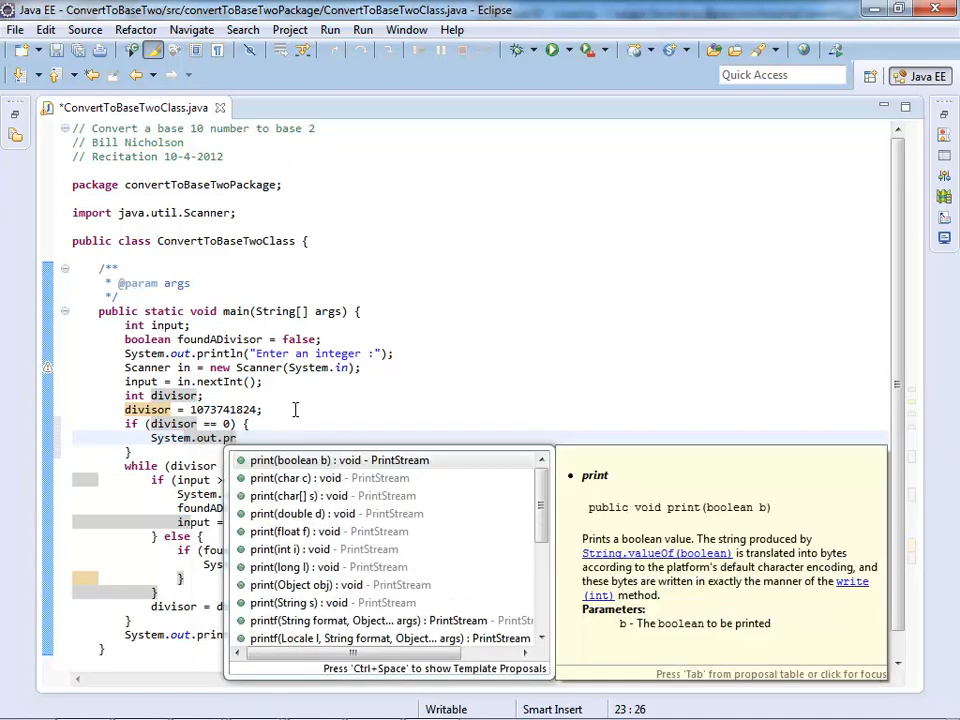
pyautogui.press('Escape')
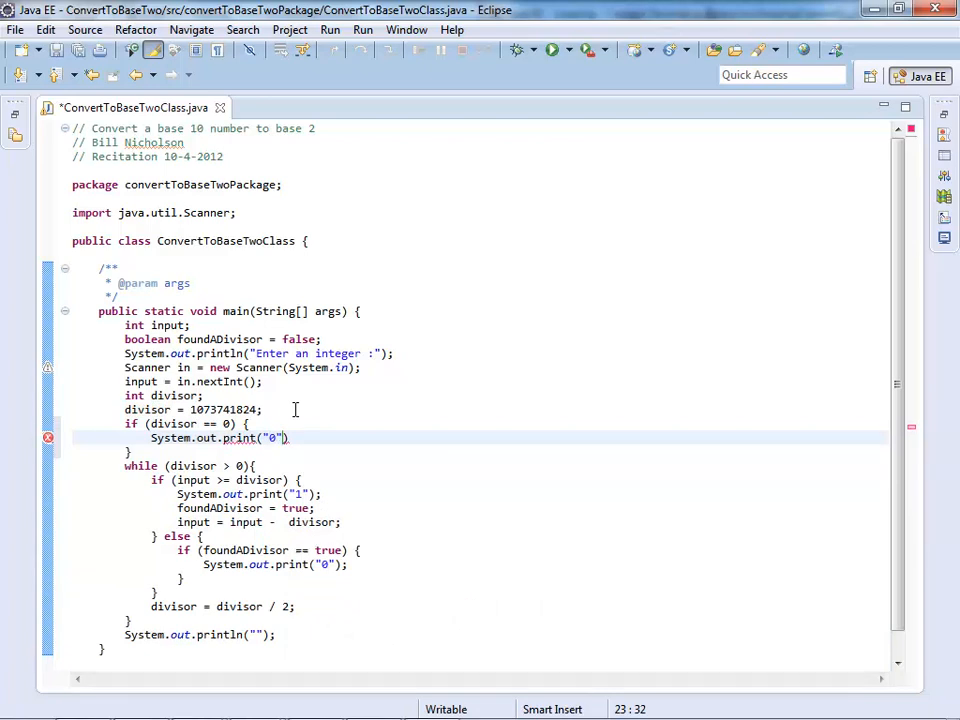
pyautogui.write(');')
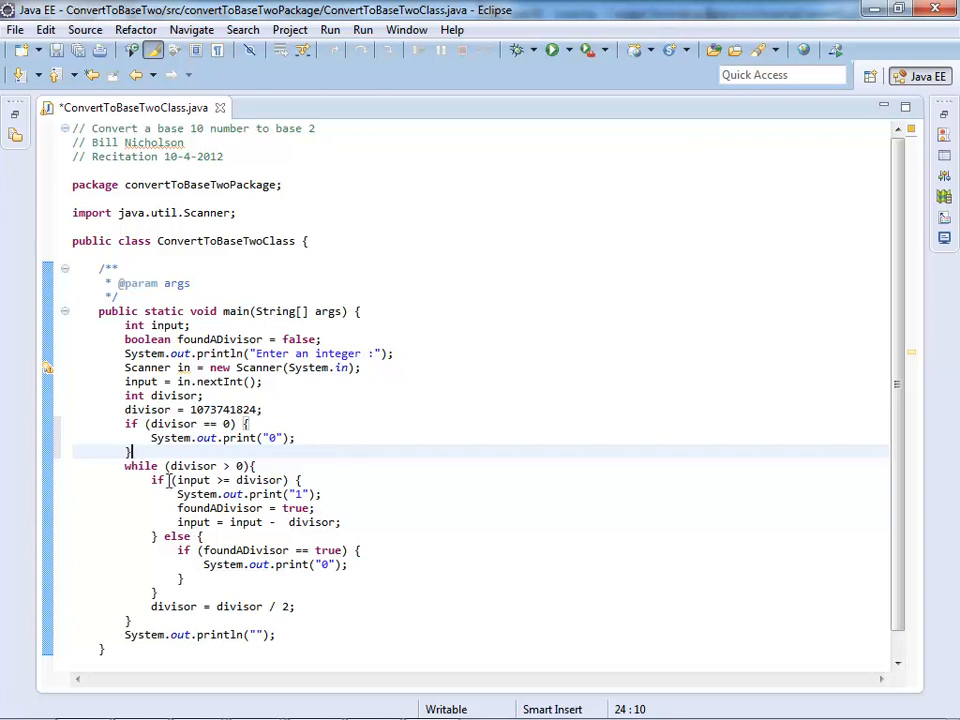
pyautogui.moveTo(124, 465); pyautogui.dragTo(224, 479)
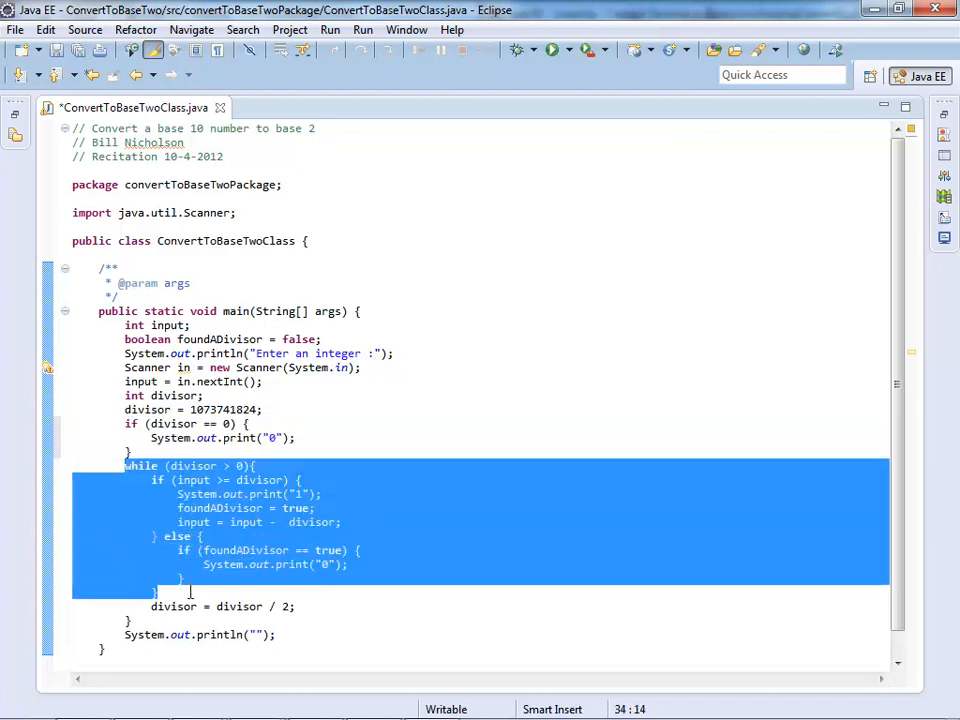
# Save ConvertToBaseTwoClass.java and rerun it, entering 0 to test the zero case
pyautogui.click(549, 50)
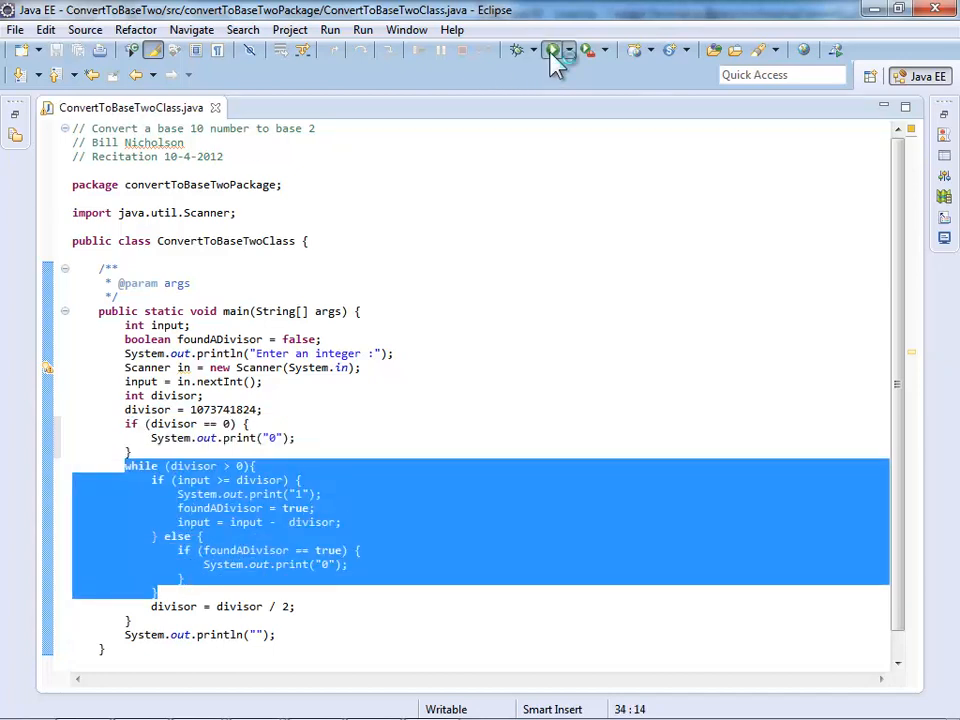
pyautogui.click(554, 50)
pyautogui.write('0')
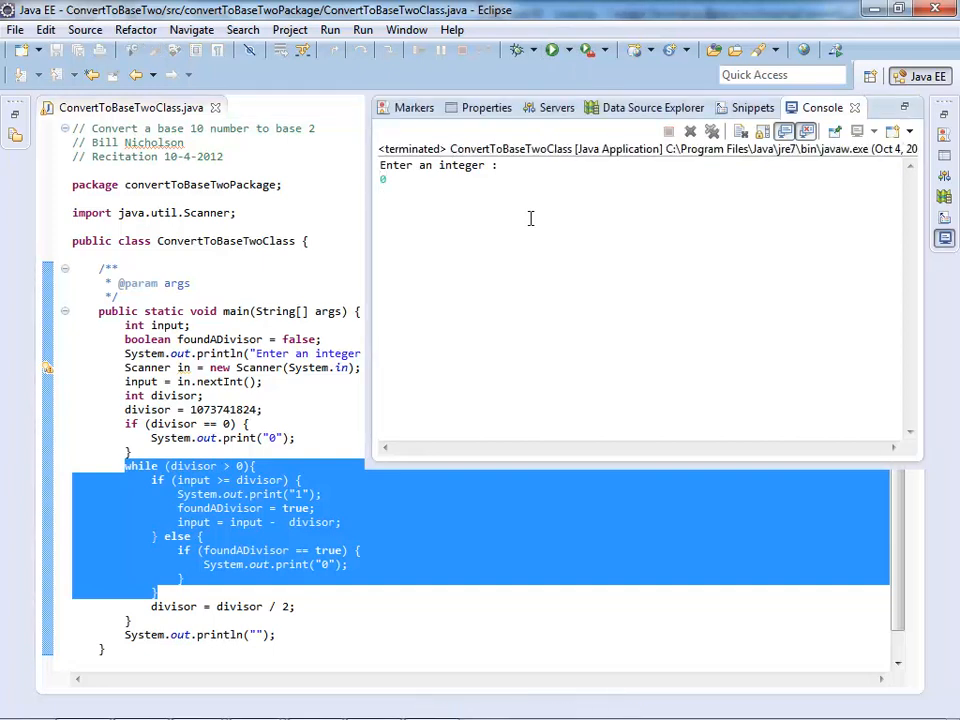
pyautogui.moveTo(427, 229)
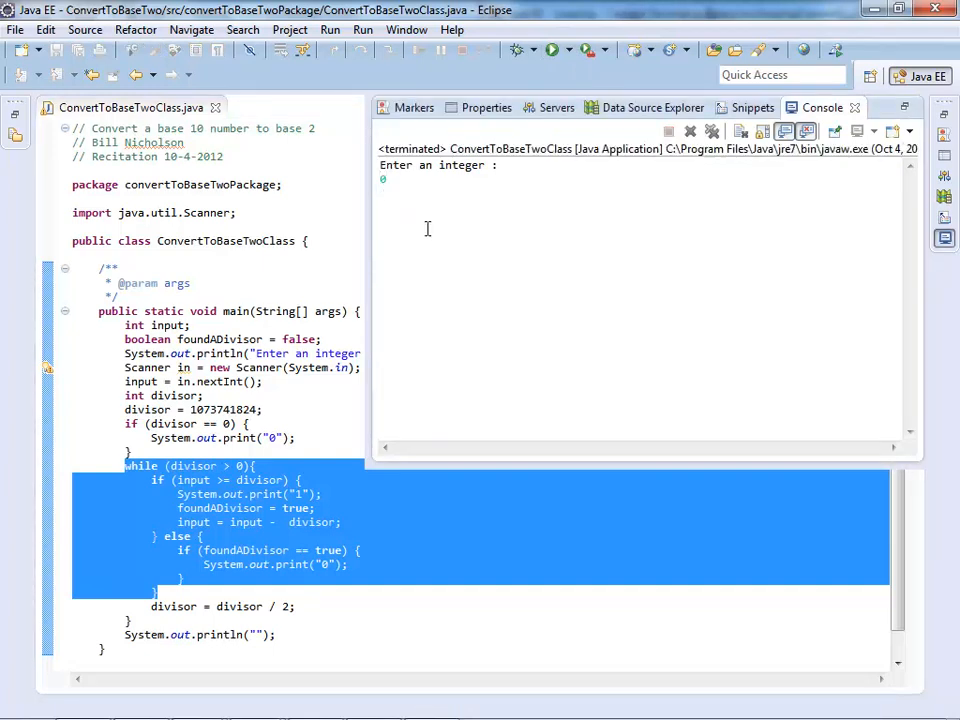